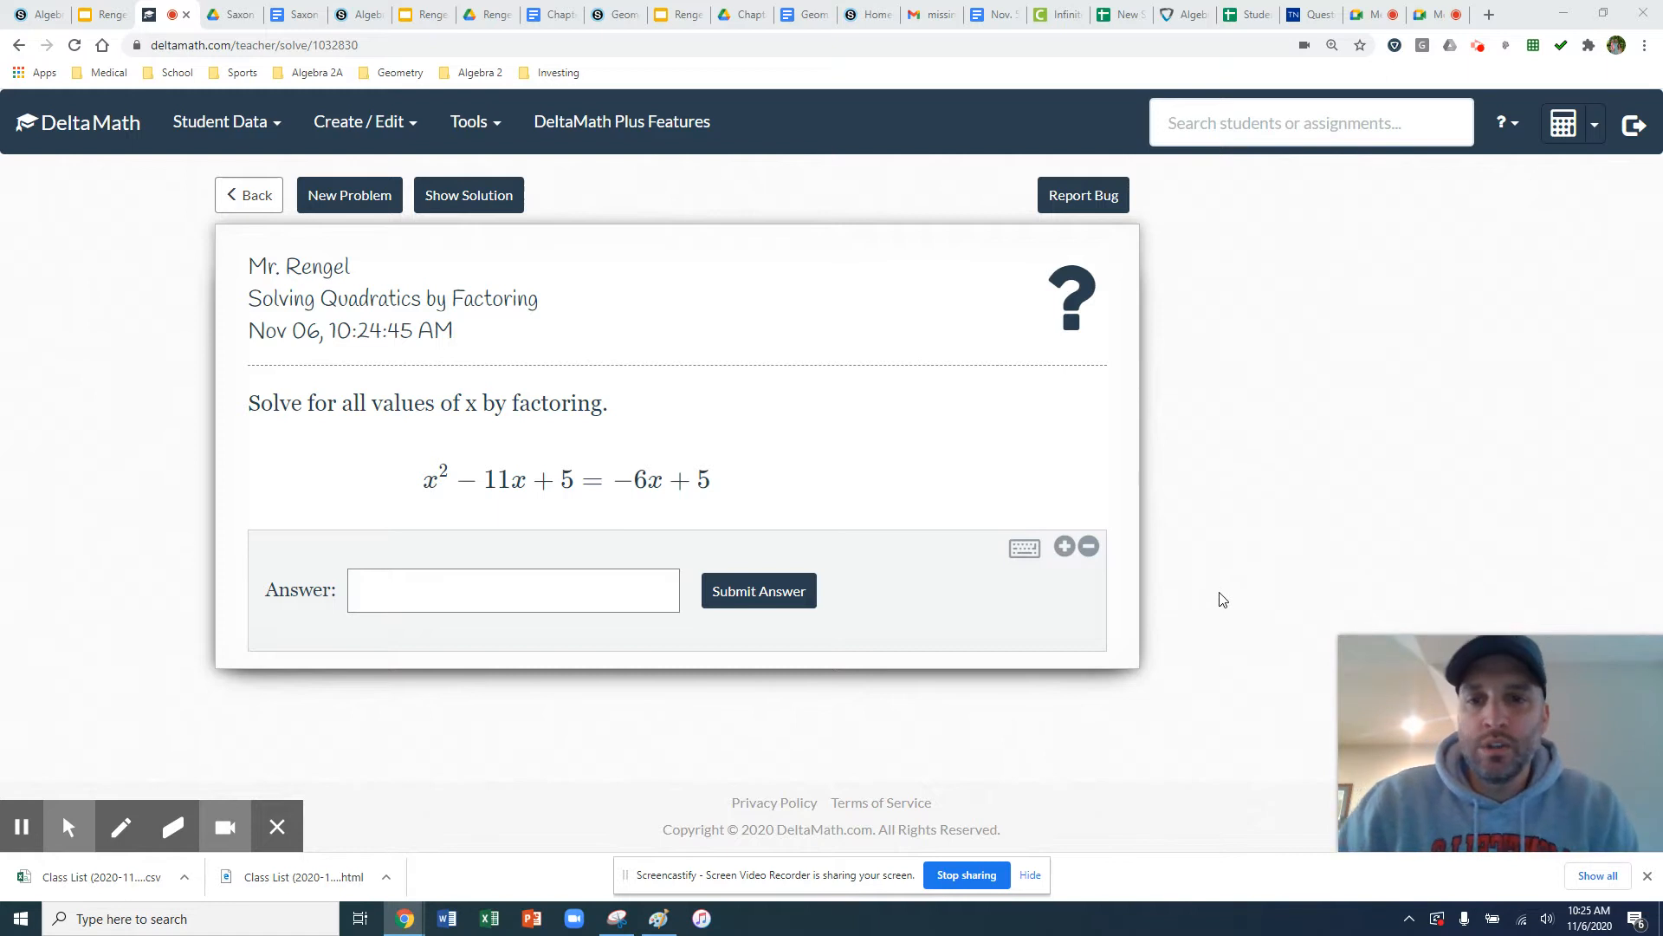
mouse_move(907, 698)
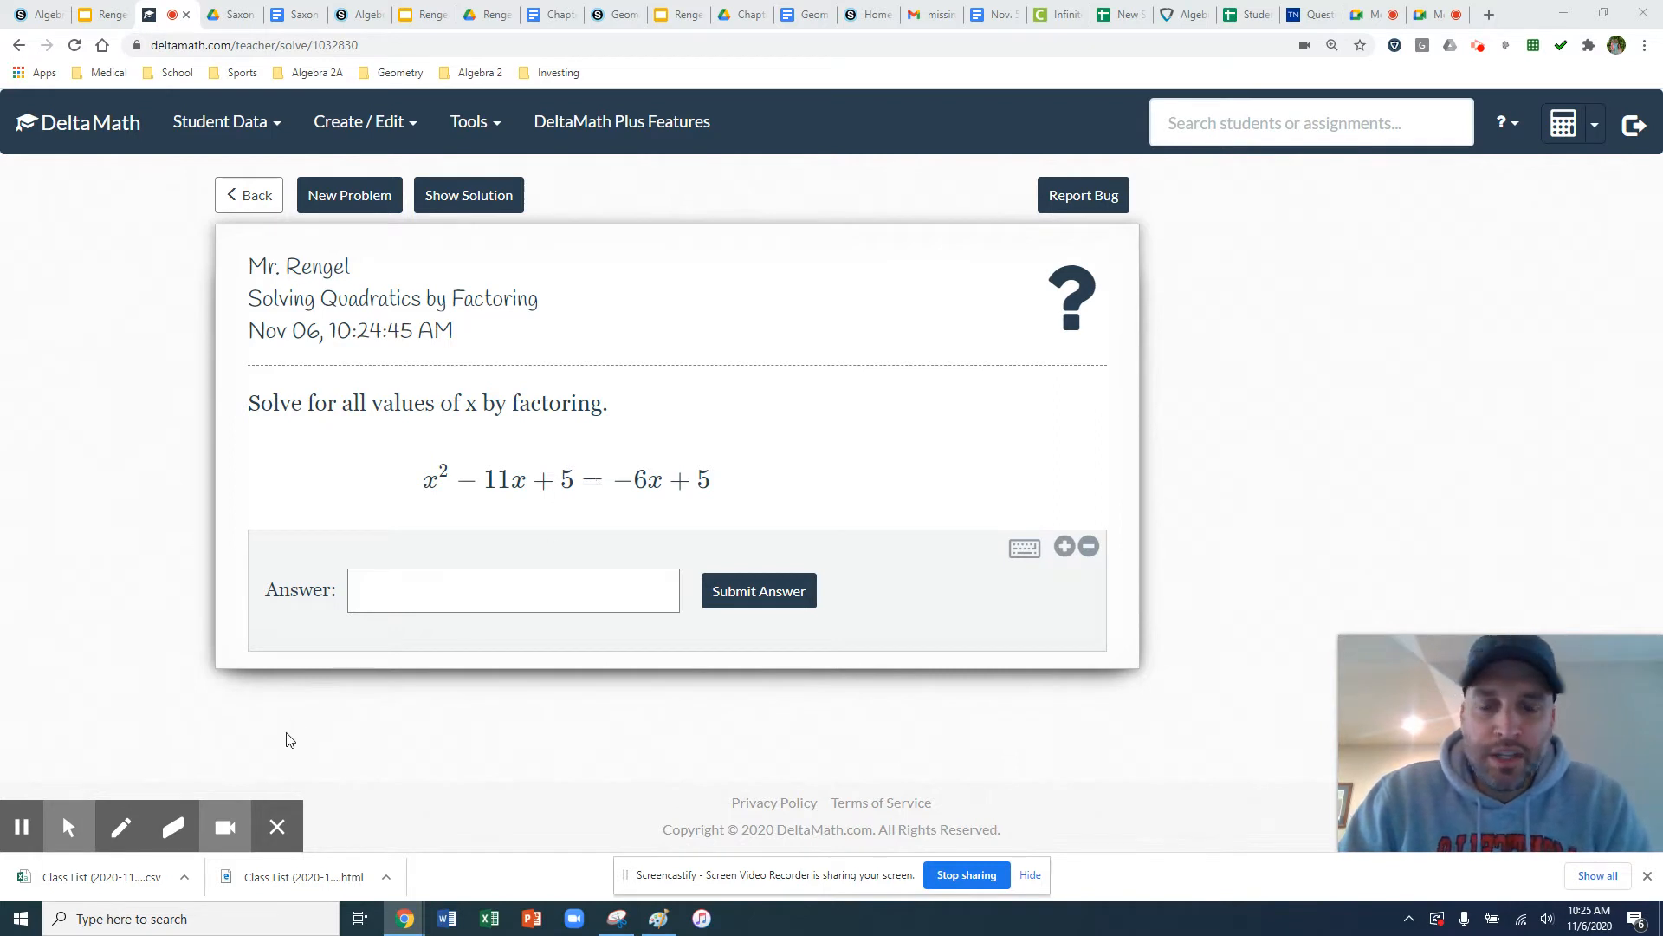
mouse_move(21, 826)
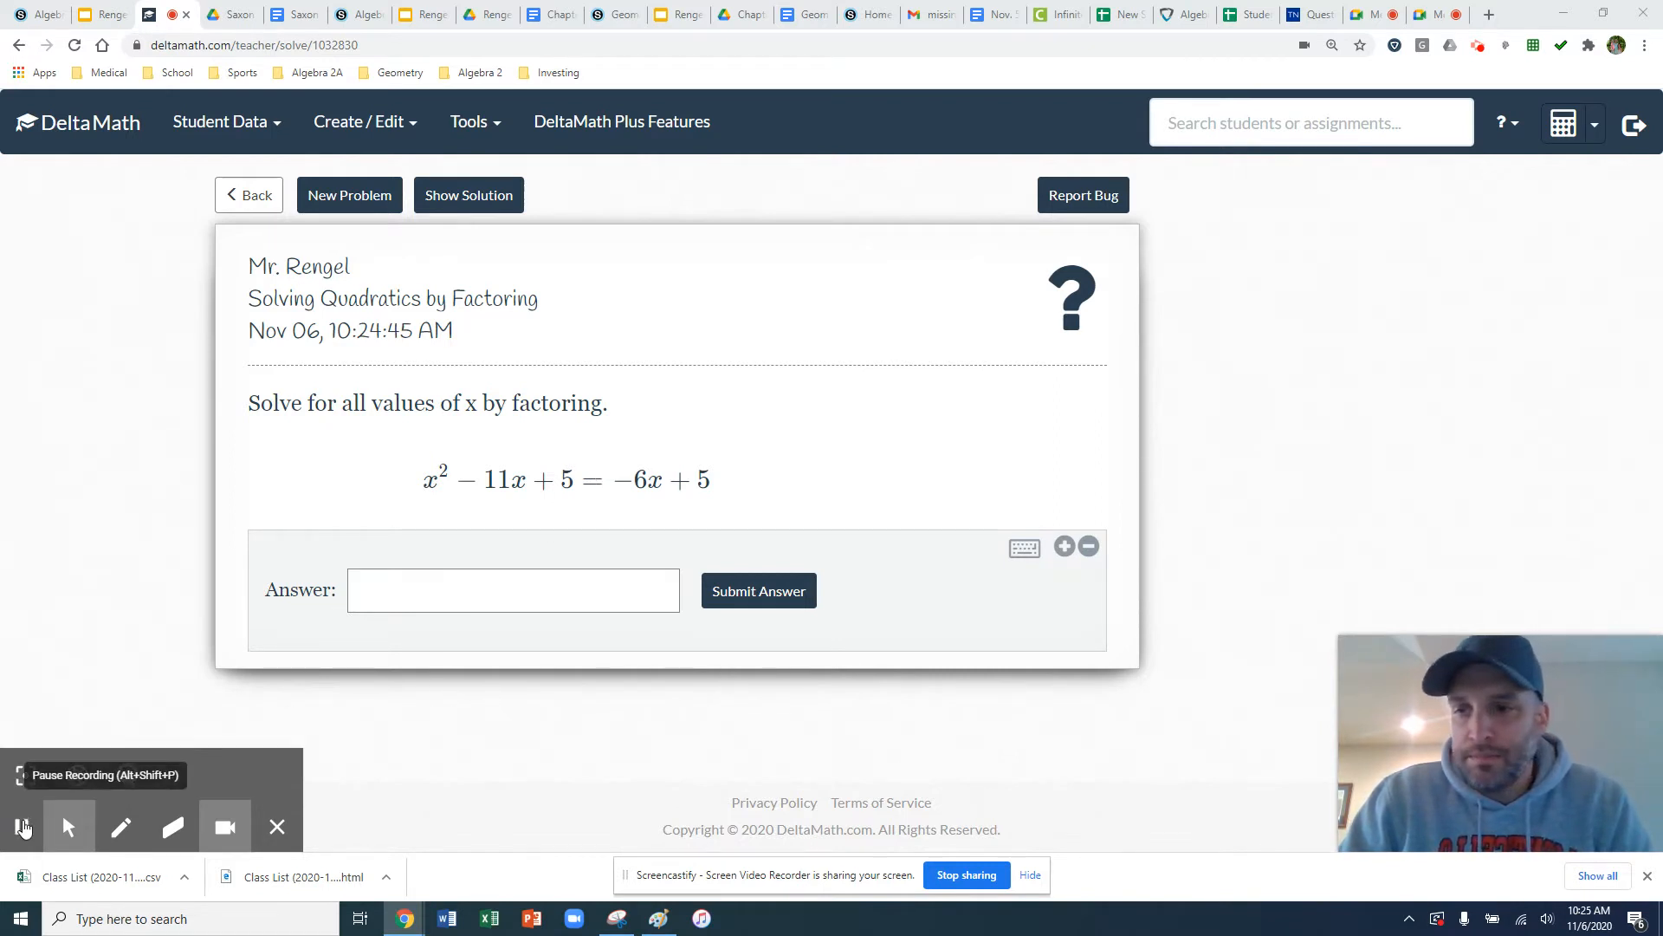
Pick the red pen to write x²+bx+c=0, 'zeros', and a·b=0 ⇒ a=0 or b=0
click(121, 826)
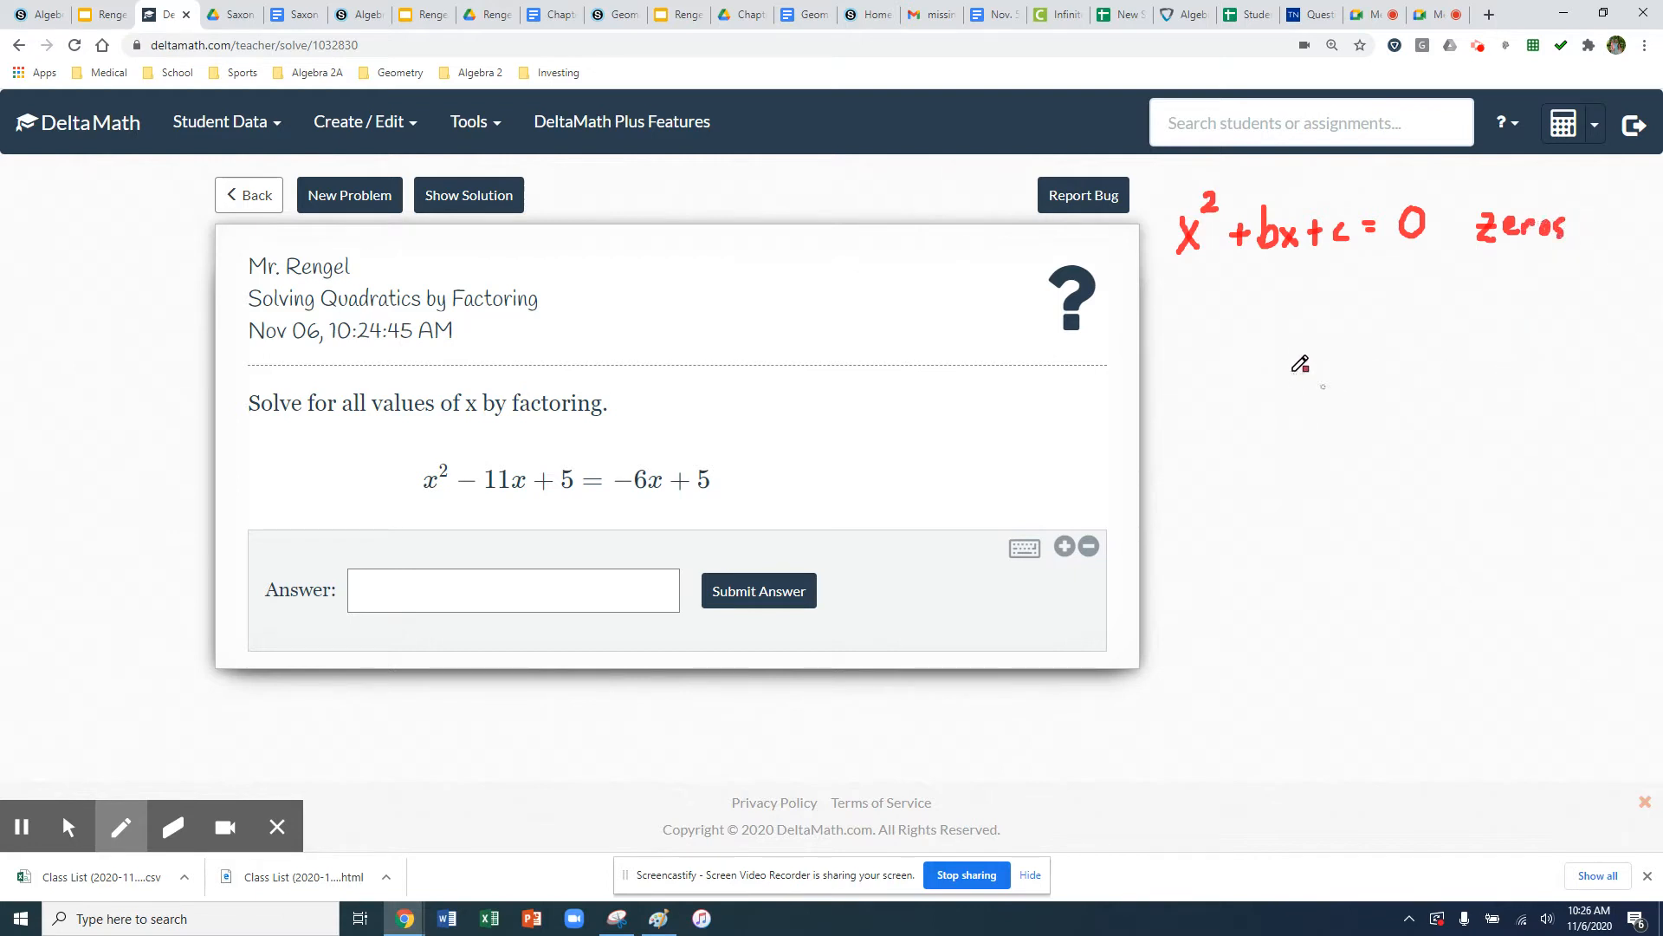
mouse_move(1290, 310)
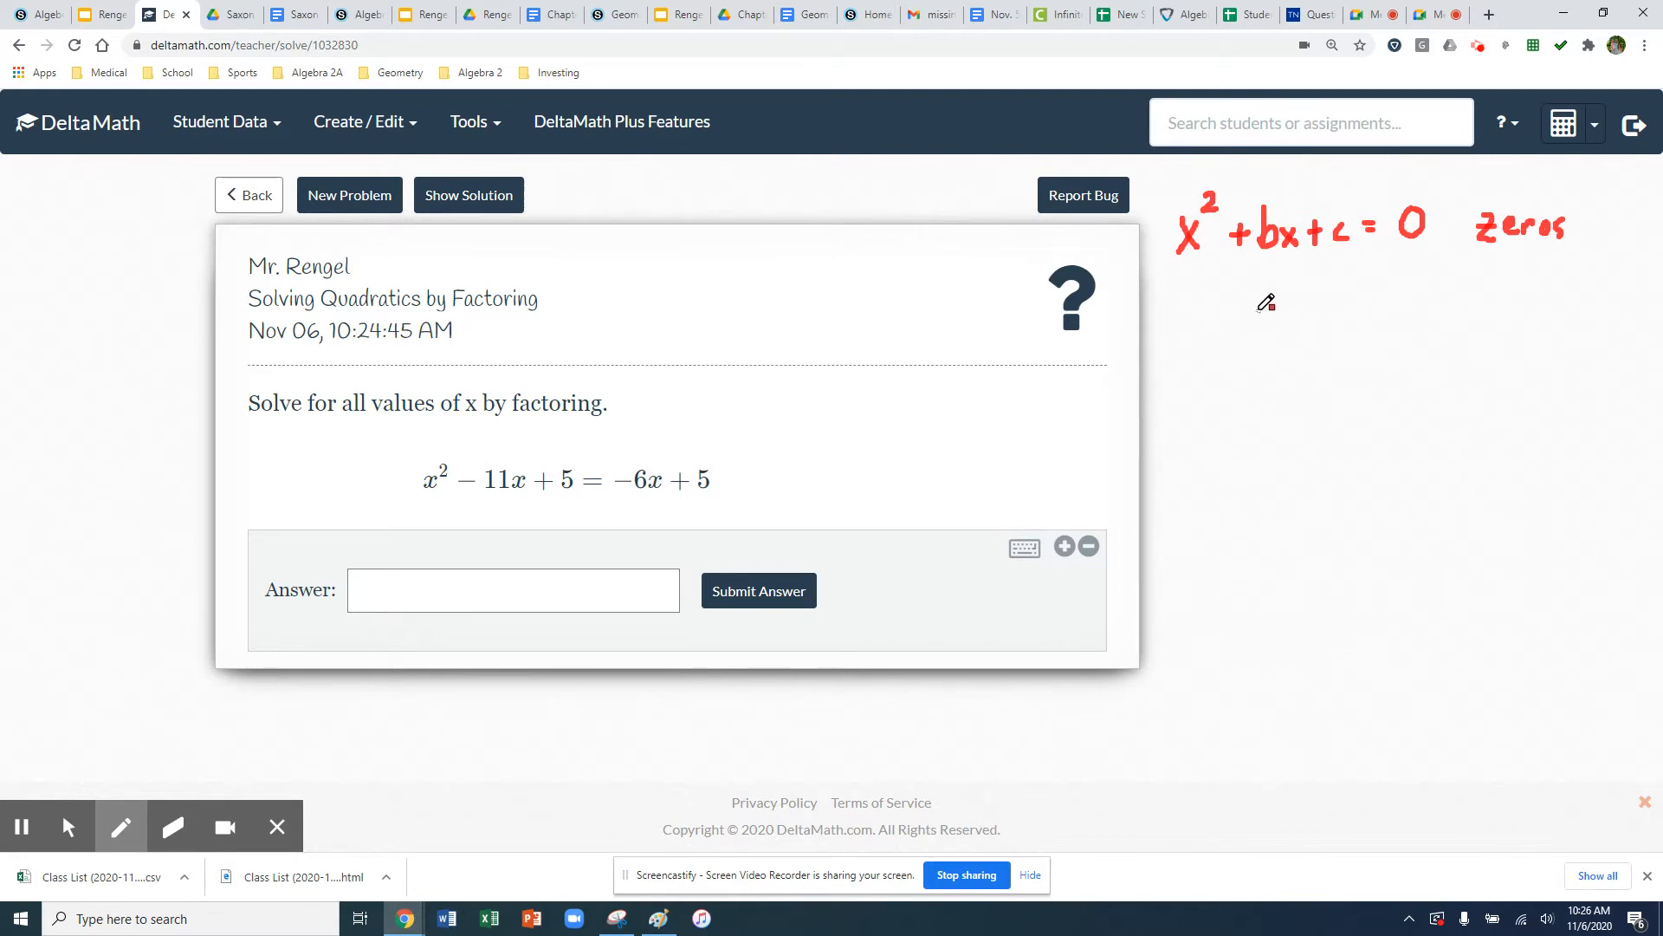
mouse_move(1226, 312)
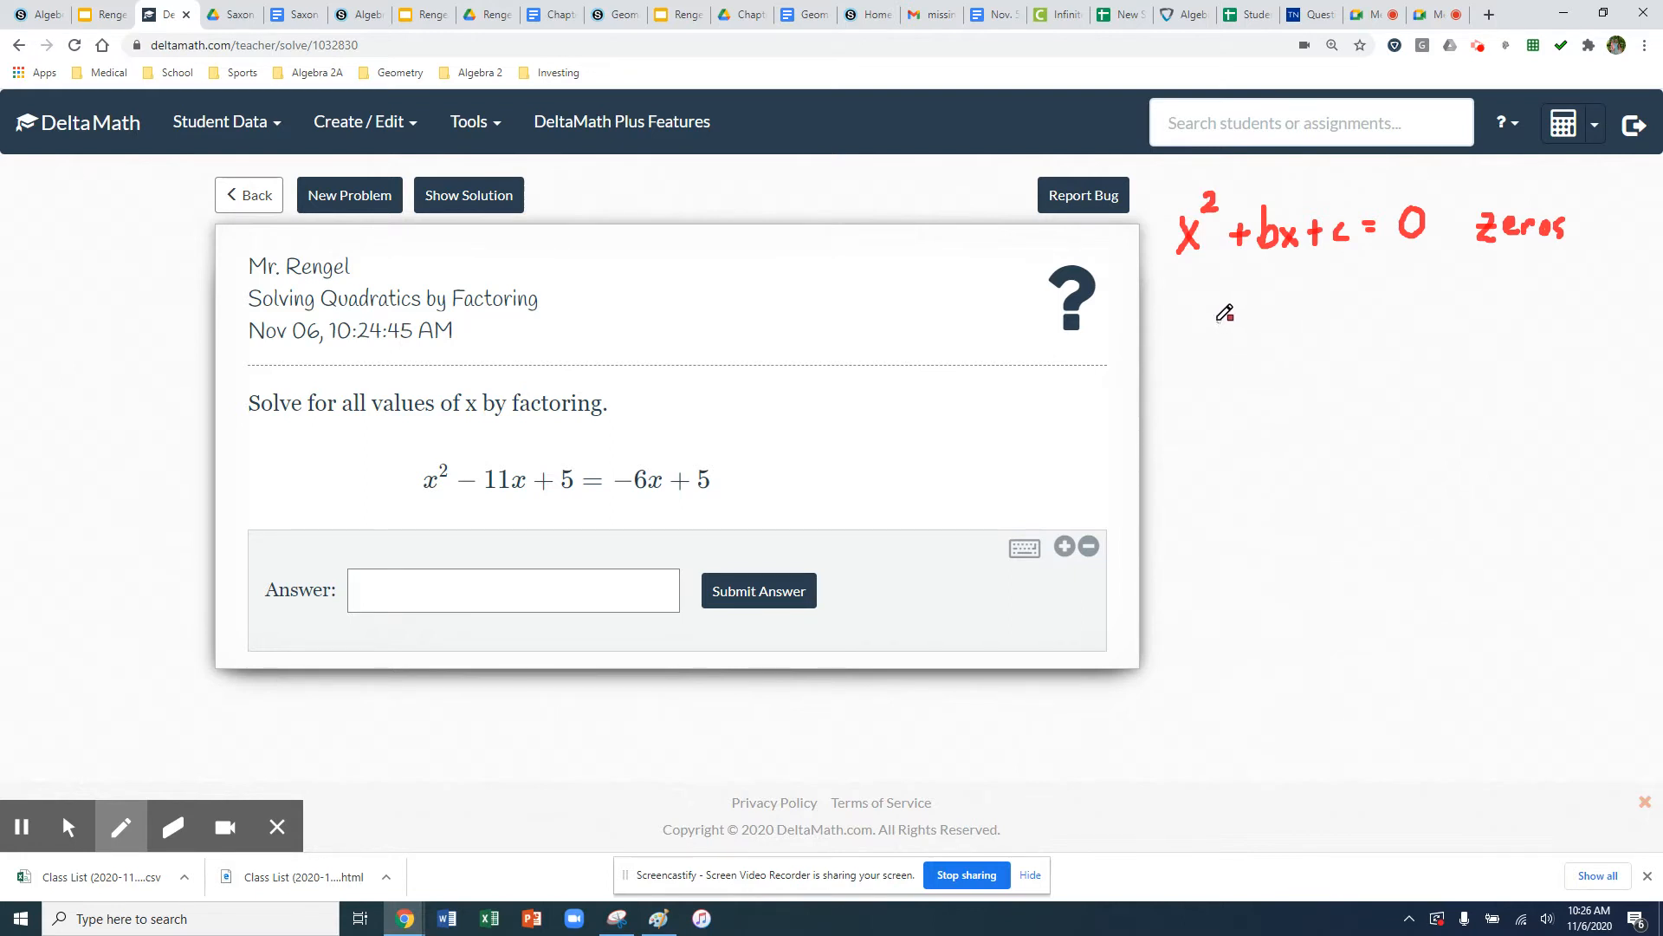
mouse_move(382, 616)
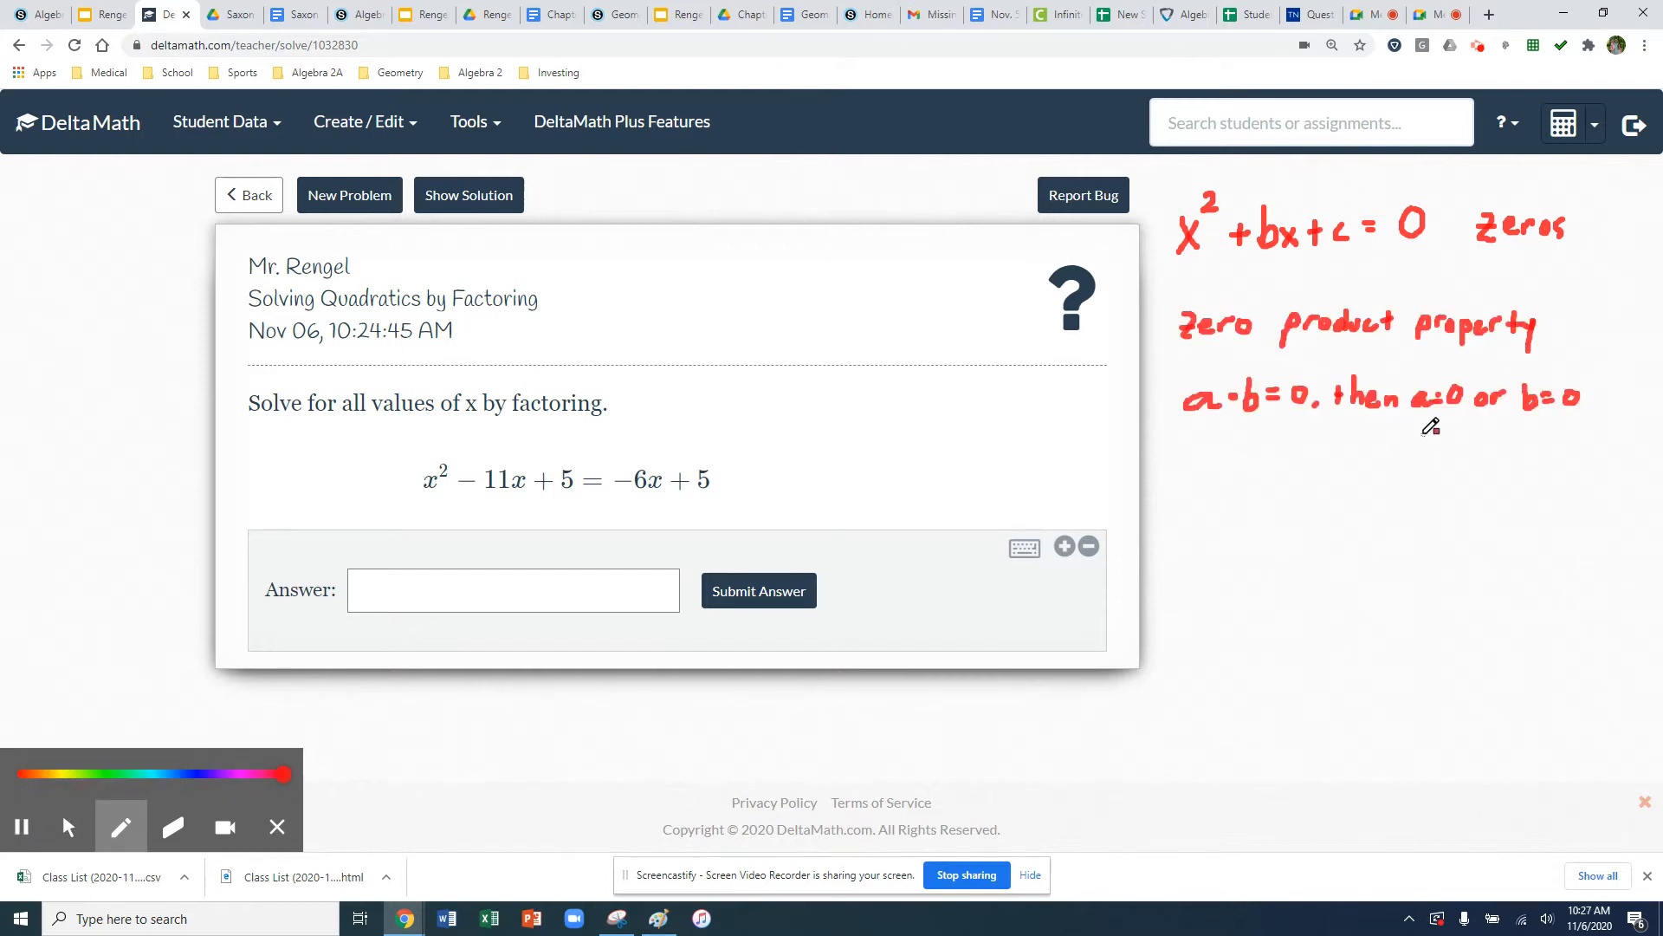
mouse_move(1196, 398)
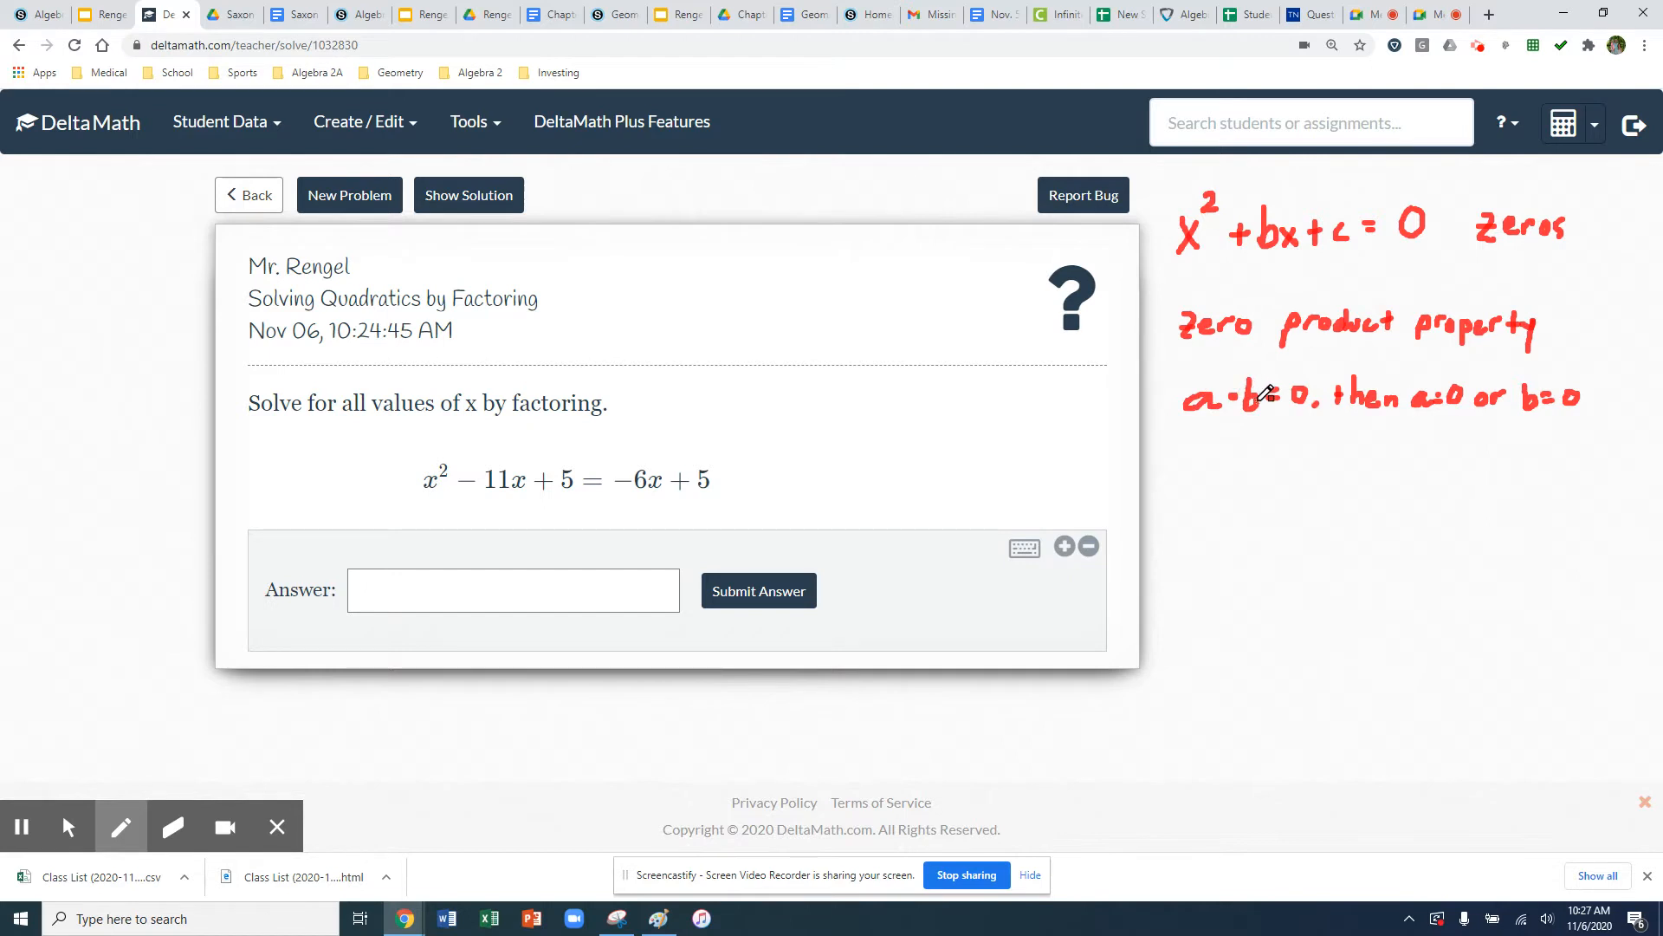
mouse_move(1405, 397)
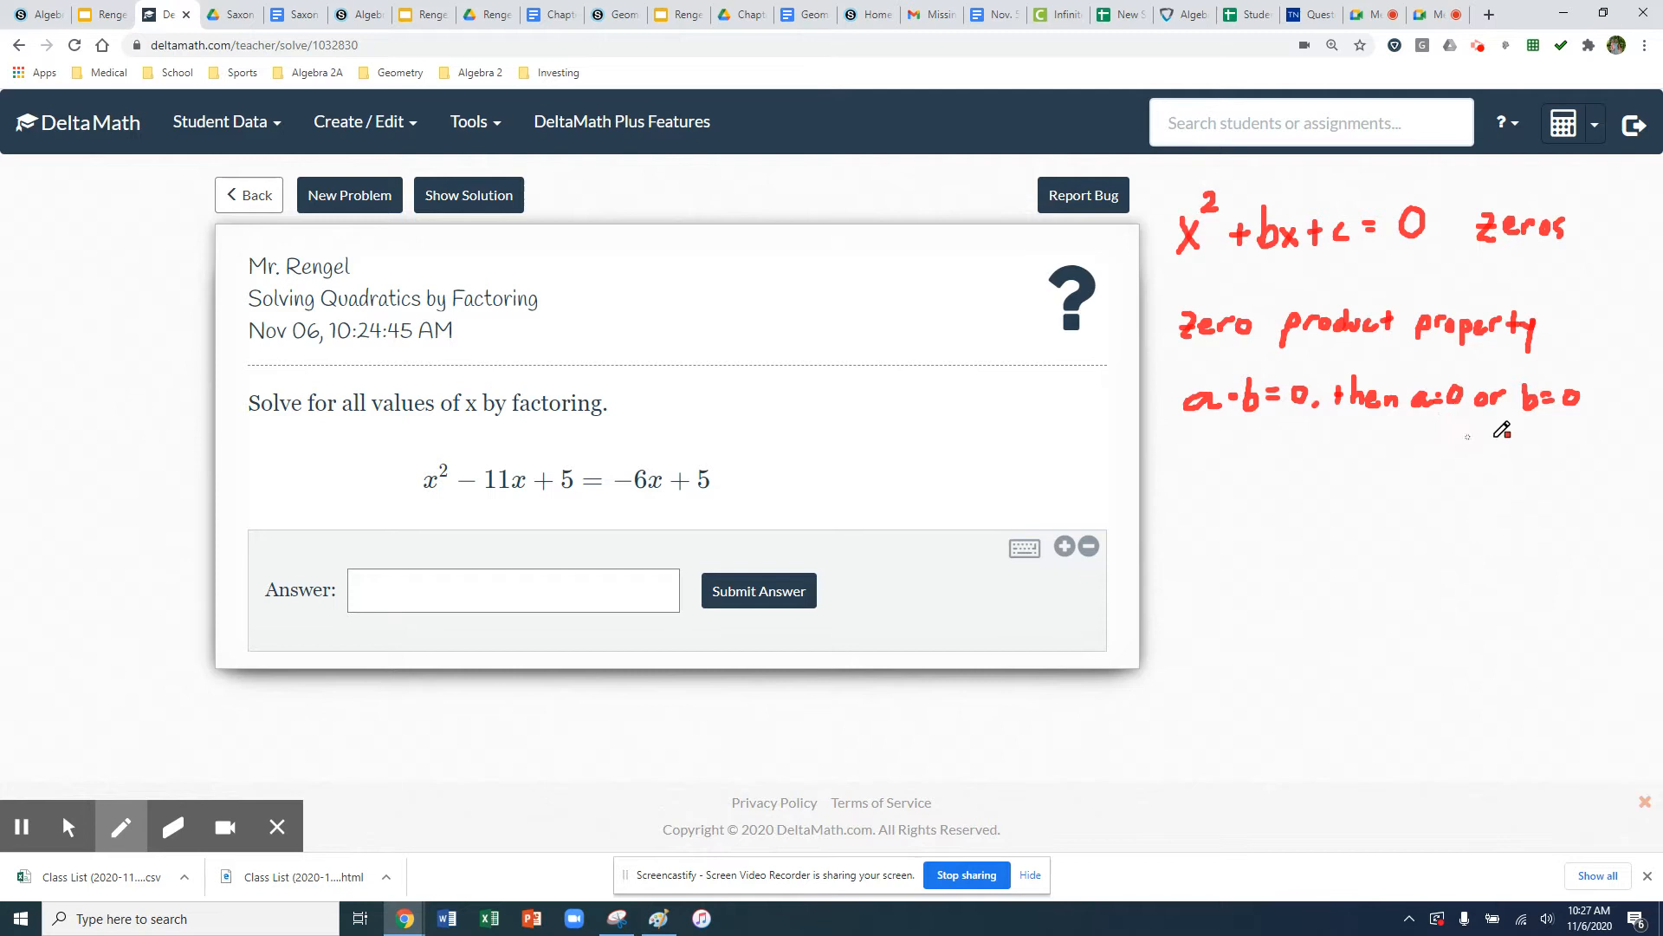
mouse_move(1346, 414)
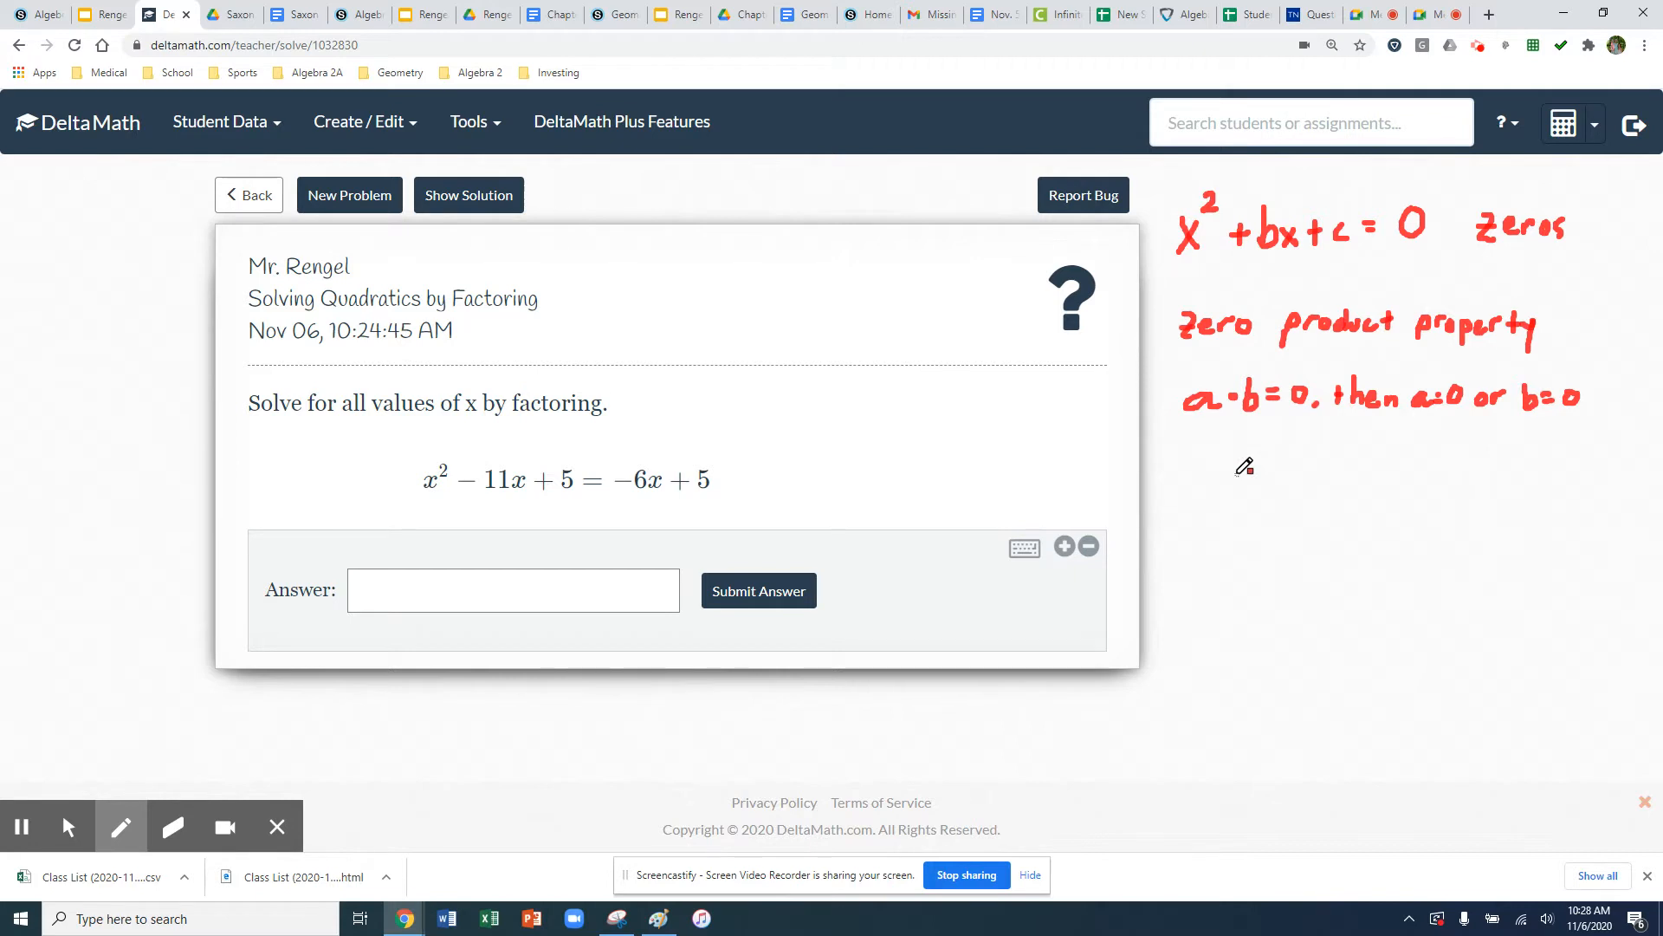
mouse_move(818, 468)
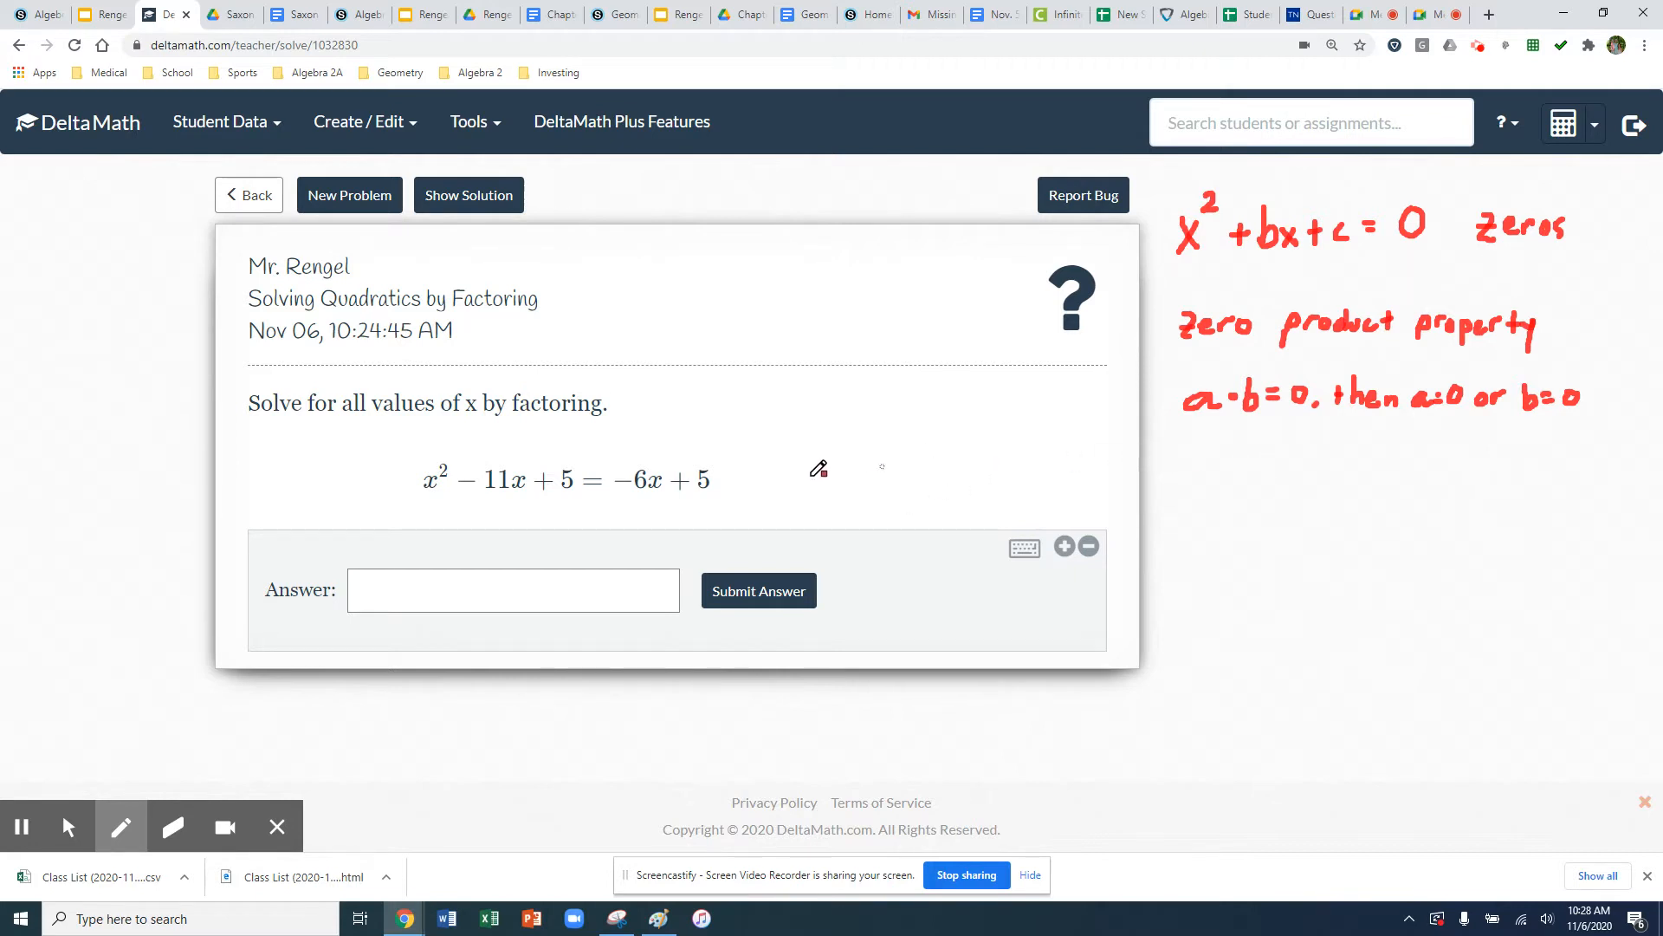
mouse_move(1448, 736)
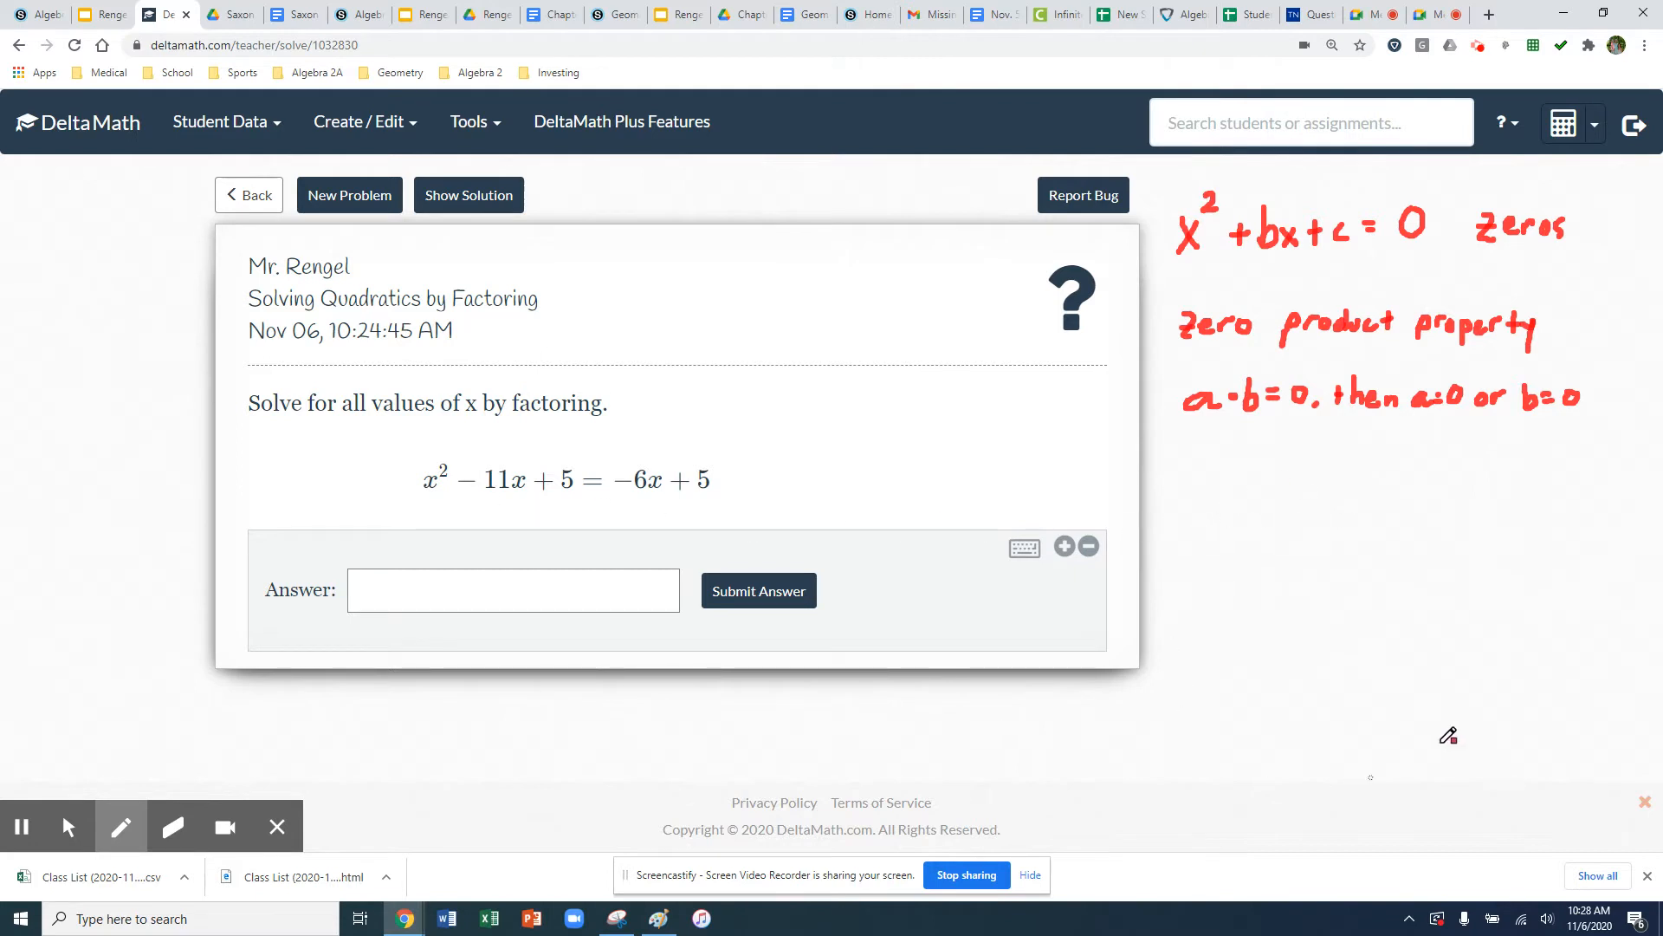
mouse_move(1199, 490)
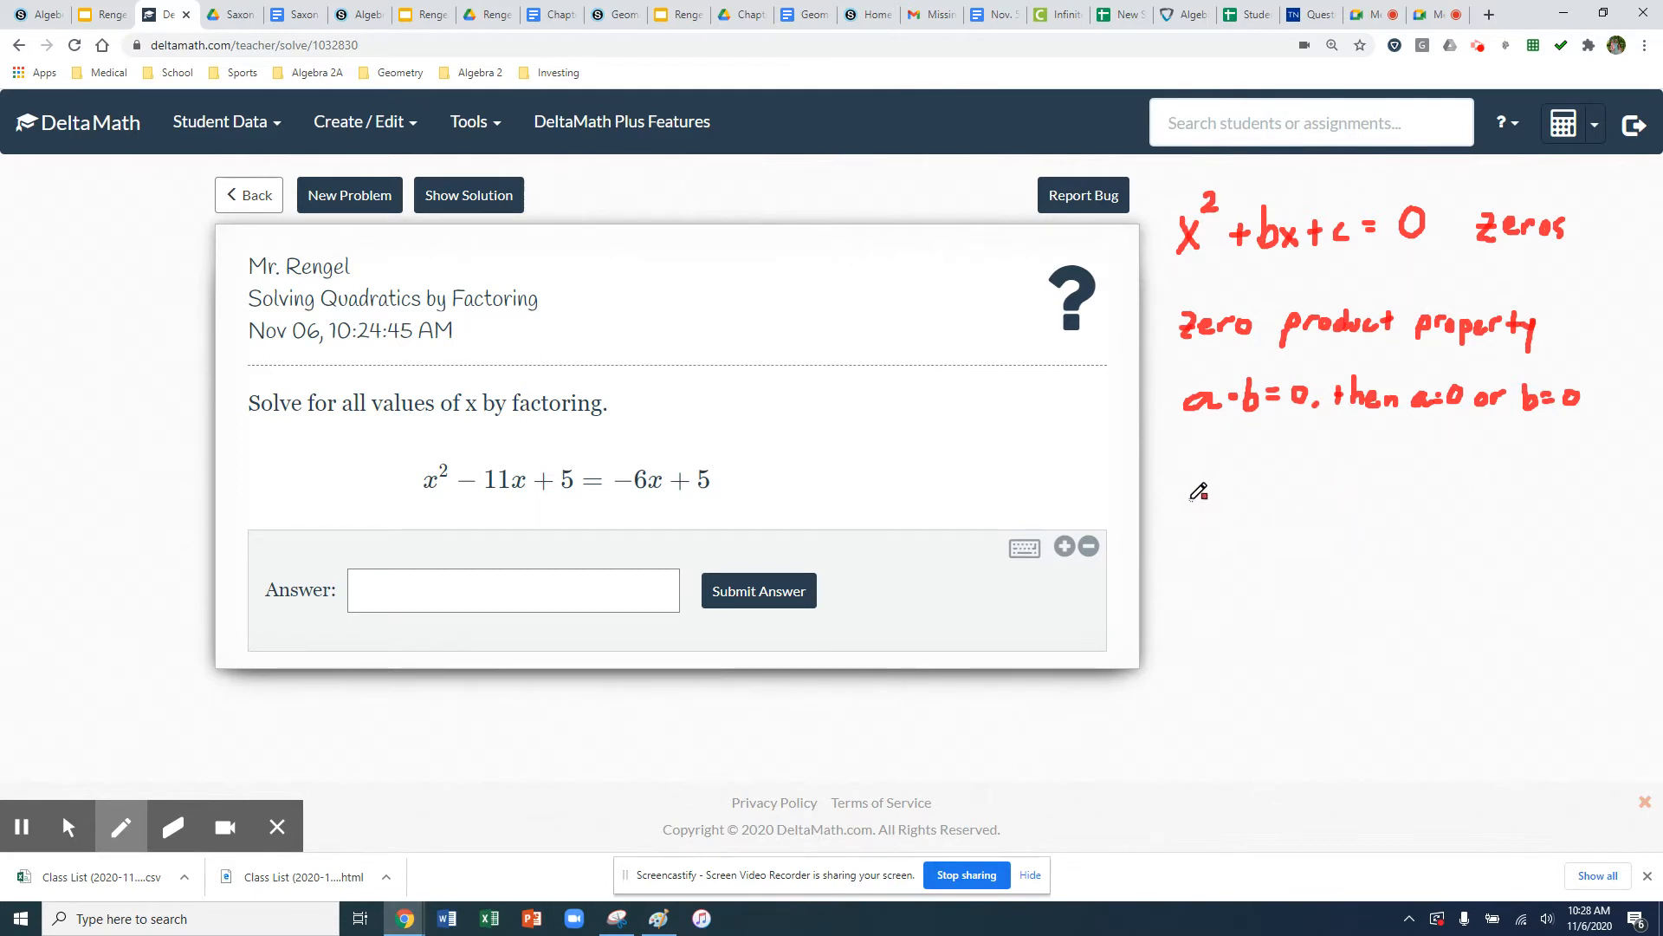
mouse_move(690, 616)
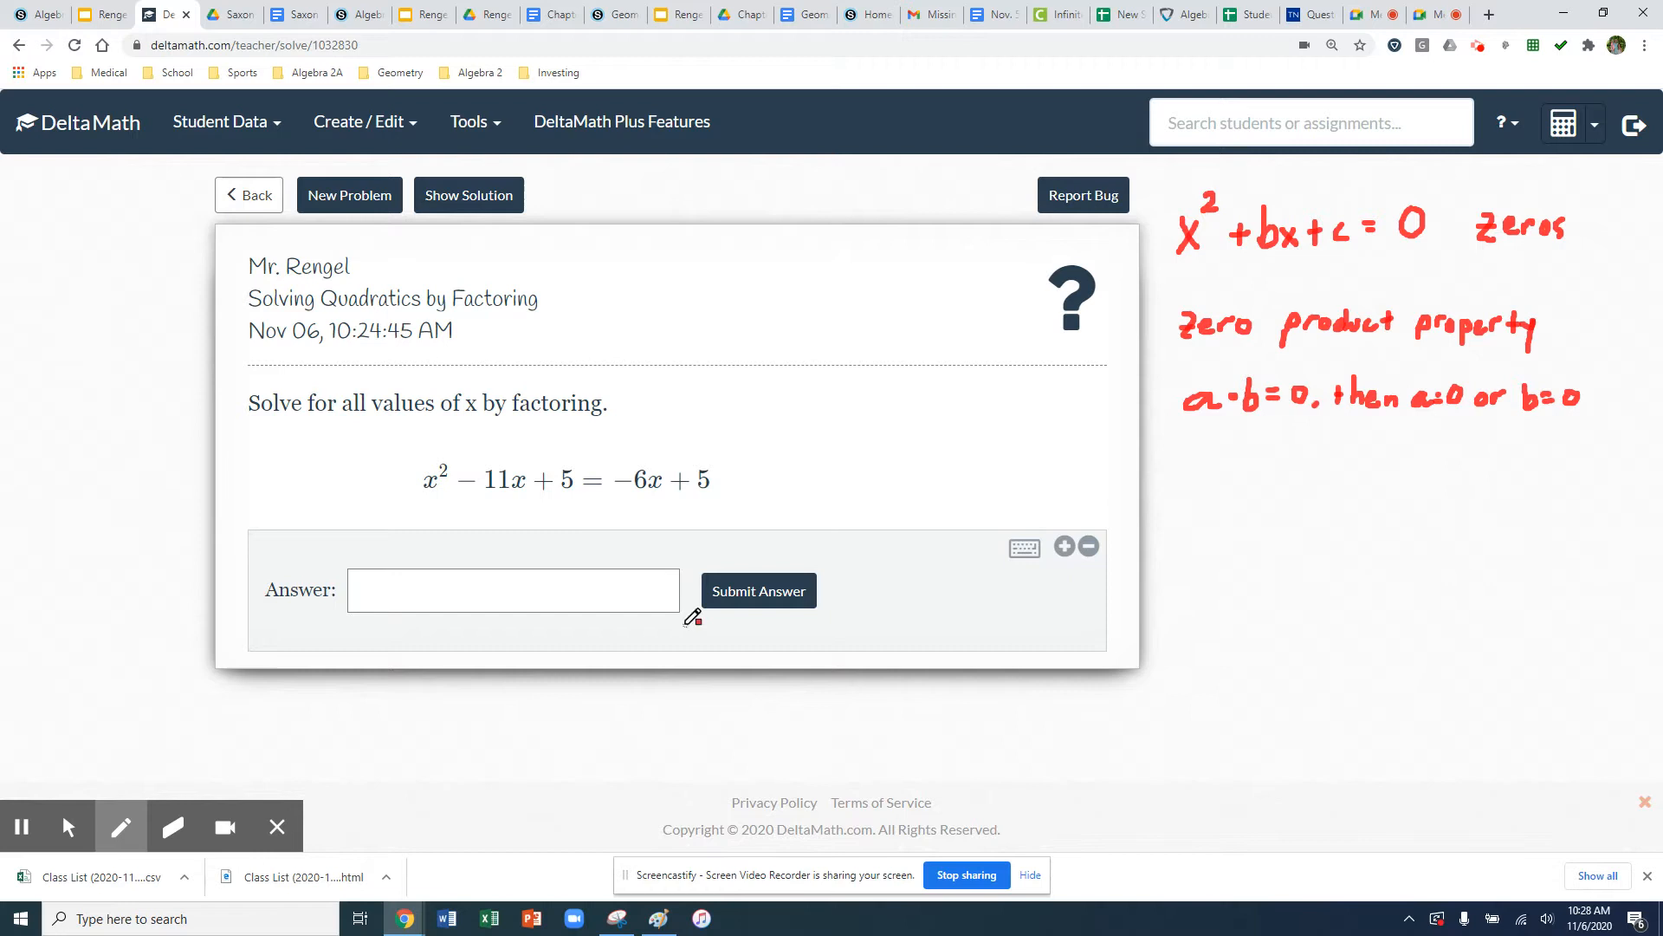
mouse_move(19, 827)
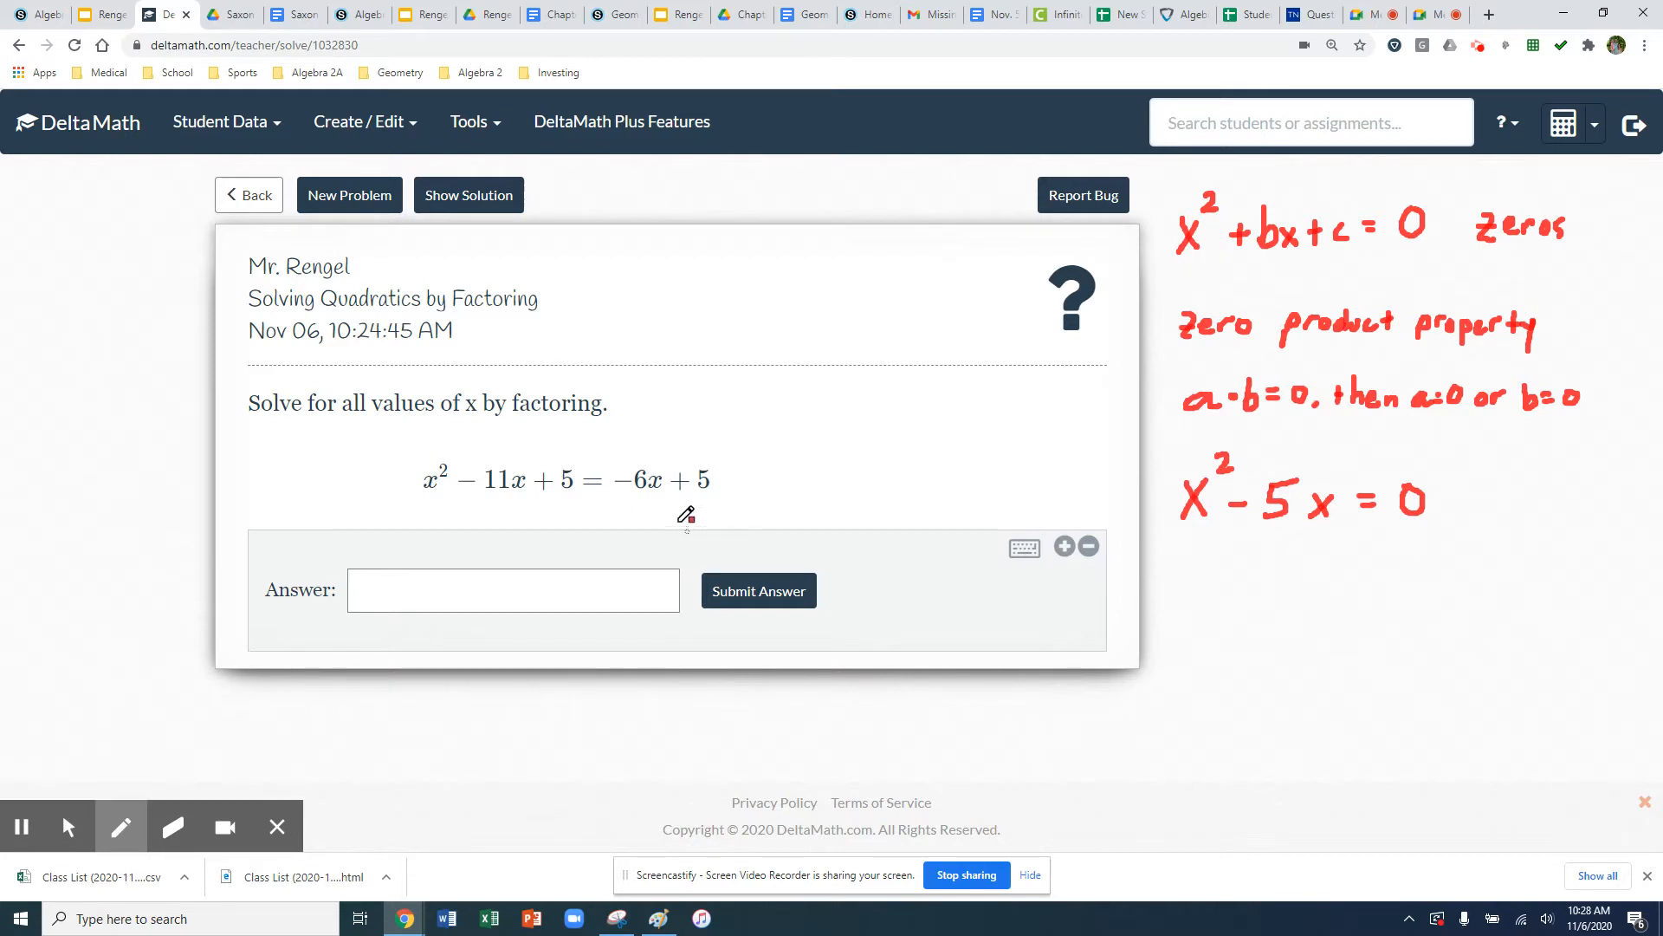
mouse_move(651, 481)
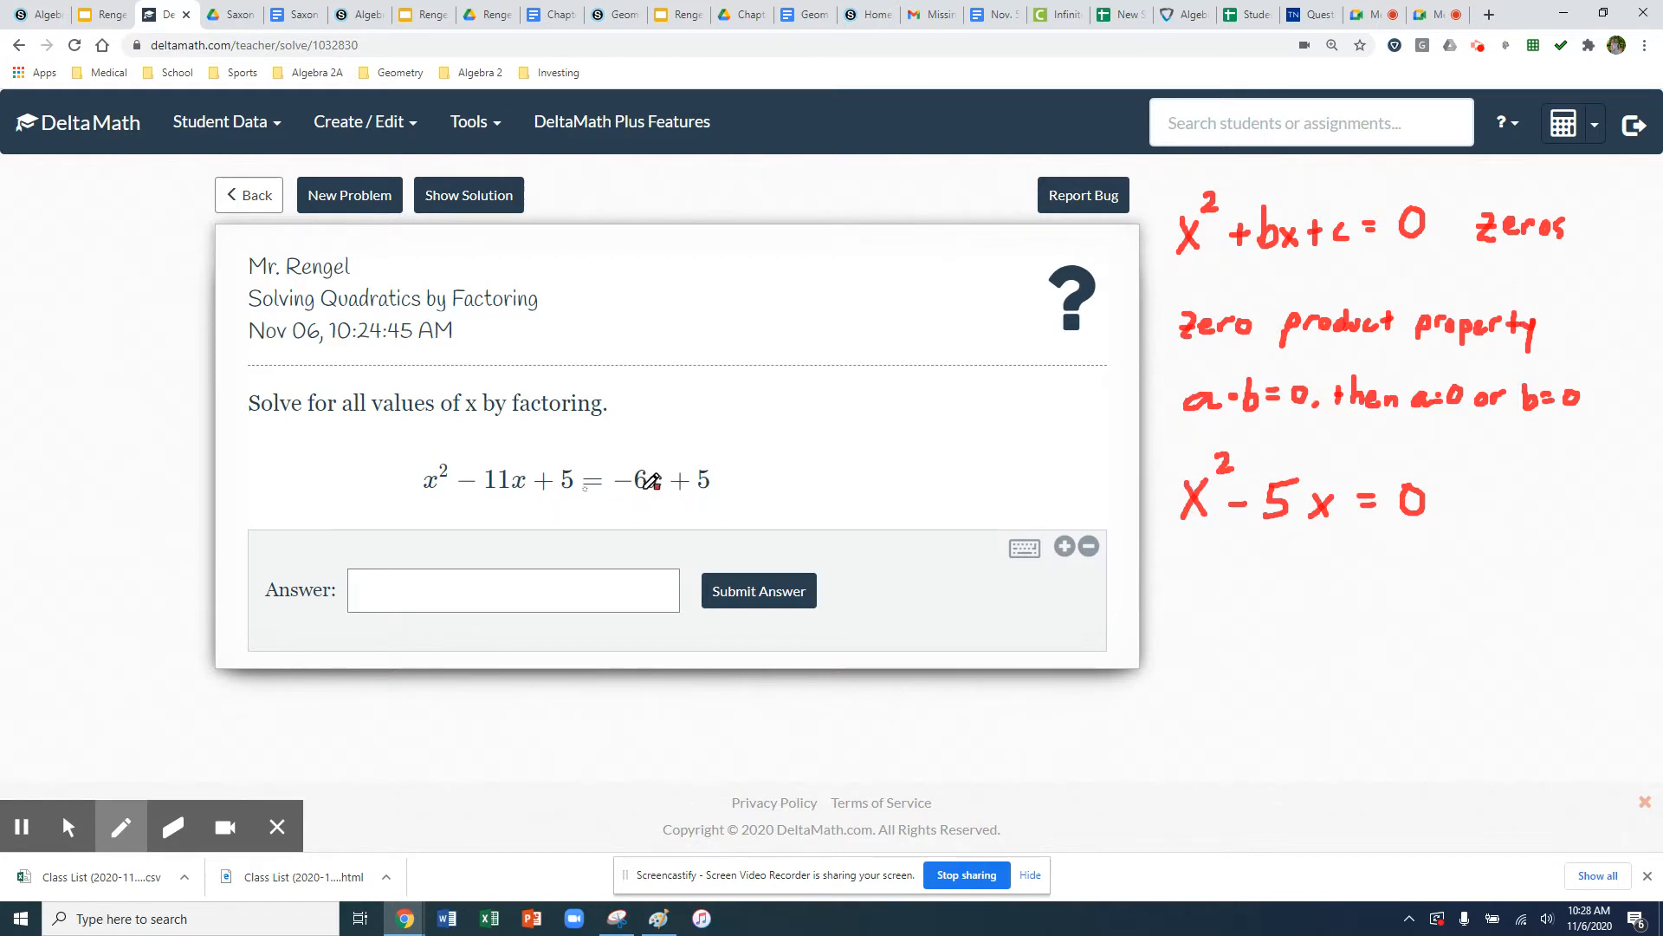
mouse_move(1372, 470)
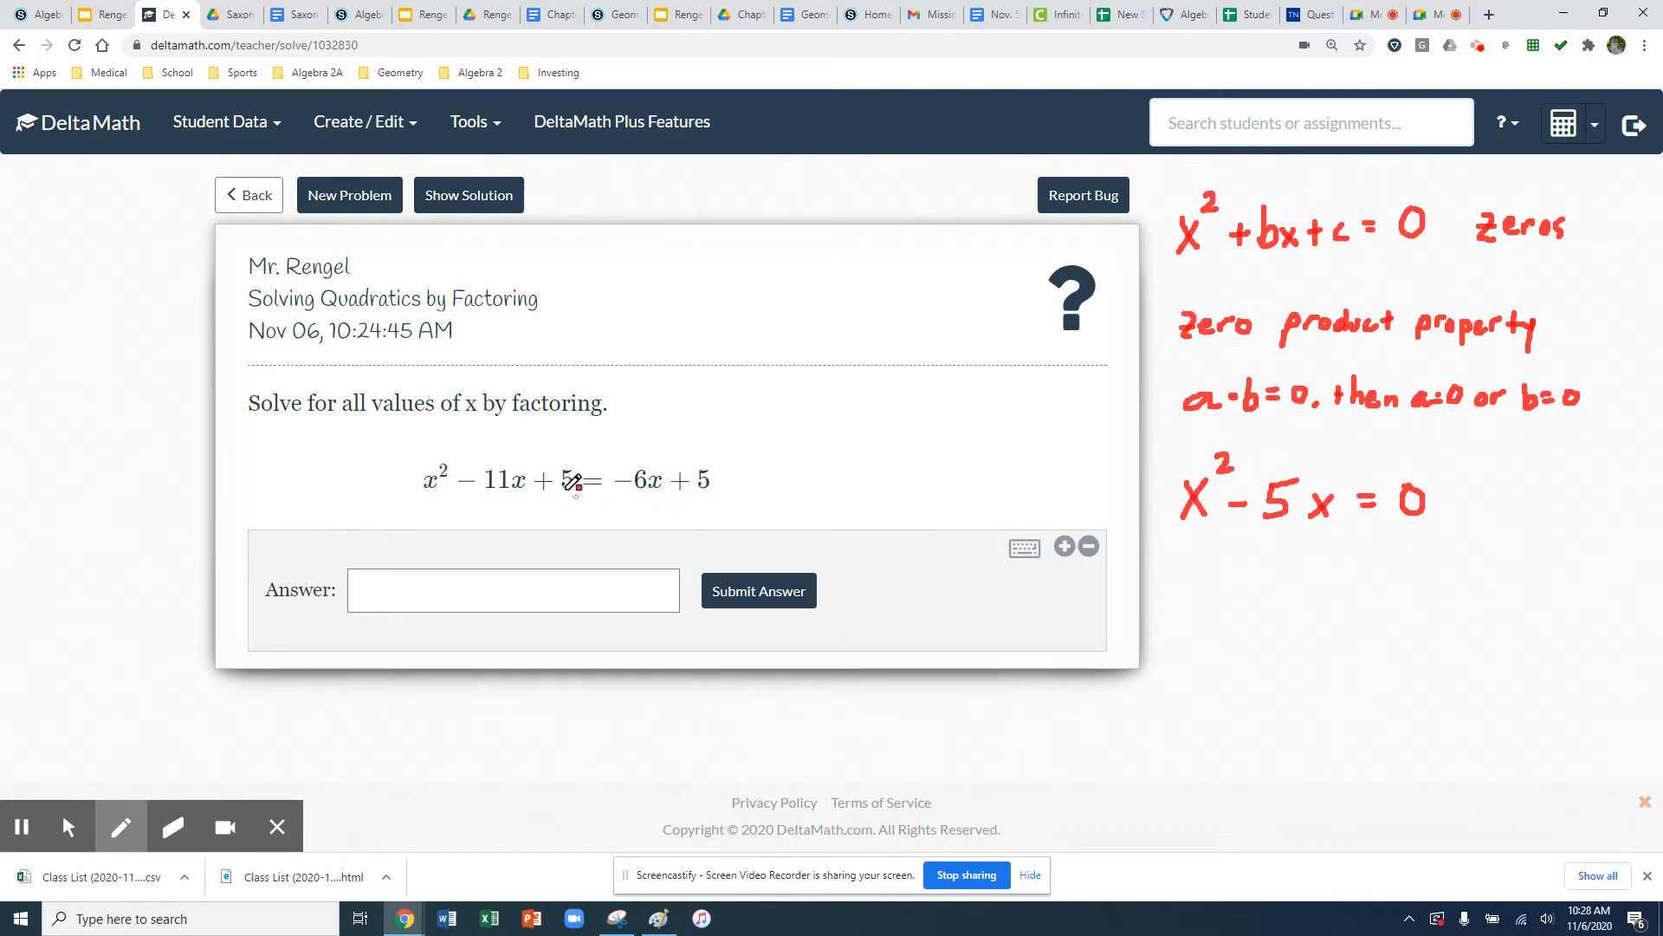
mouse_move(1230, 506)
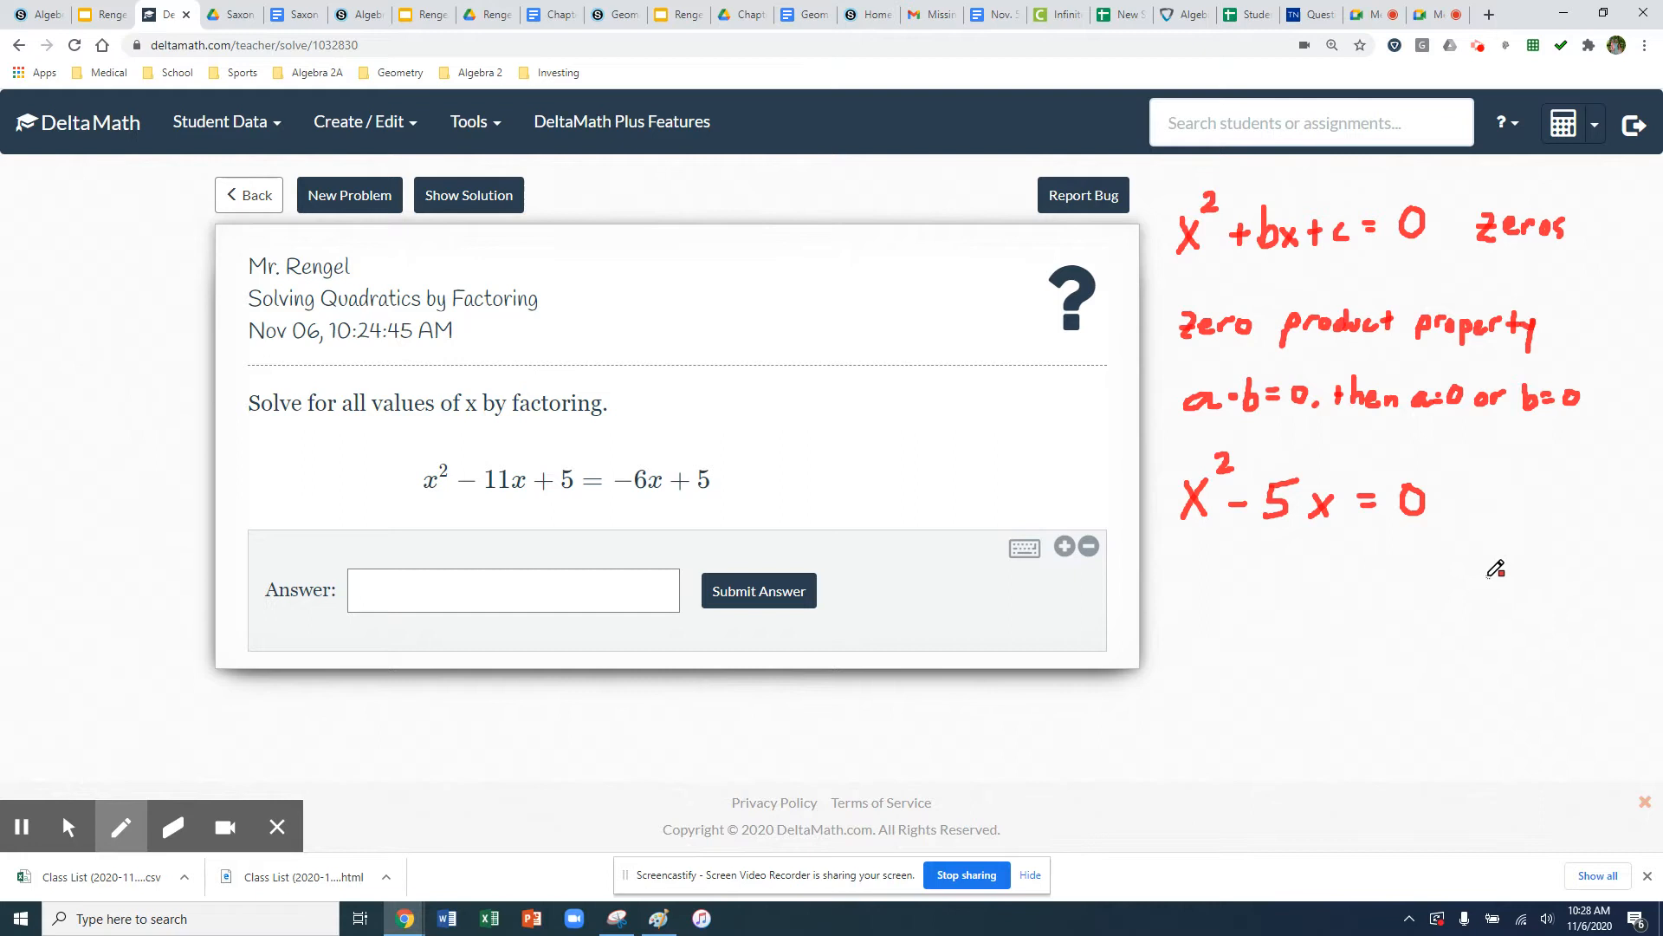
mouse_move(1304, 580)
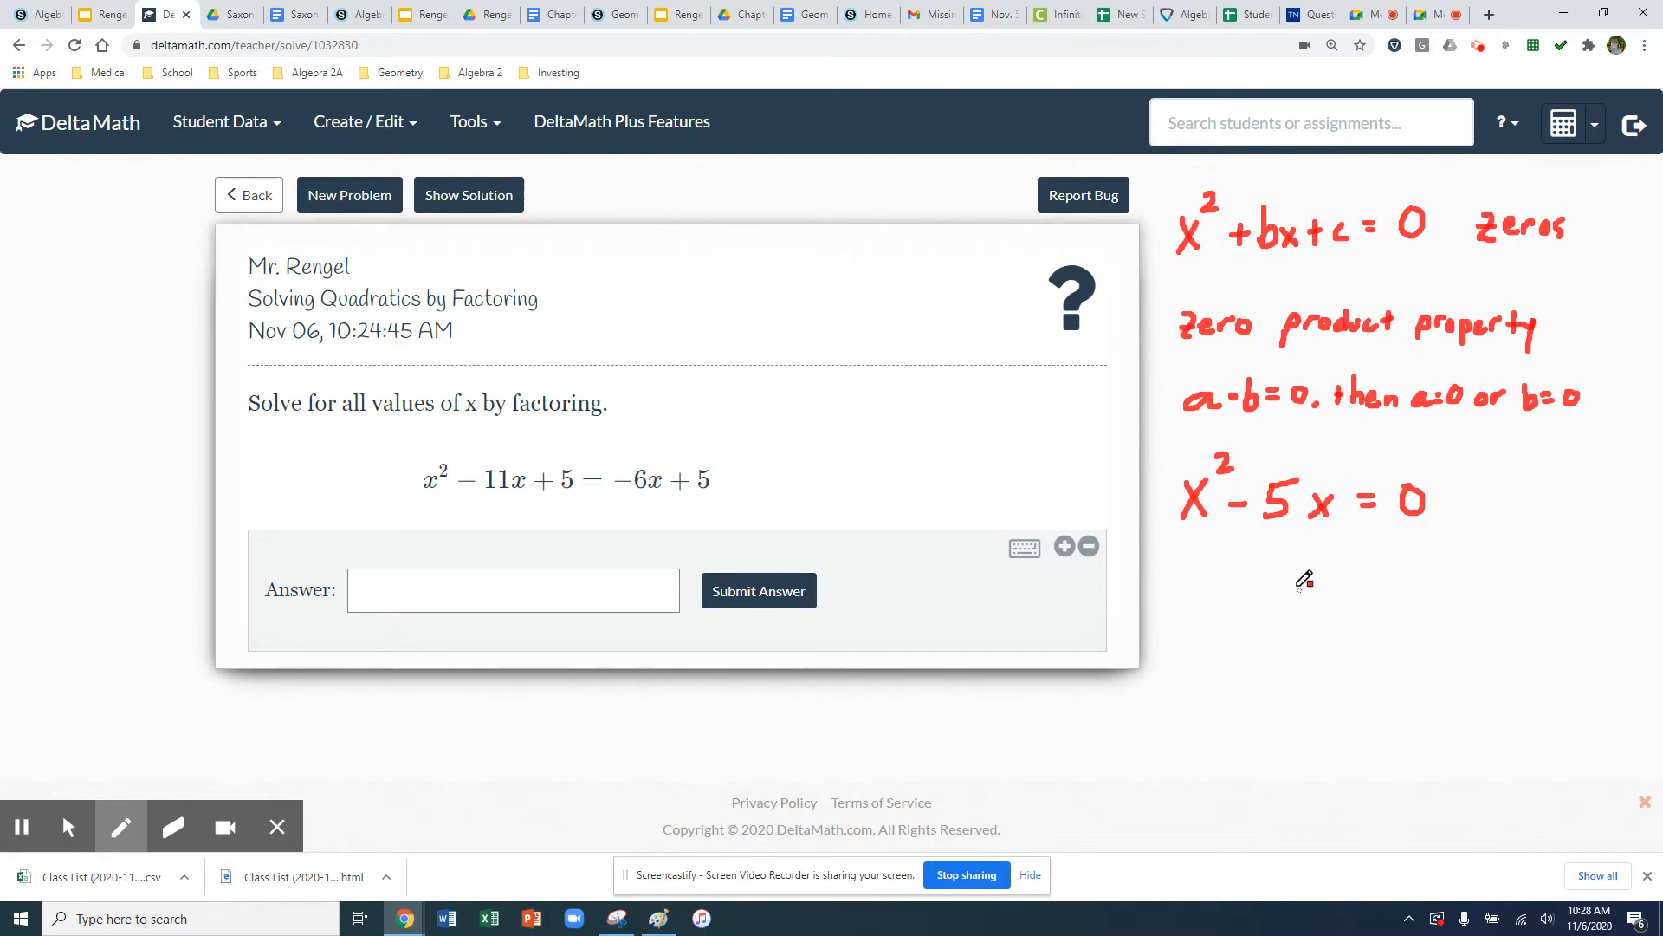
mouse_move(1321, 501)
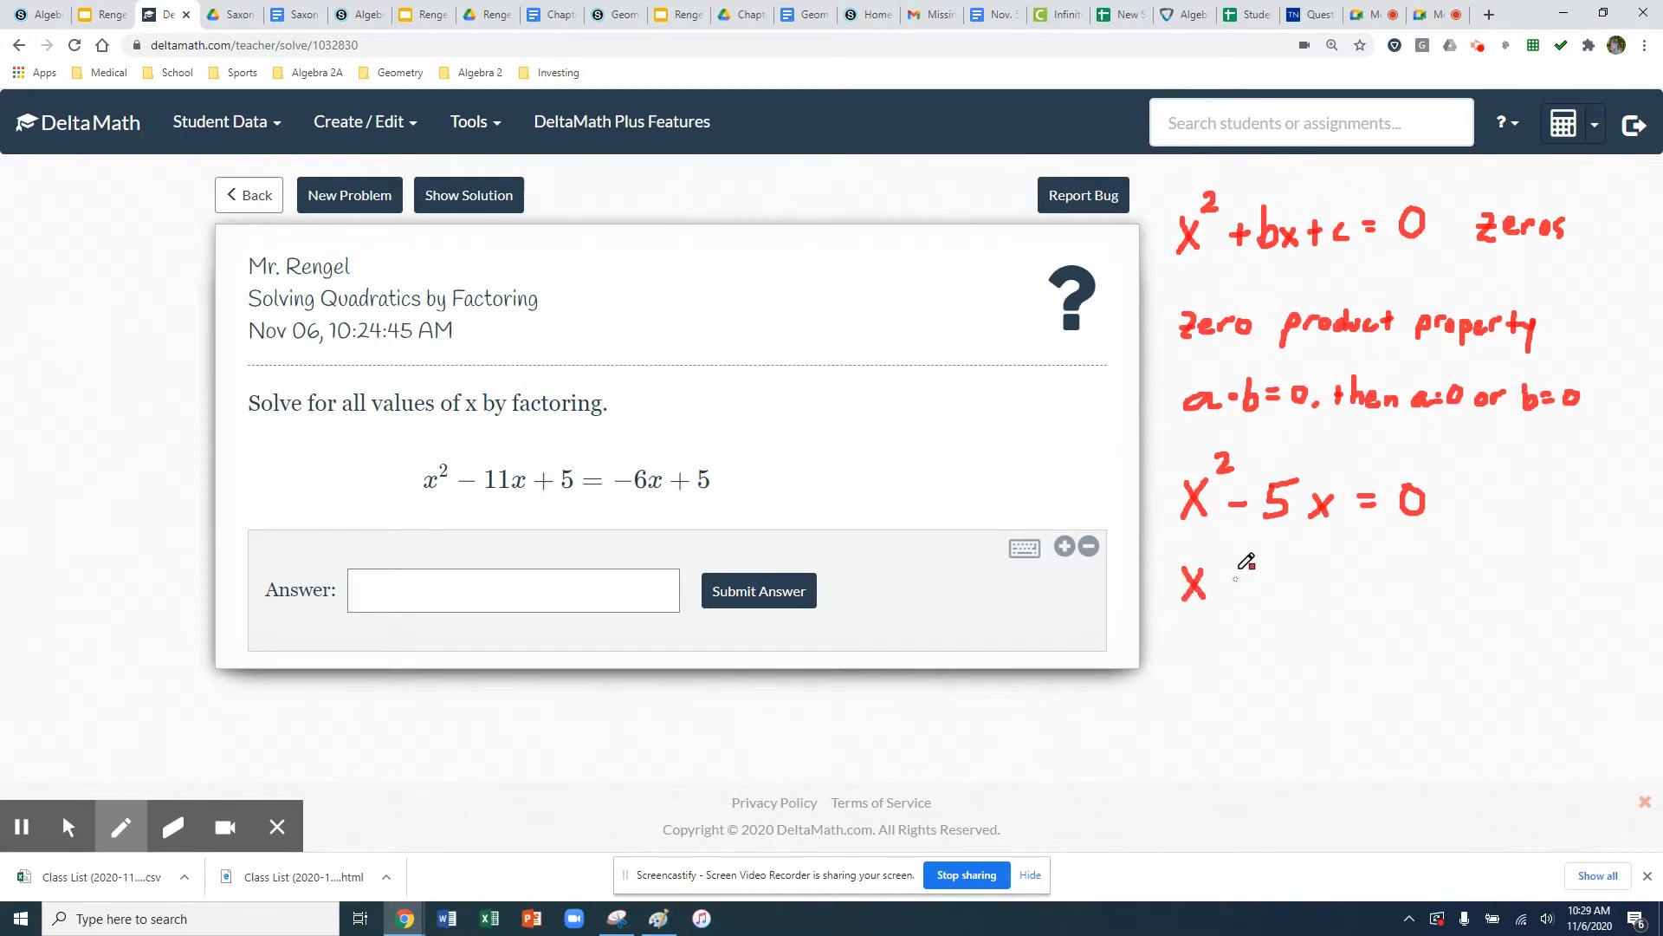
mouse_move(1261, 553)
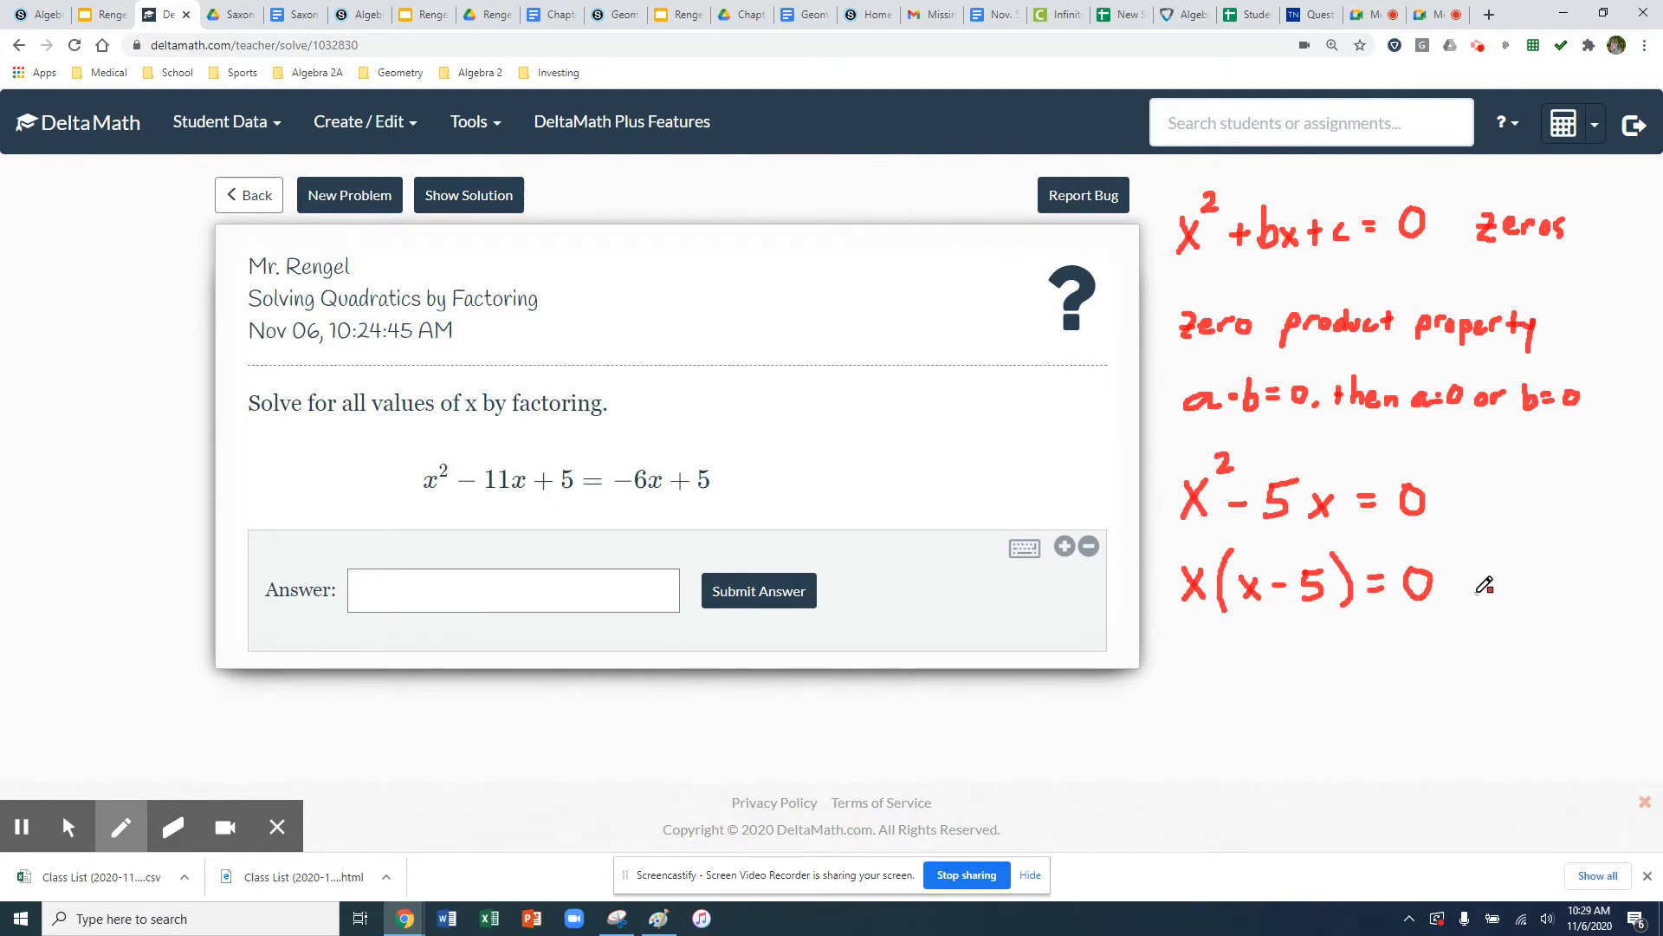
mouse_move(1207, 586)
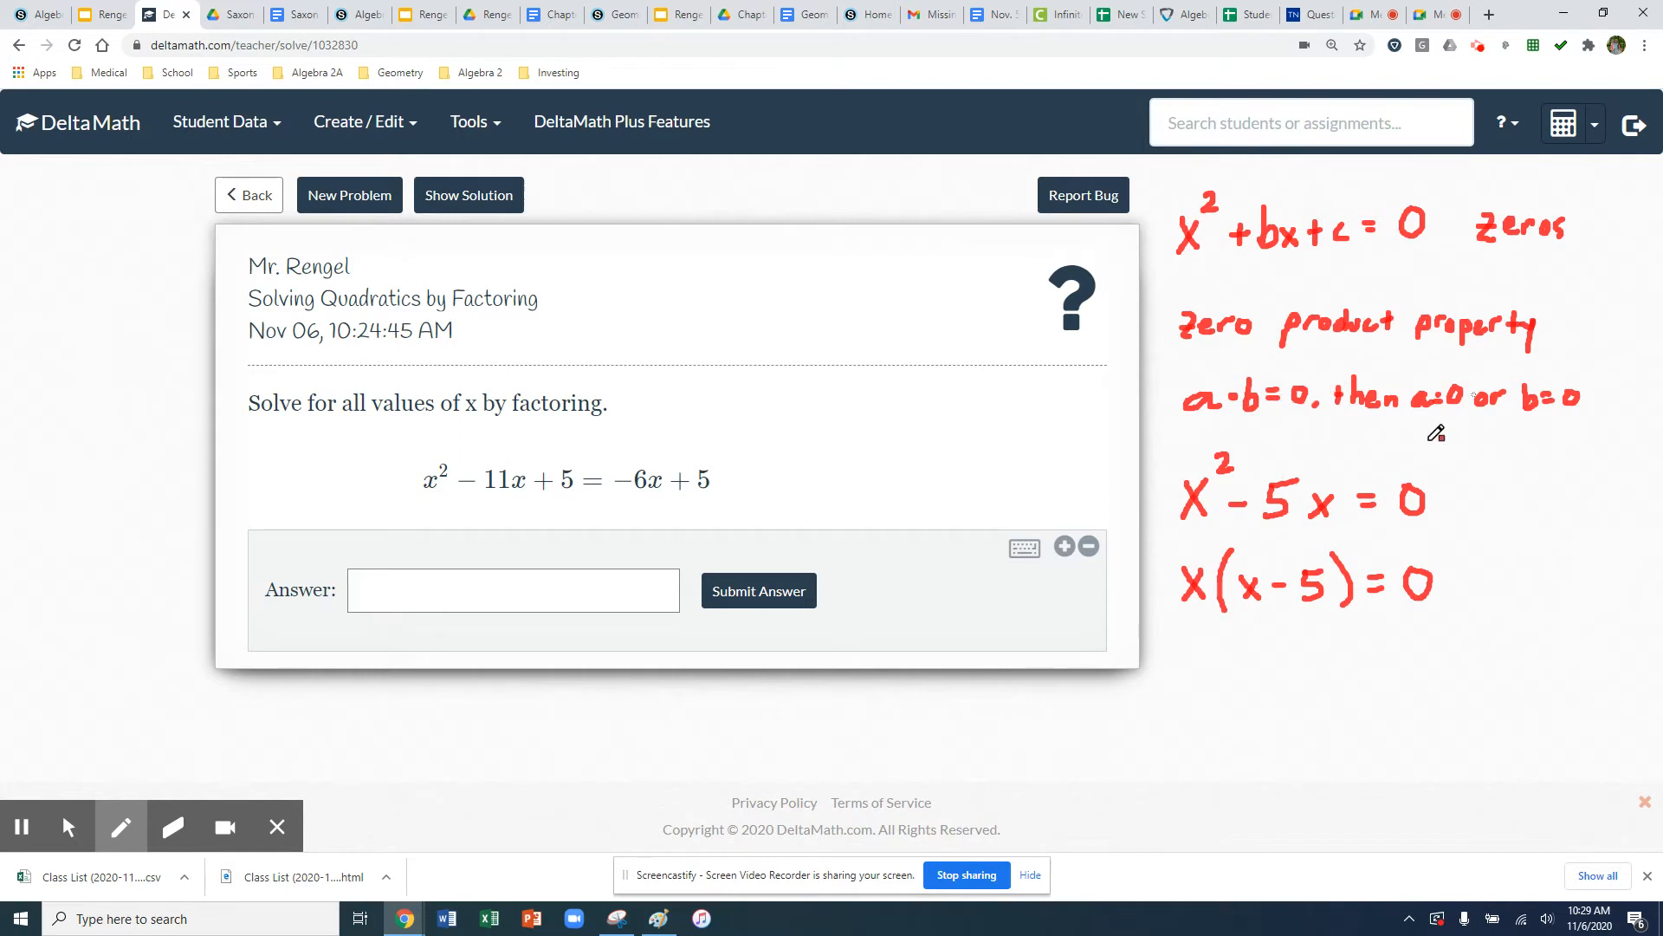
mouse_move(1183, 650)
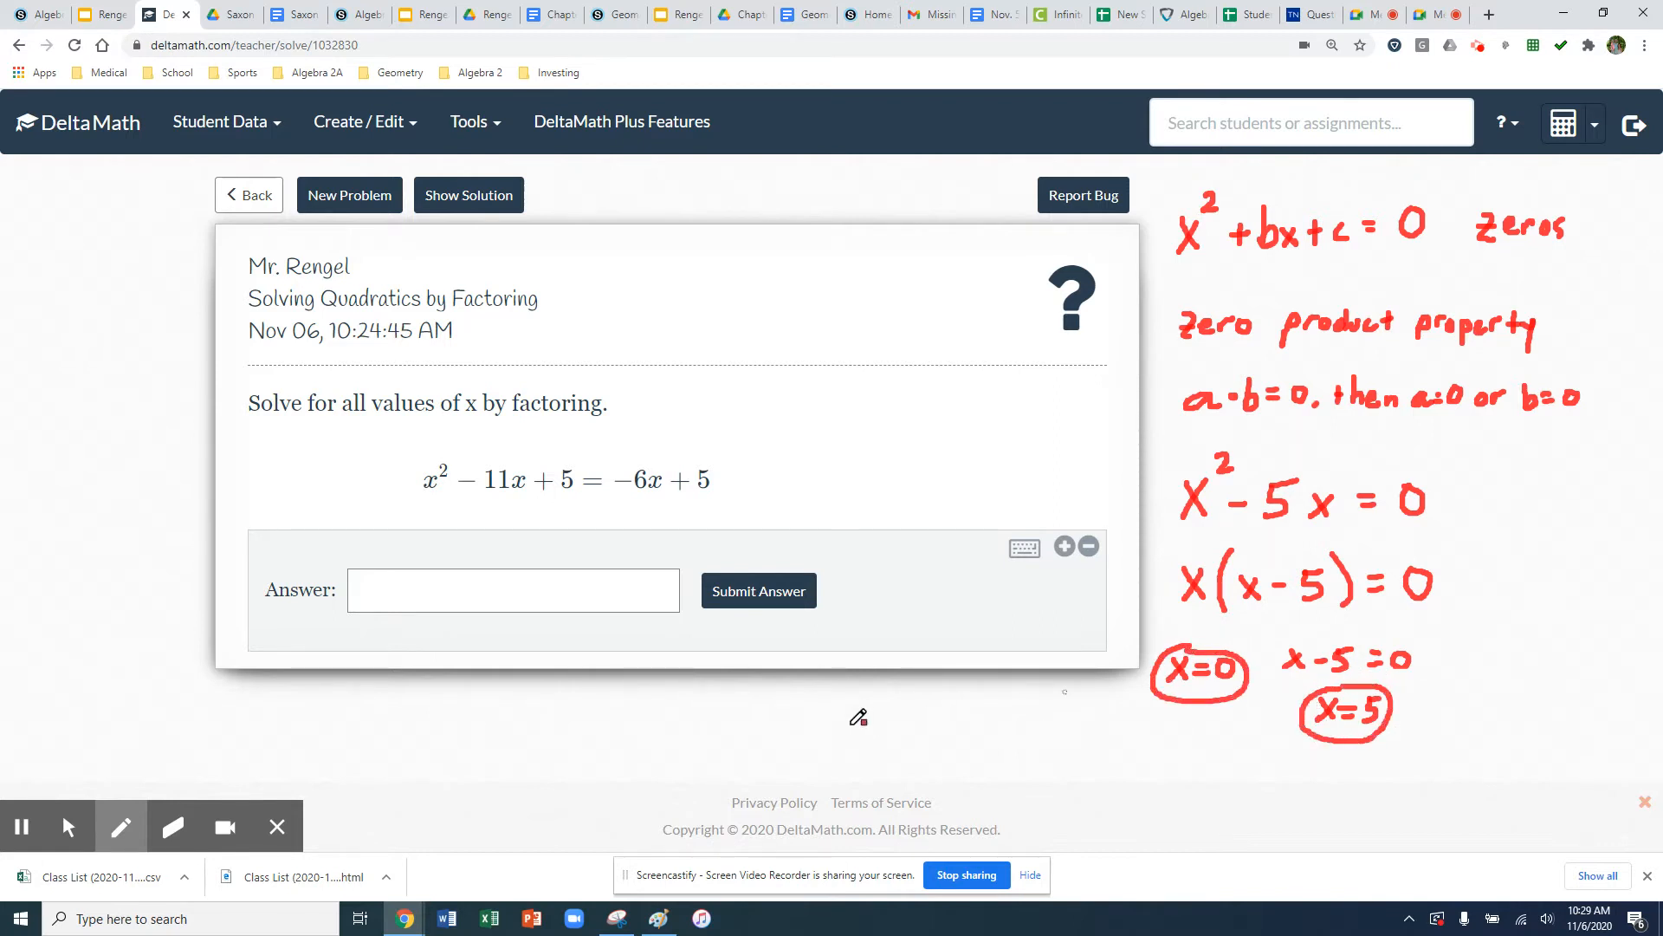
Enter 0 and 5 as the two solutions, then submit and confirm
click(67, 827)
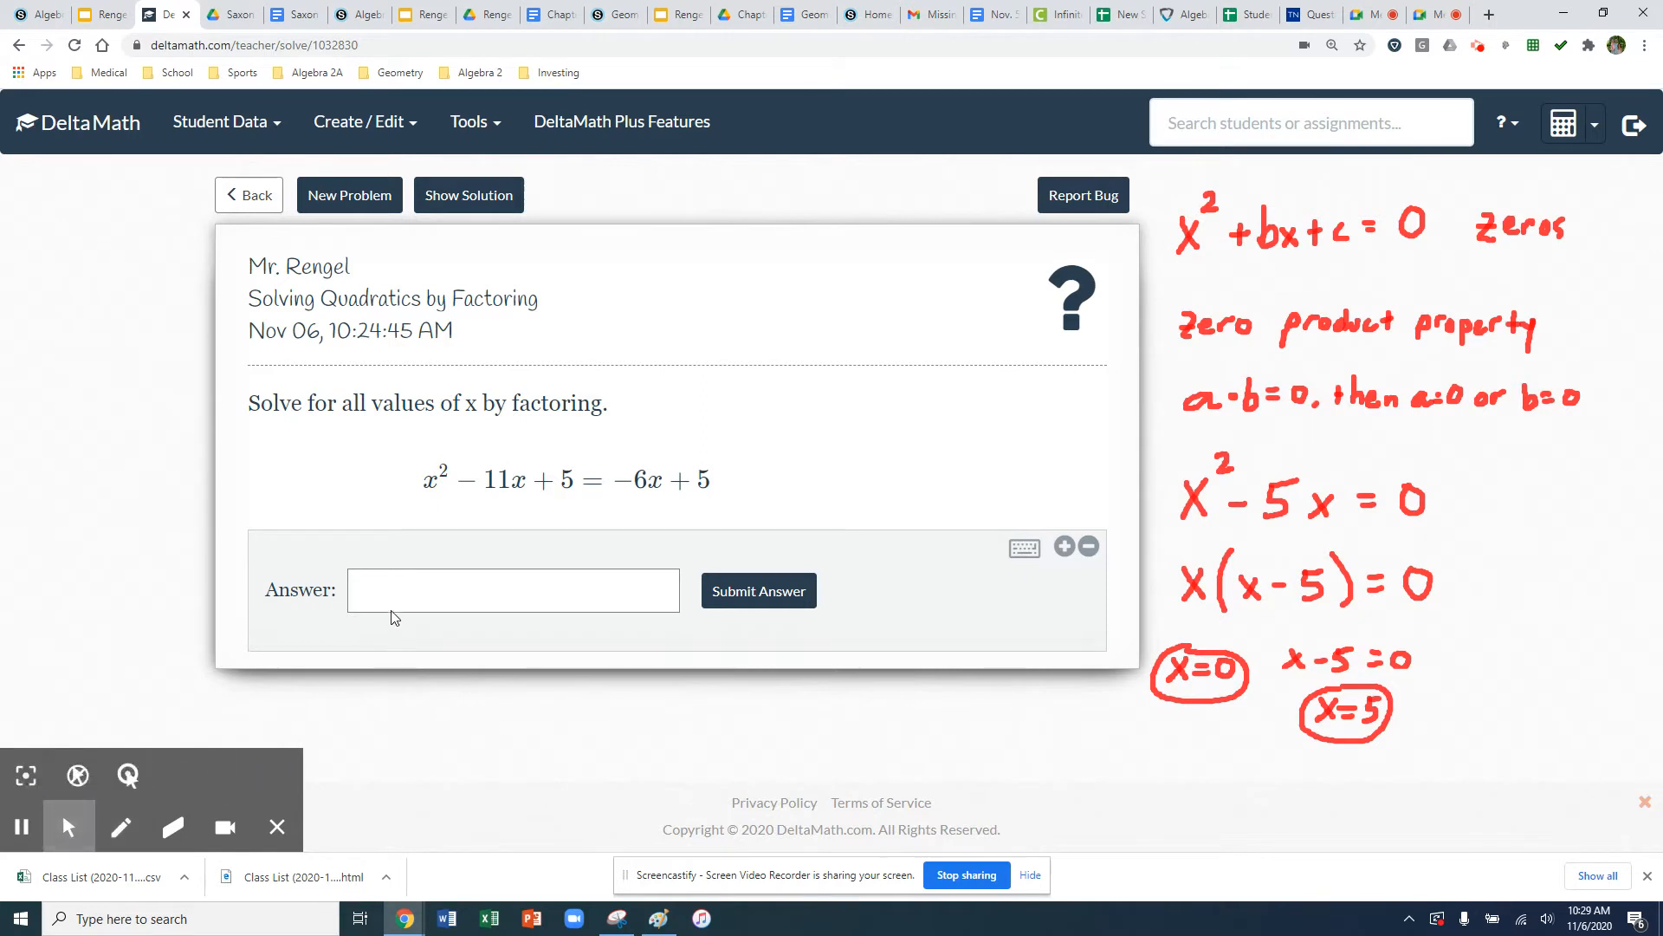
click(512, 590)
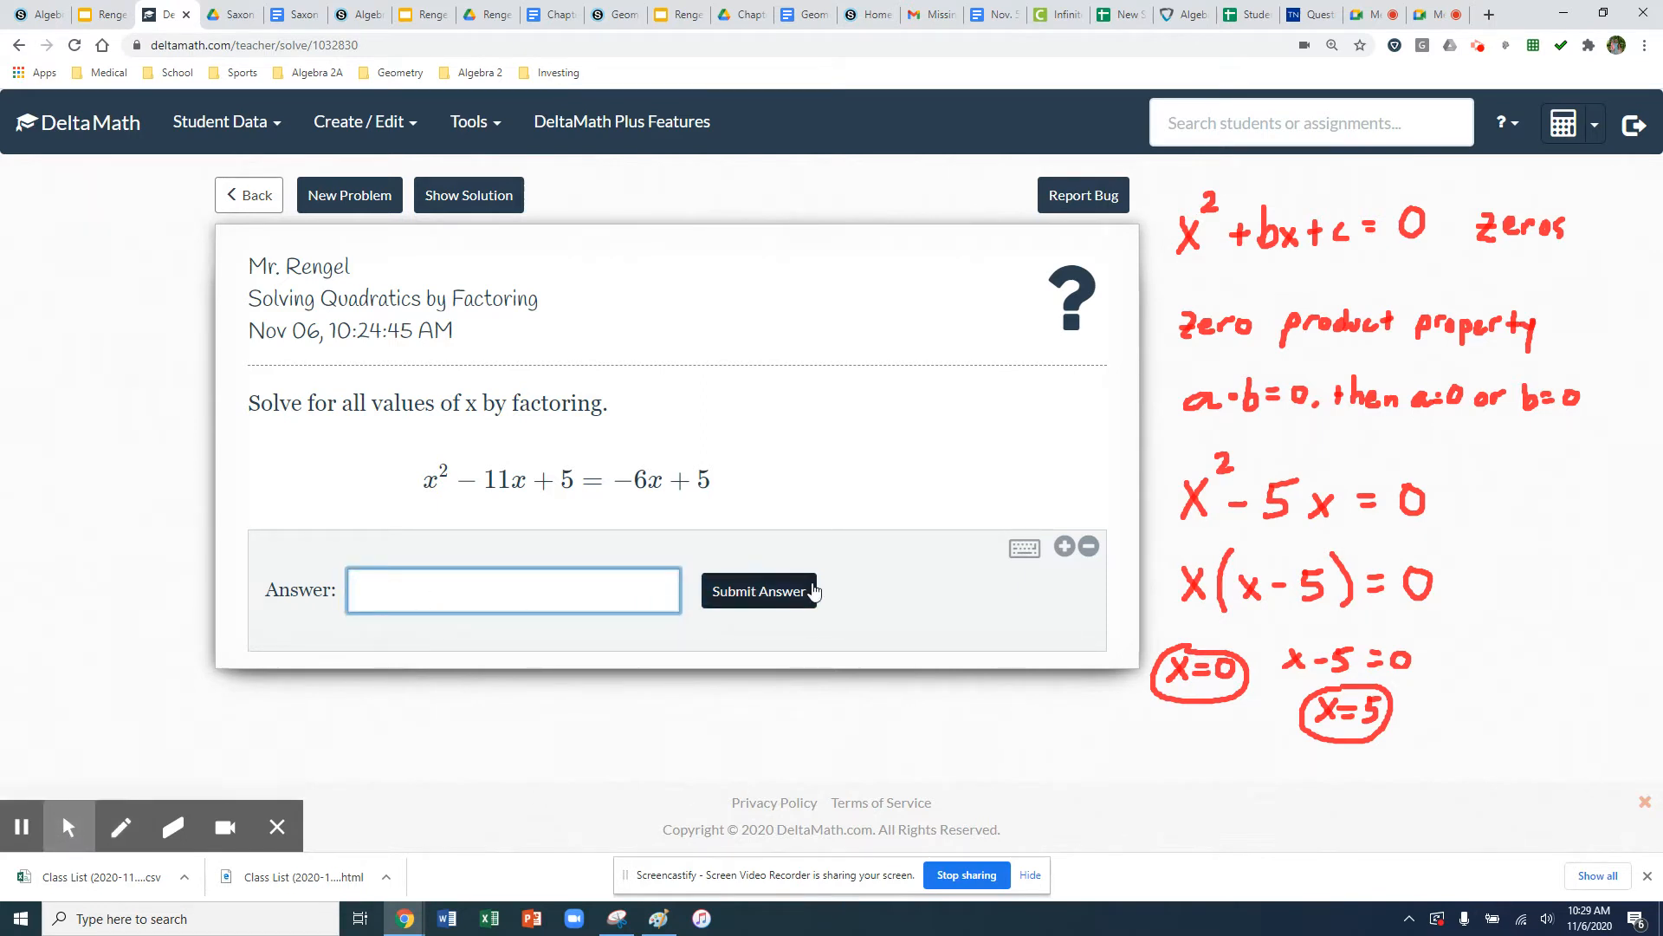
text(0)
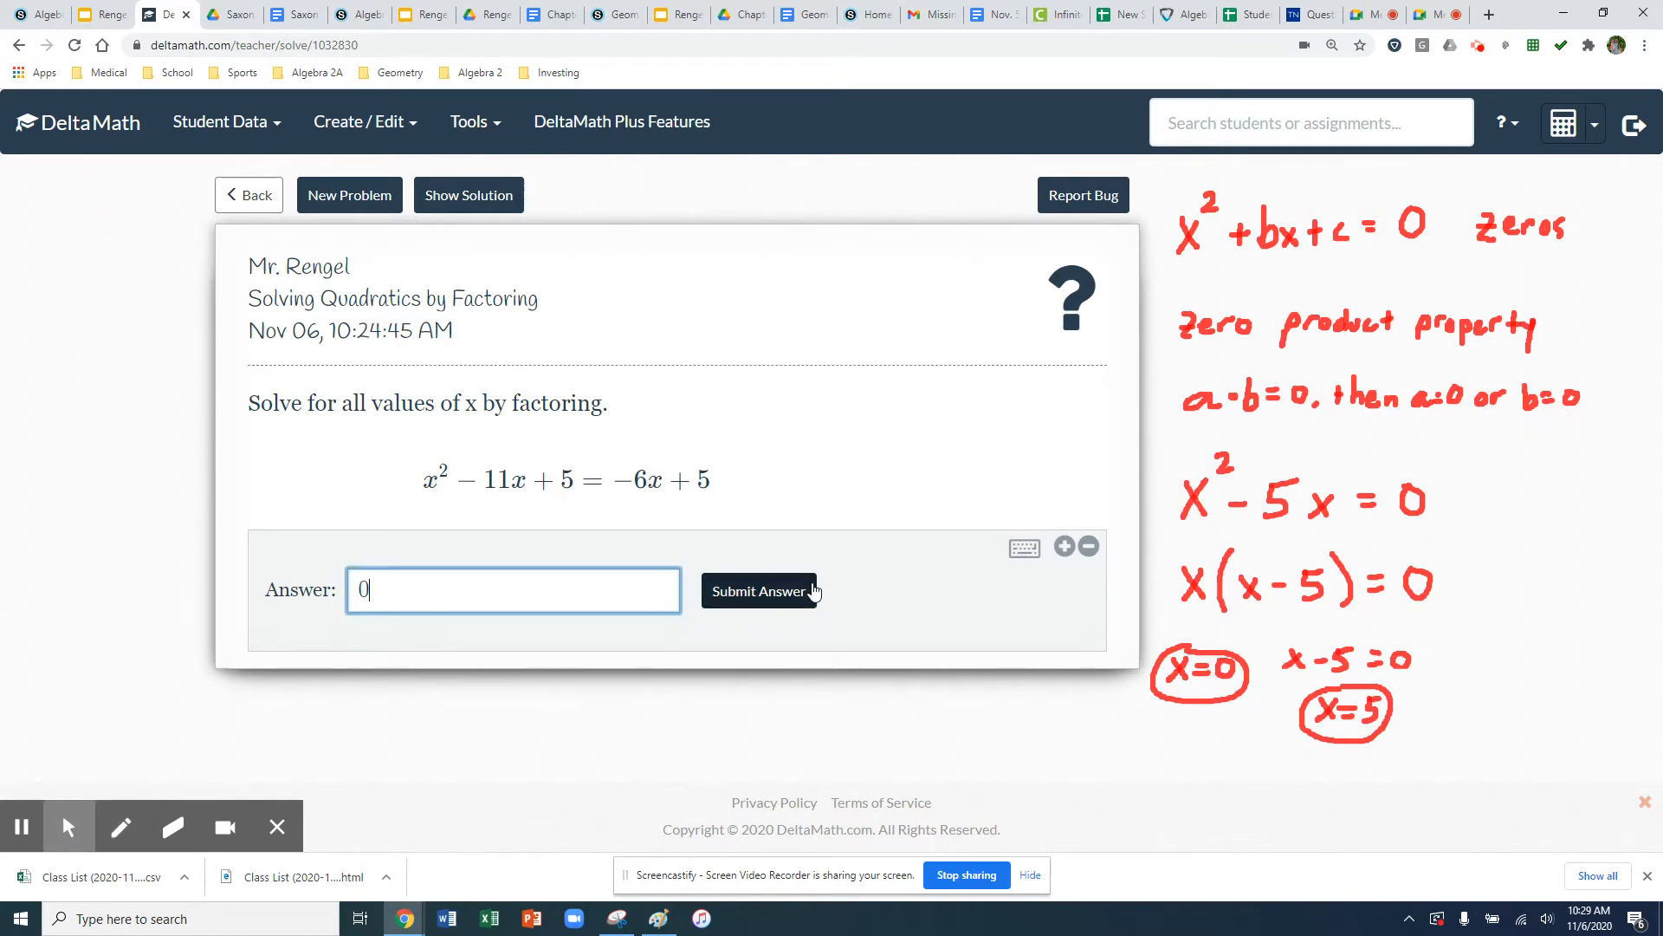
click(1065, 545)
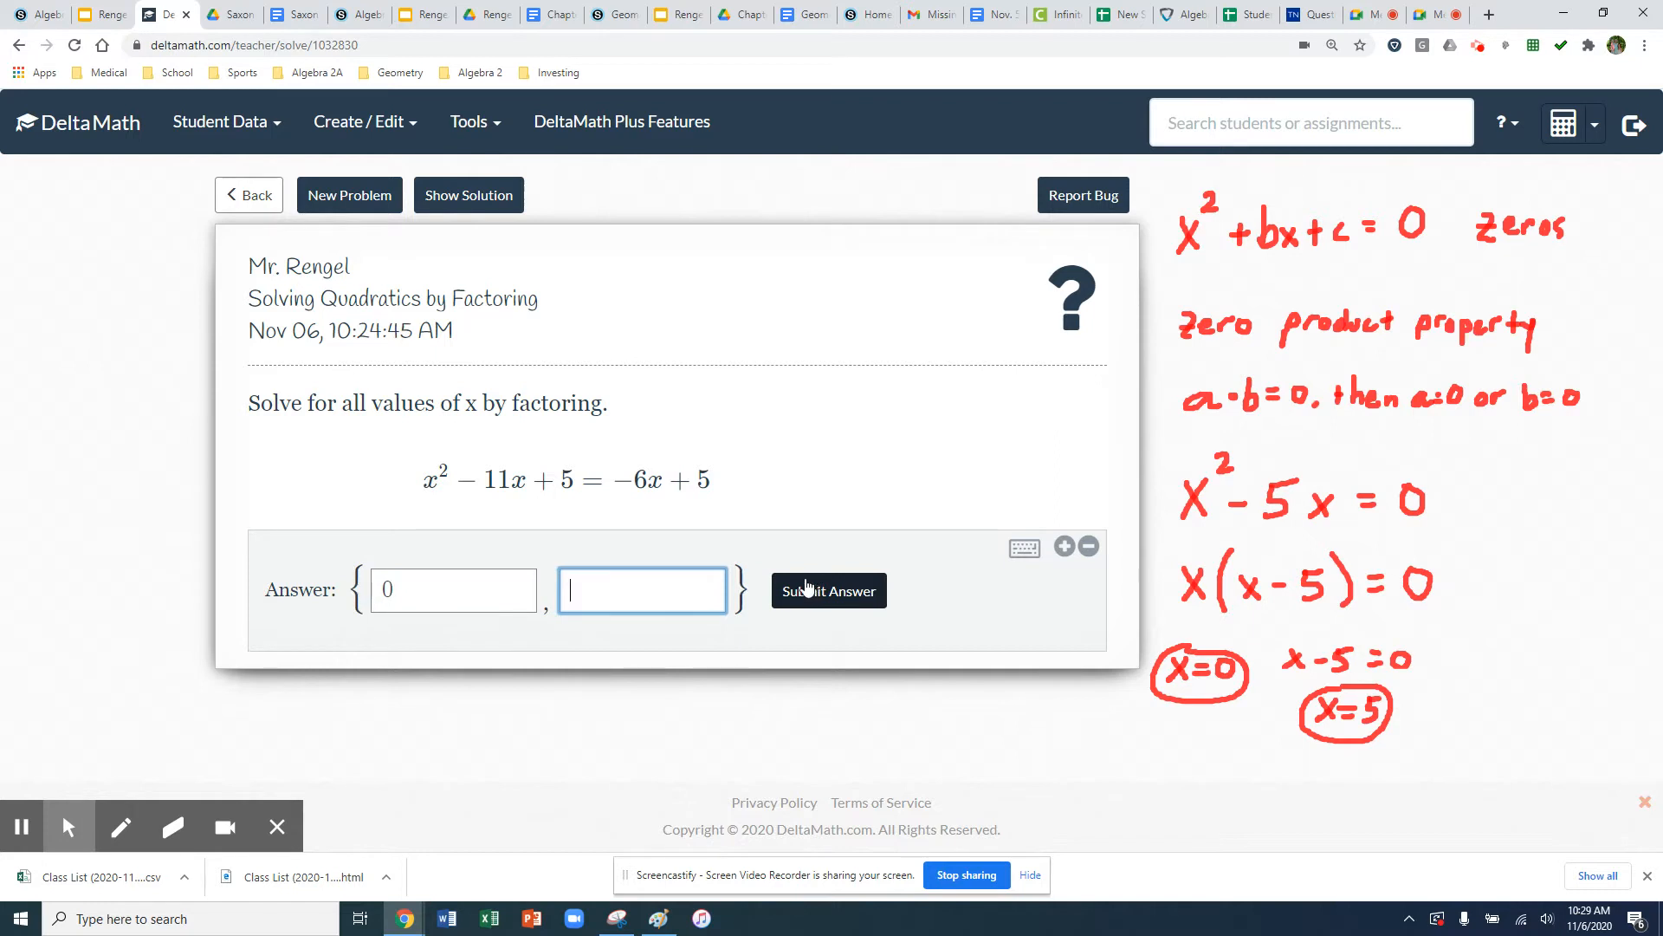
text(5)
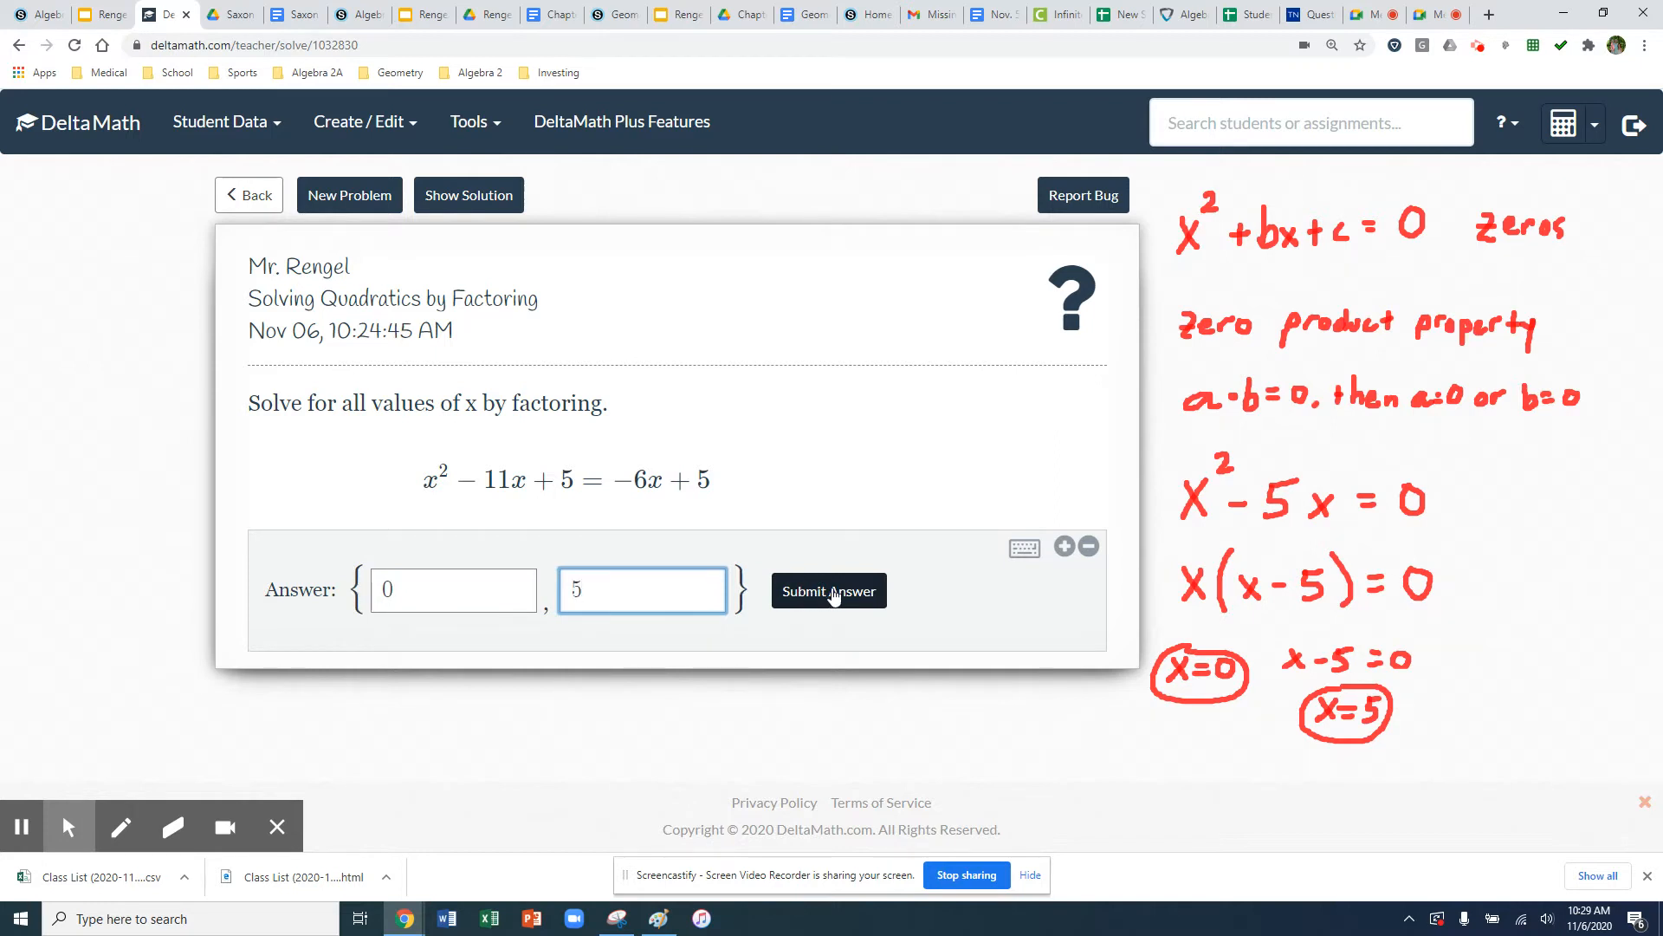
click(828, 591)
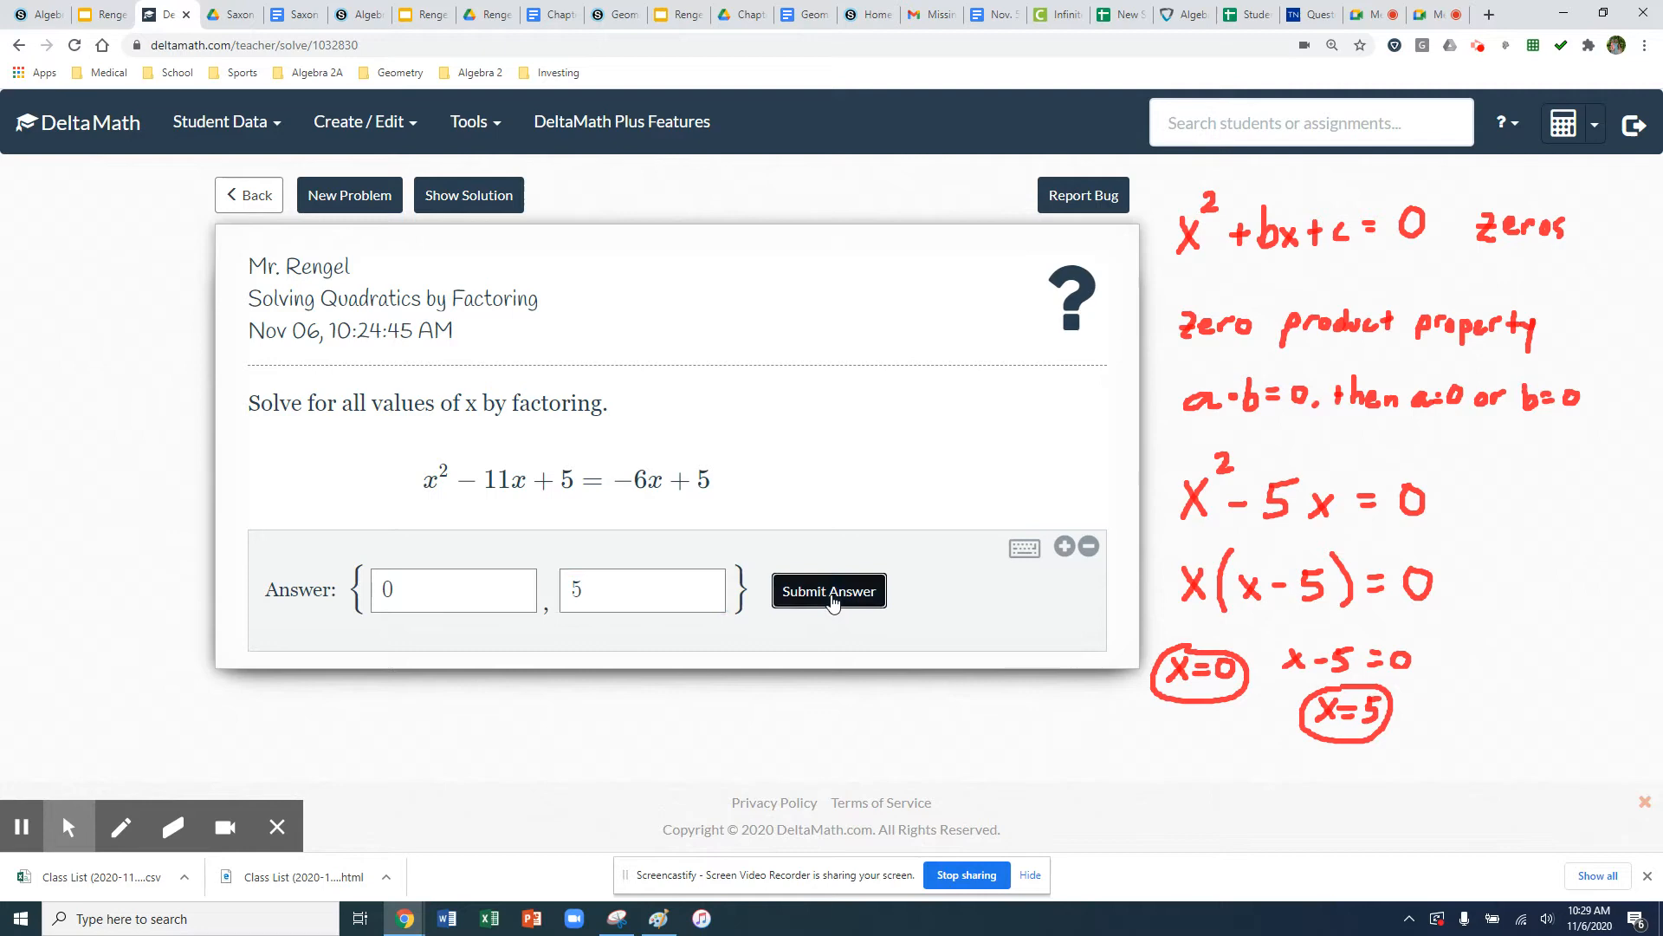
click(828, 591)
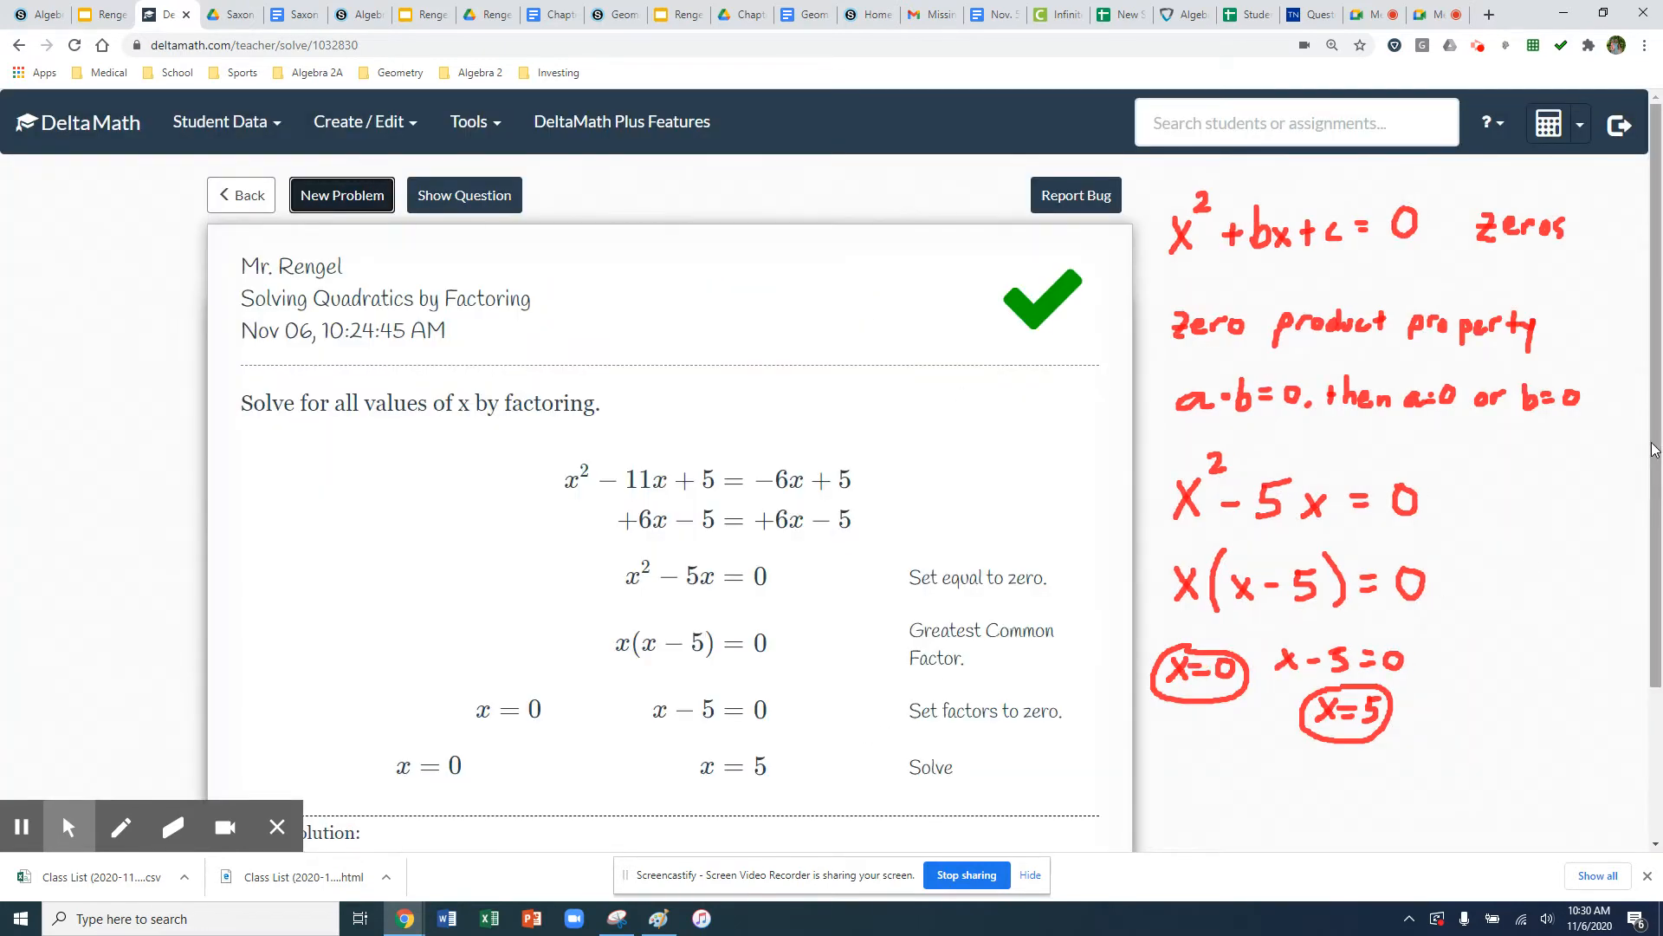
Scroll past the worked solution and load the new problem x² − 11x + 10 = 0
scroll(down, 3)
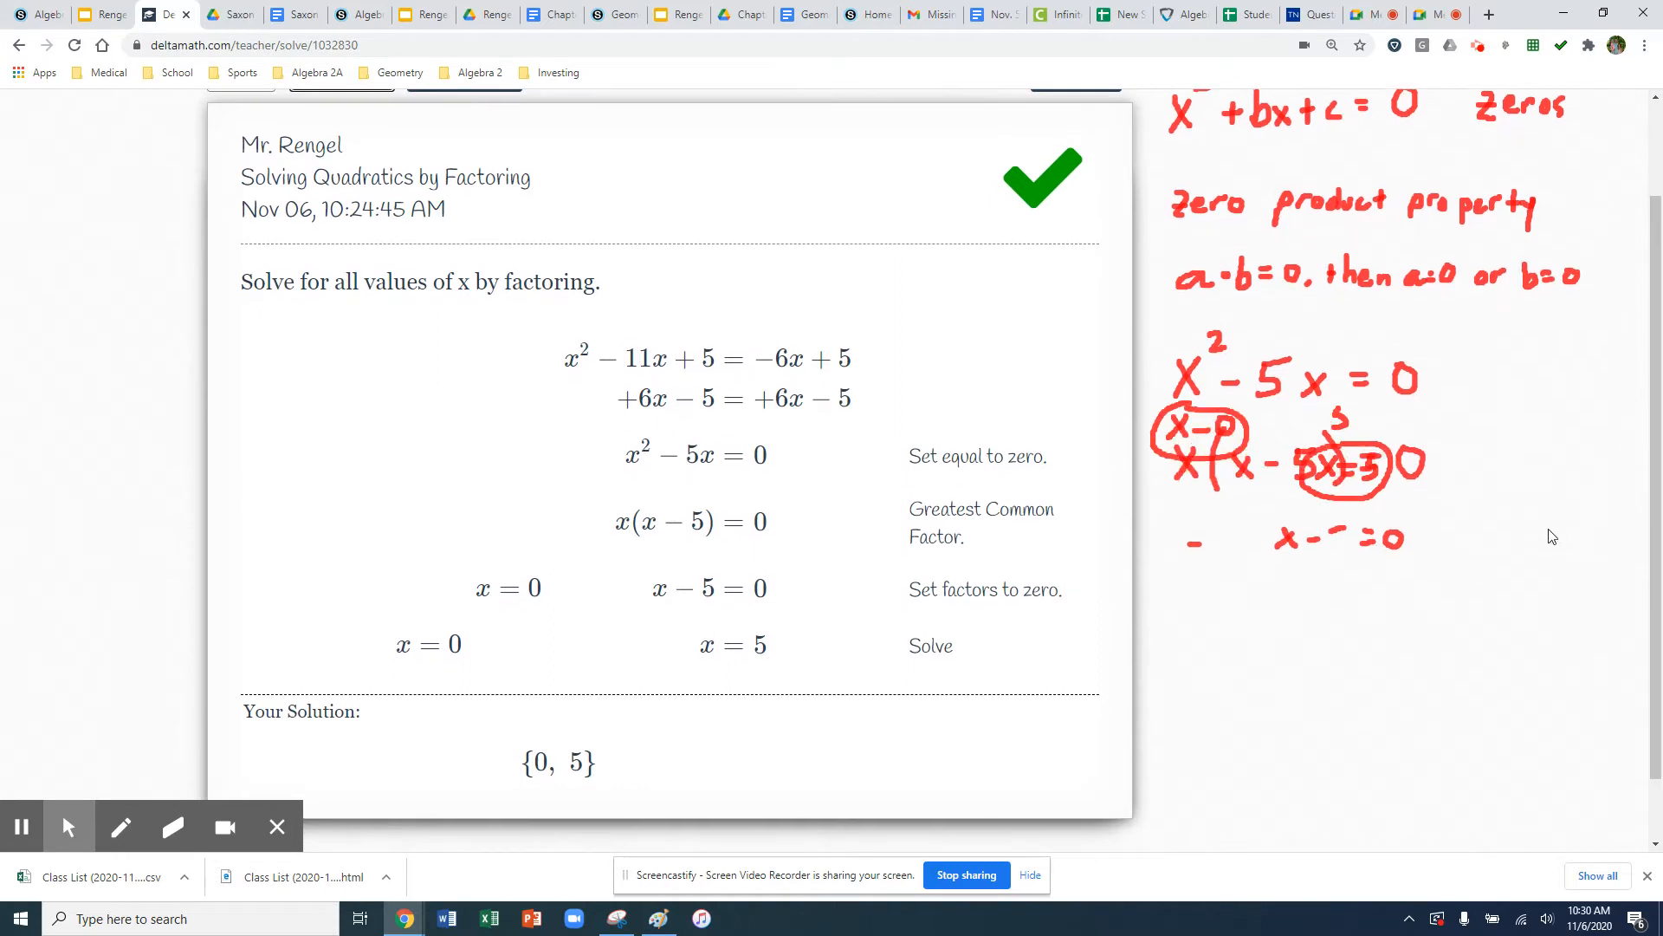
mouse_move(766, 645)
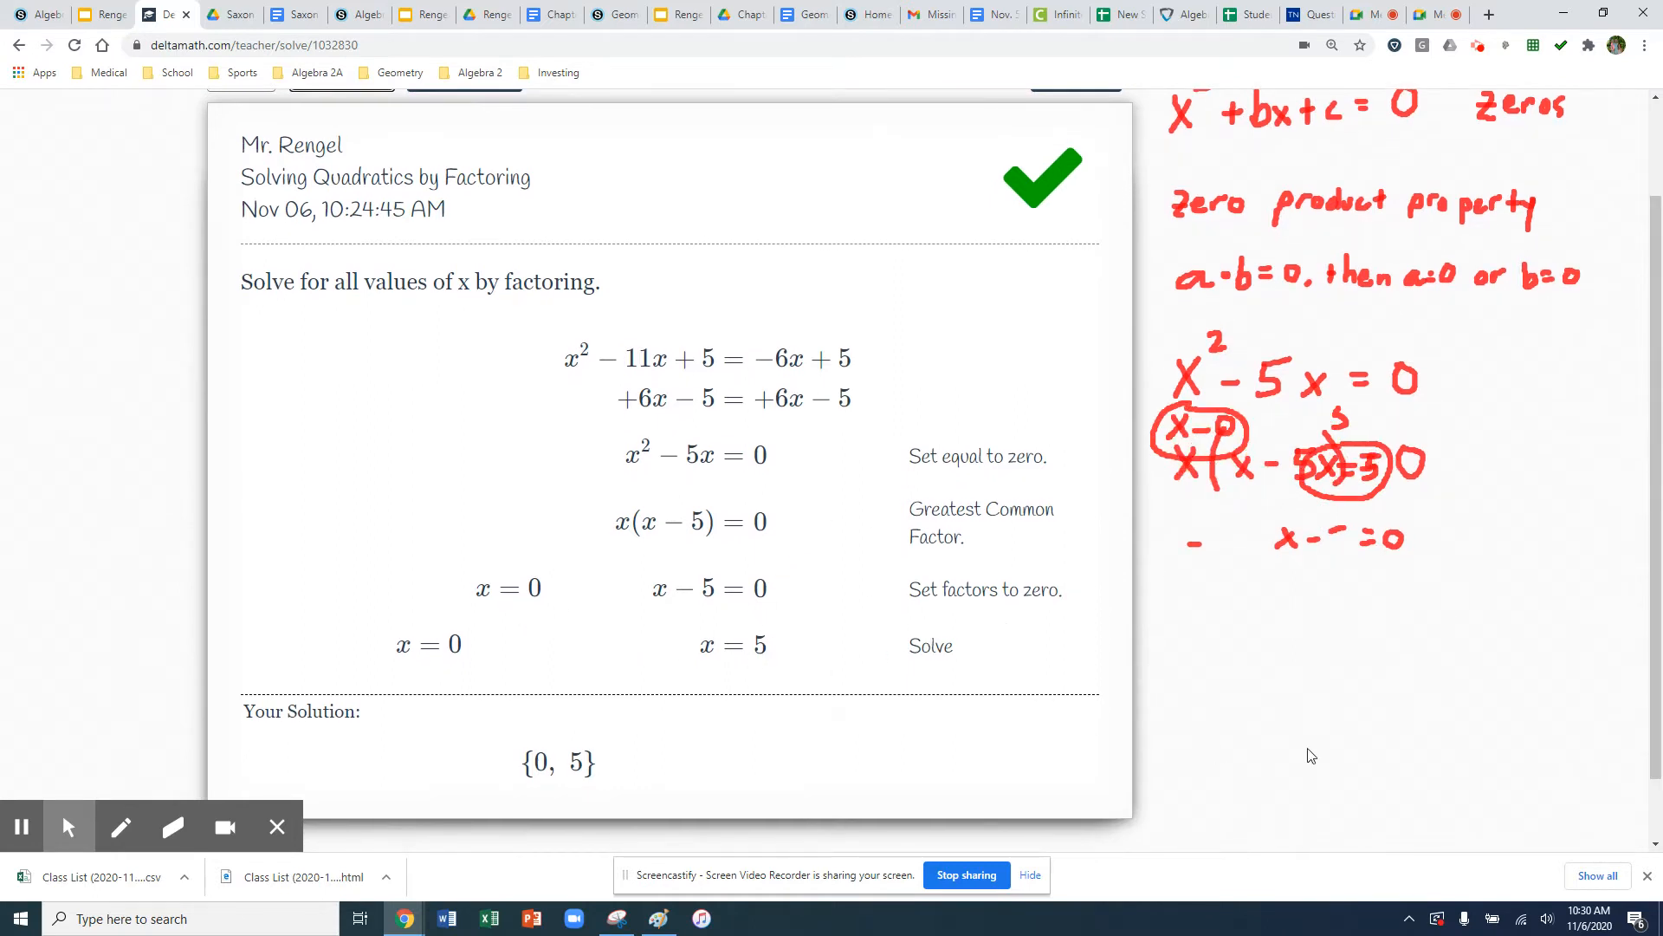
click(350, 194)
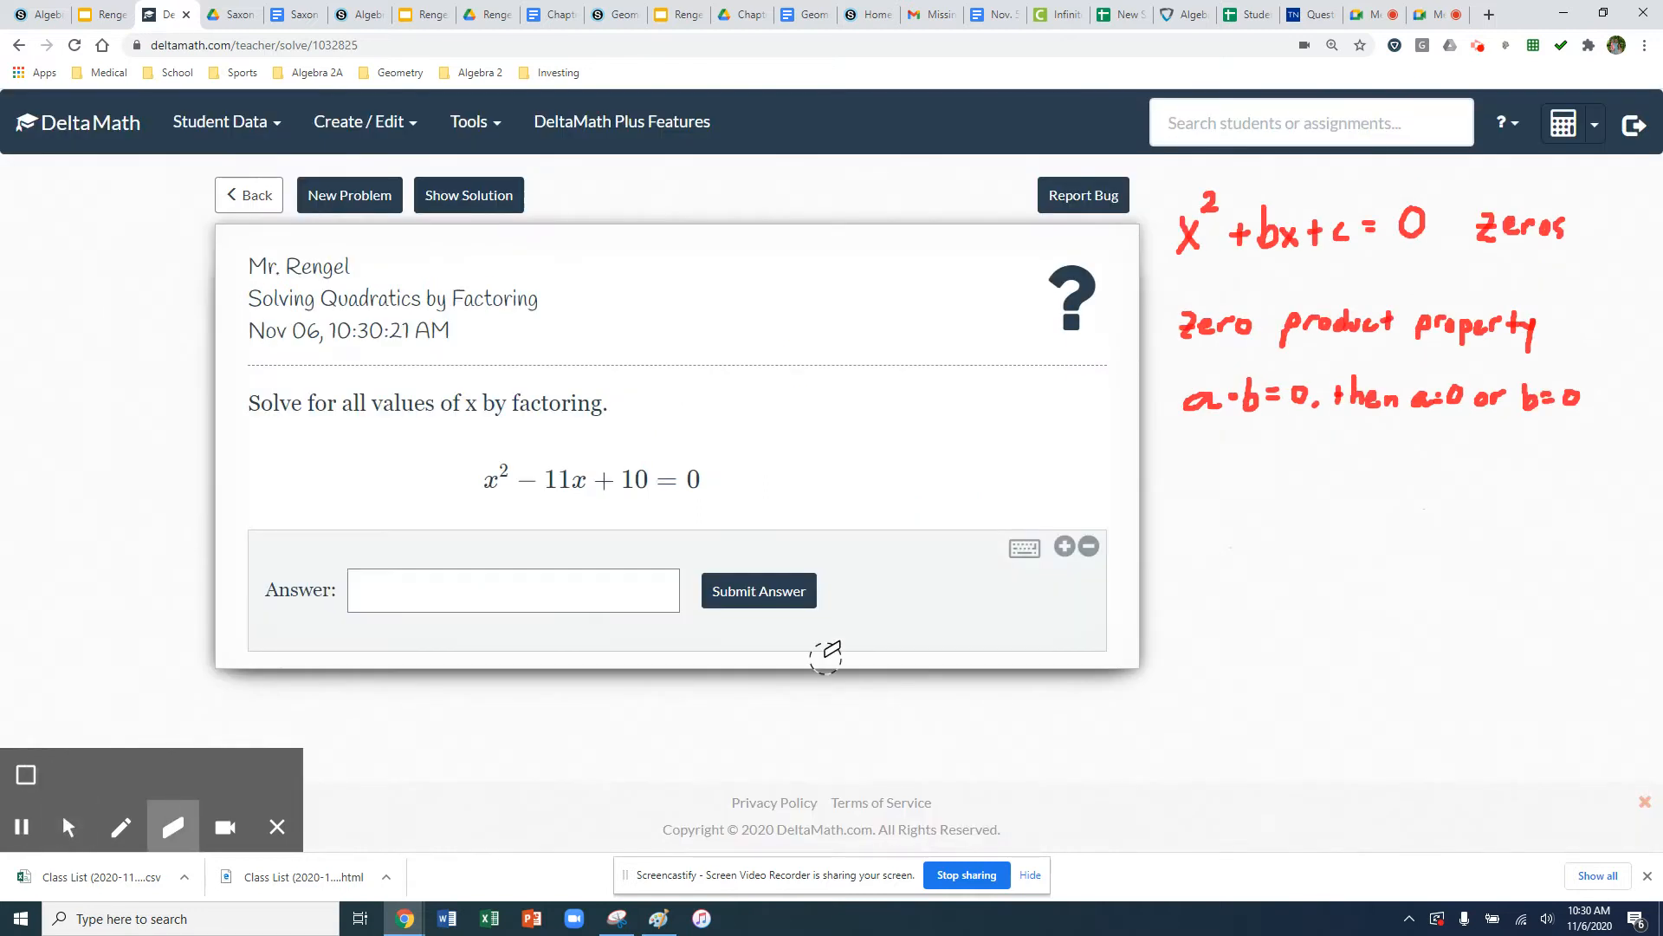
Switch to red ink to factor x² − 11x + 10 into (x − 1)(x − 10) = 0
click(119, 826)
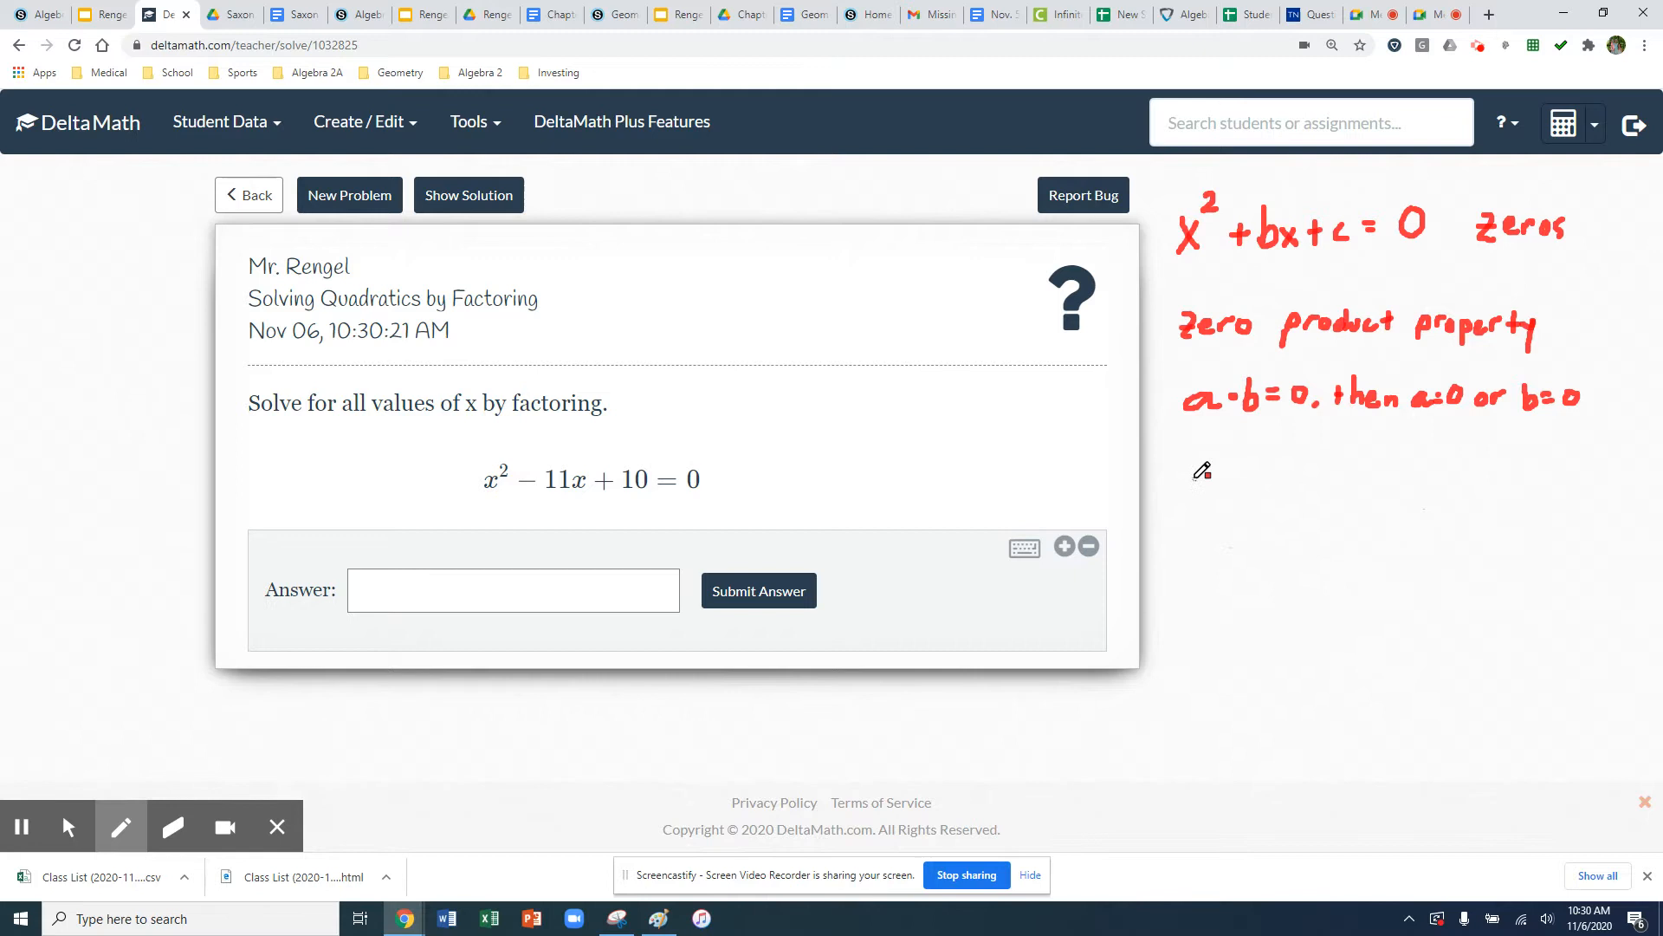
mouse_move(20, 827)
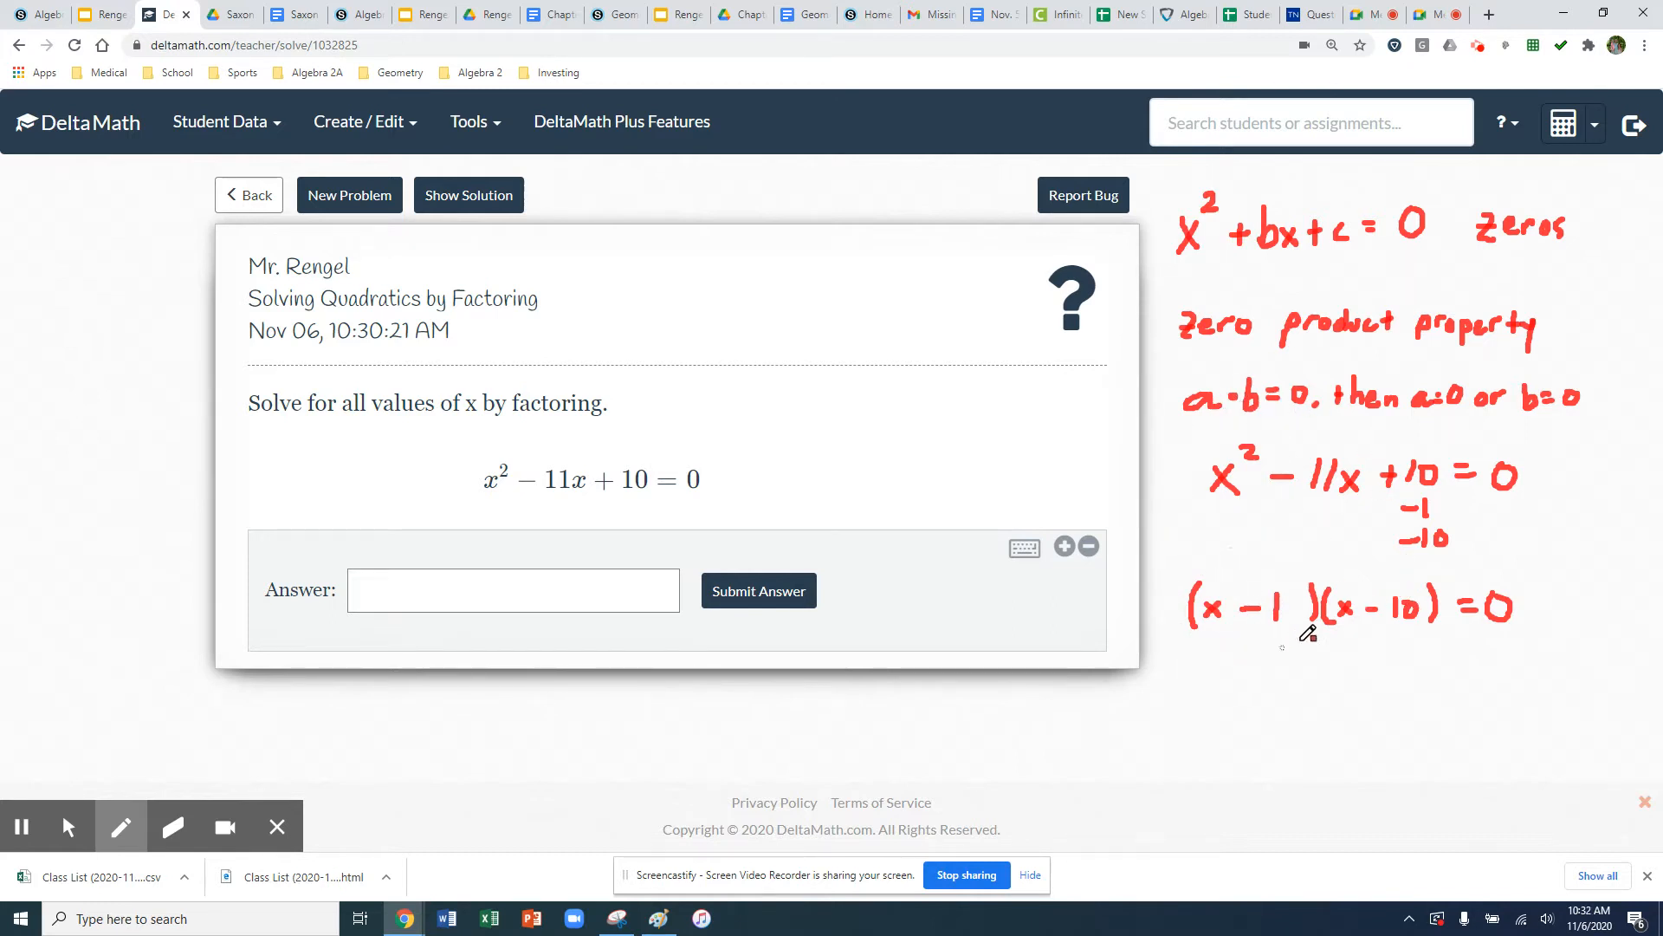
mouse_move(20, 827)
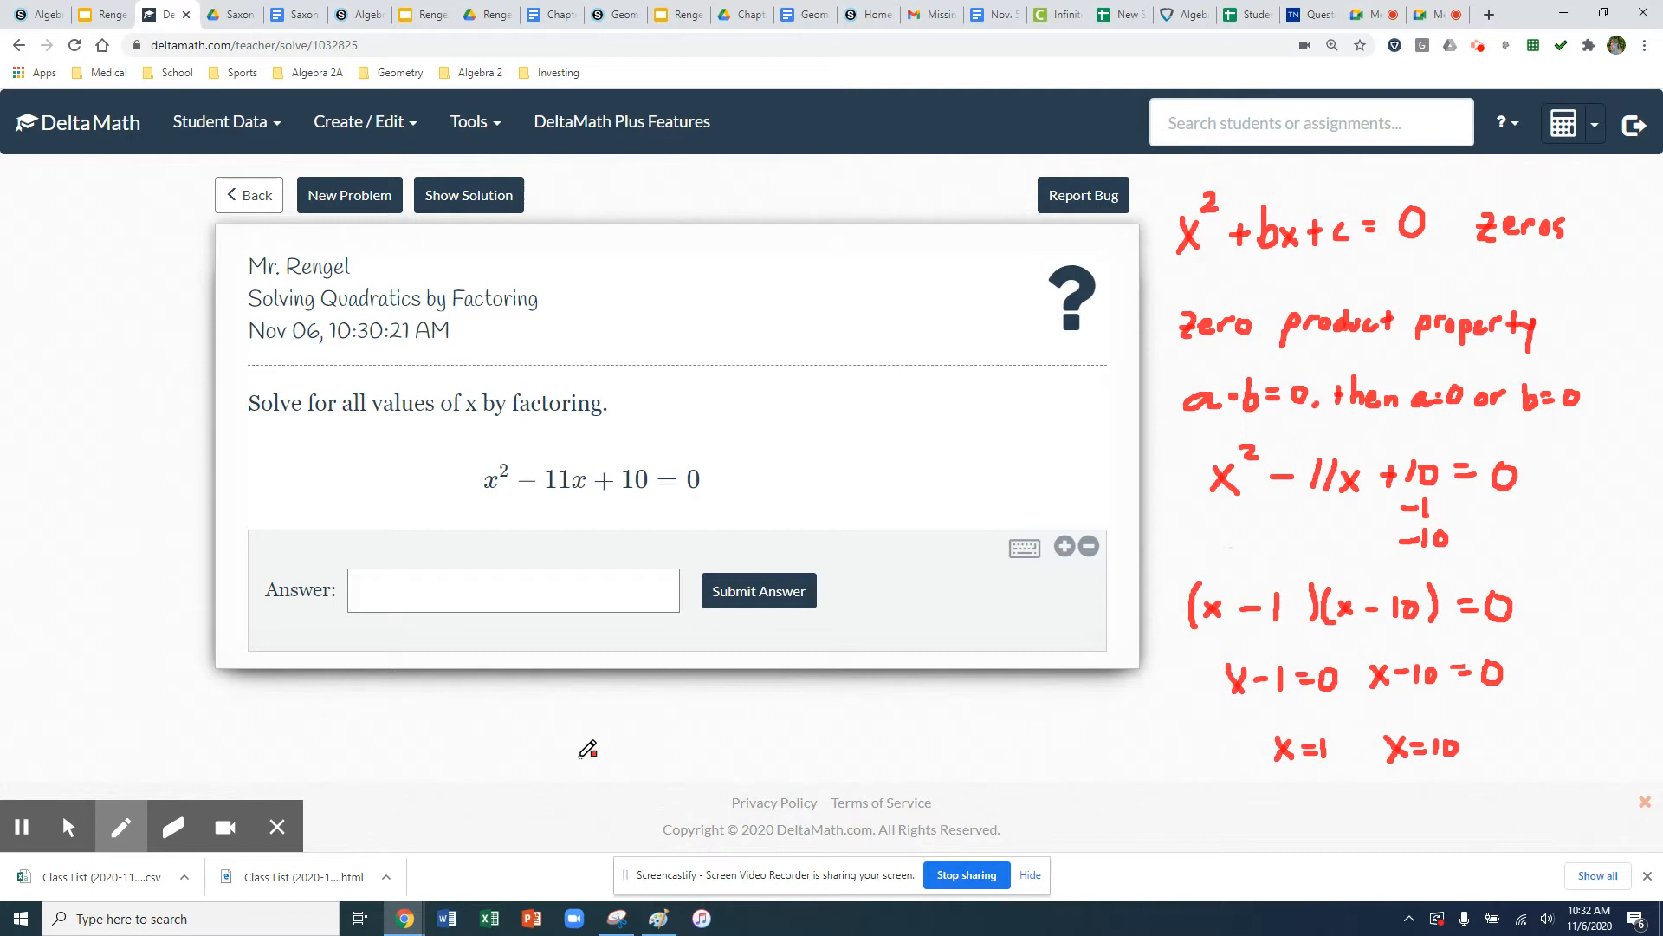
mouse_move(233, 722)
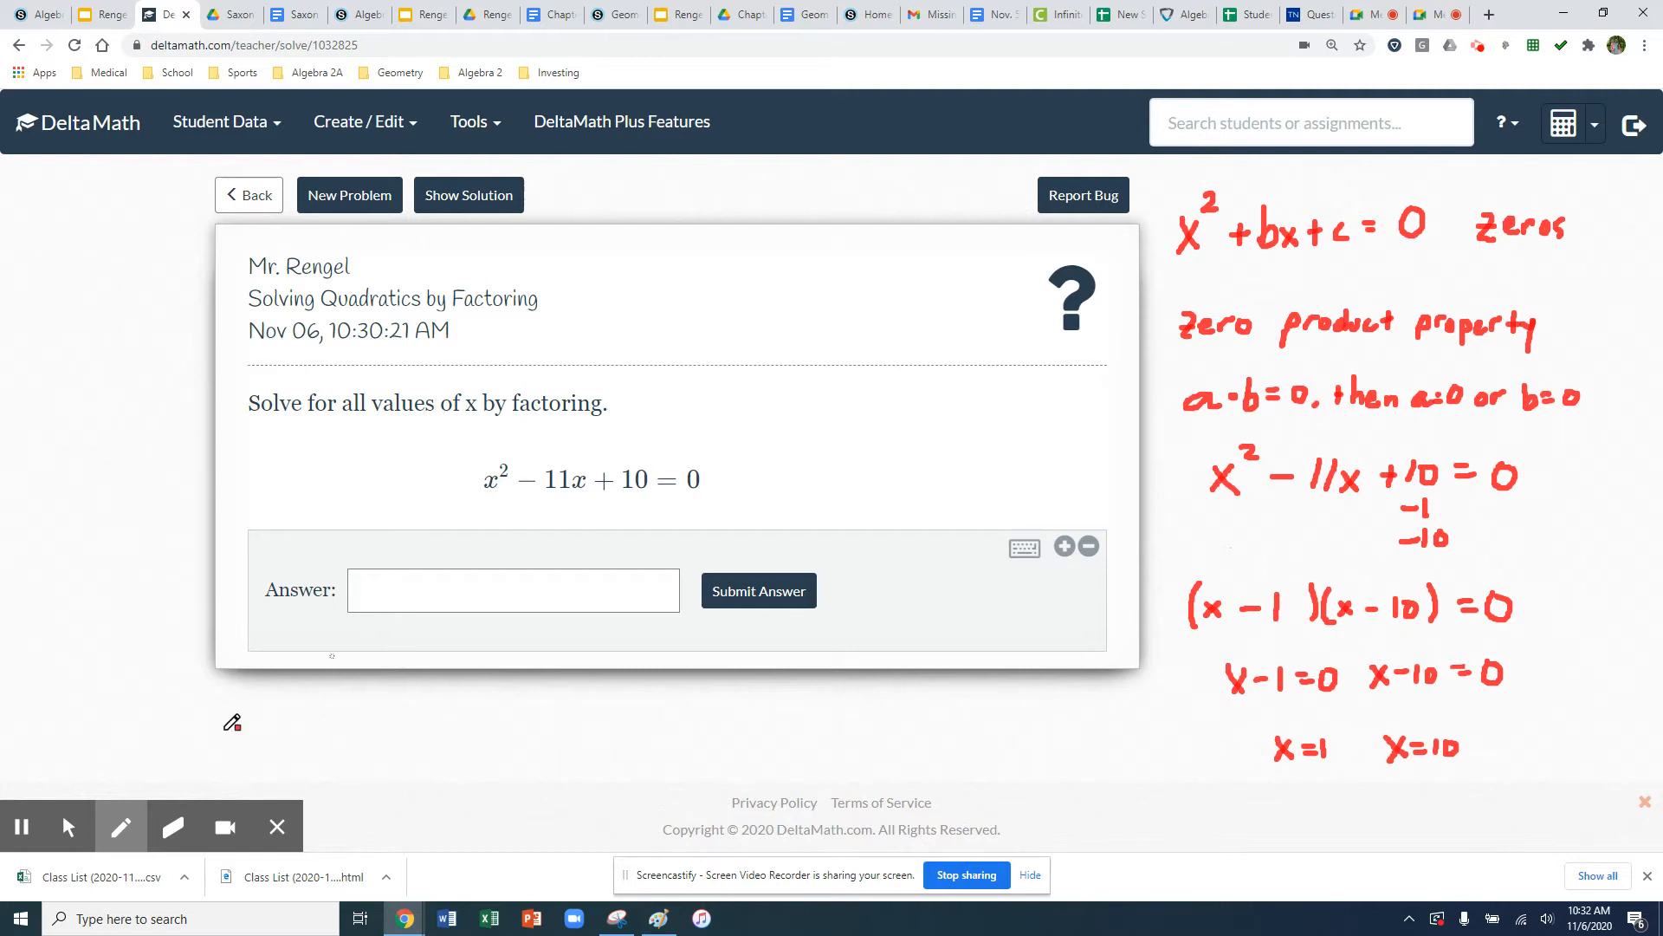
Submit 1 and 10 as the solutions, confirm, and load x² + x − 2 = 0
click(512, 590)
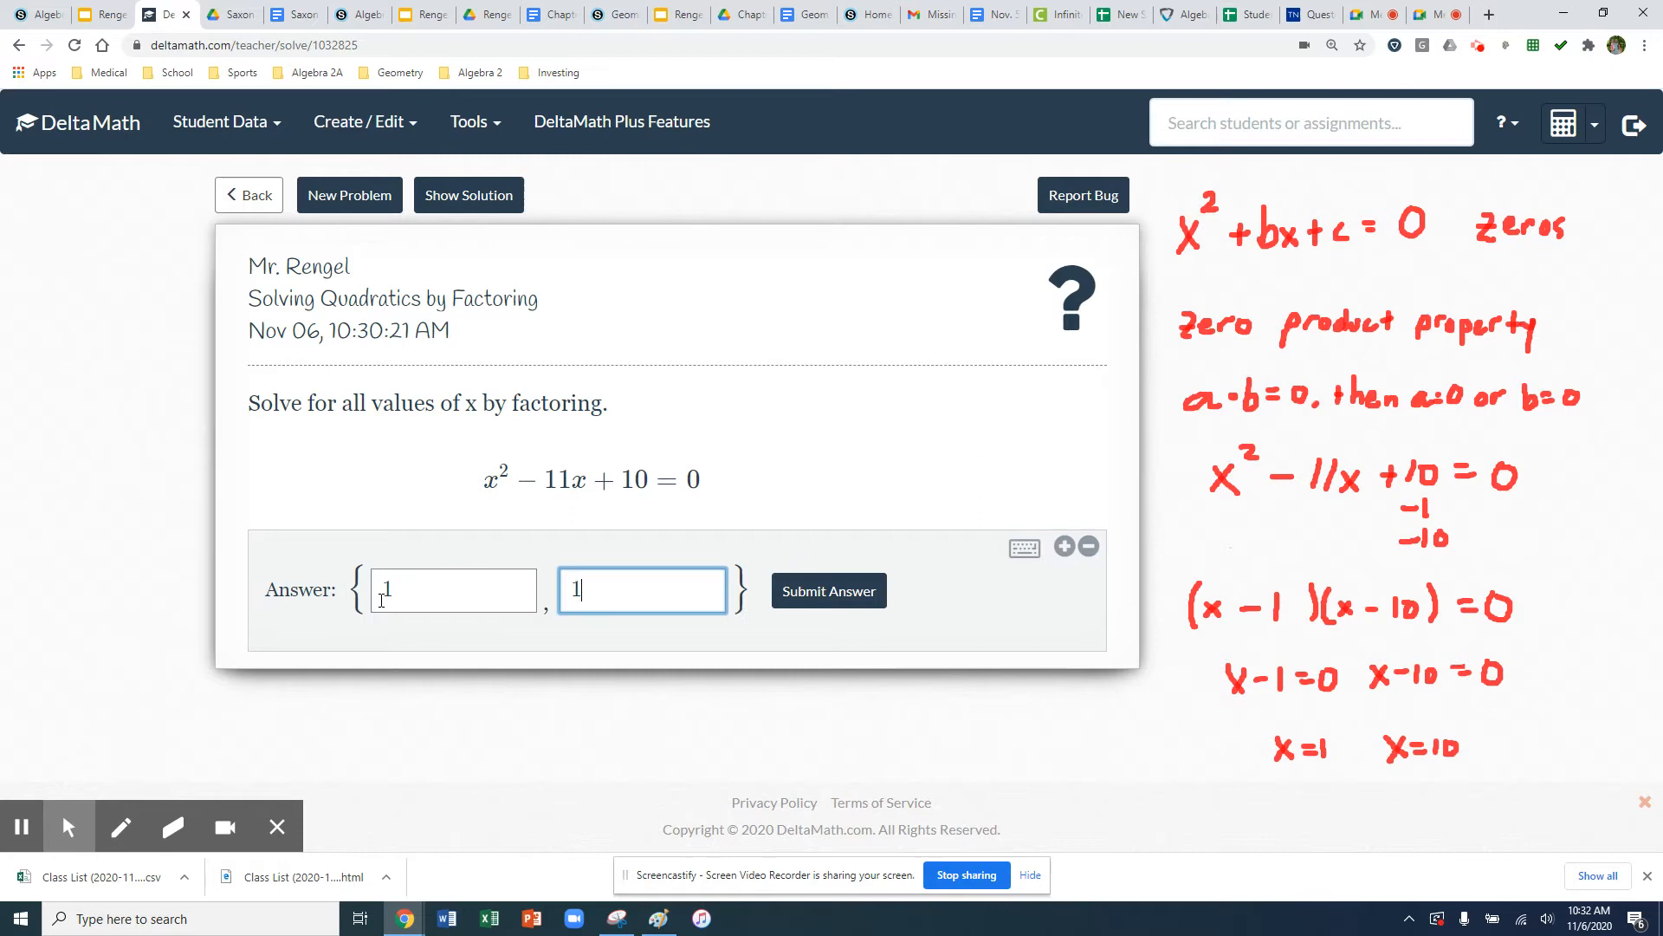
click(828, 590)
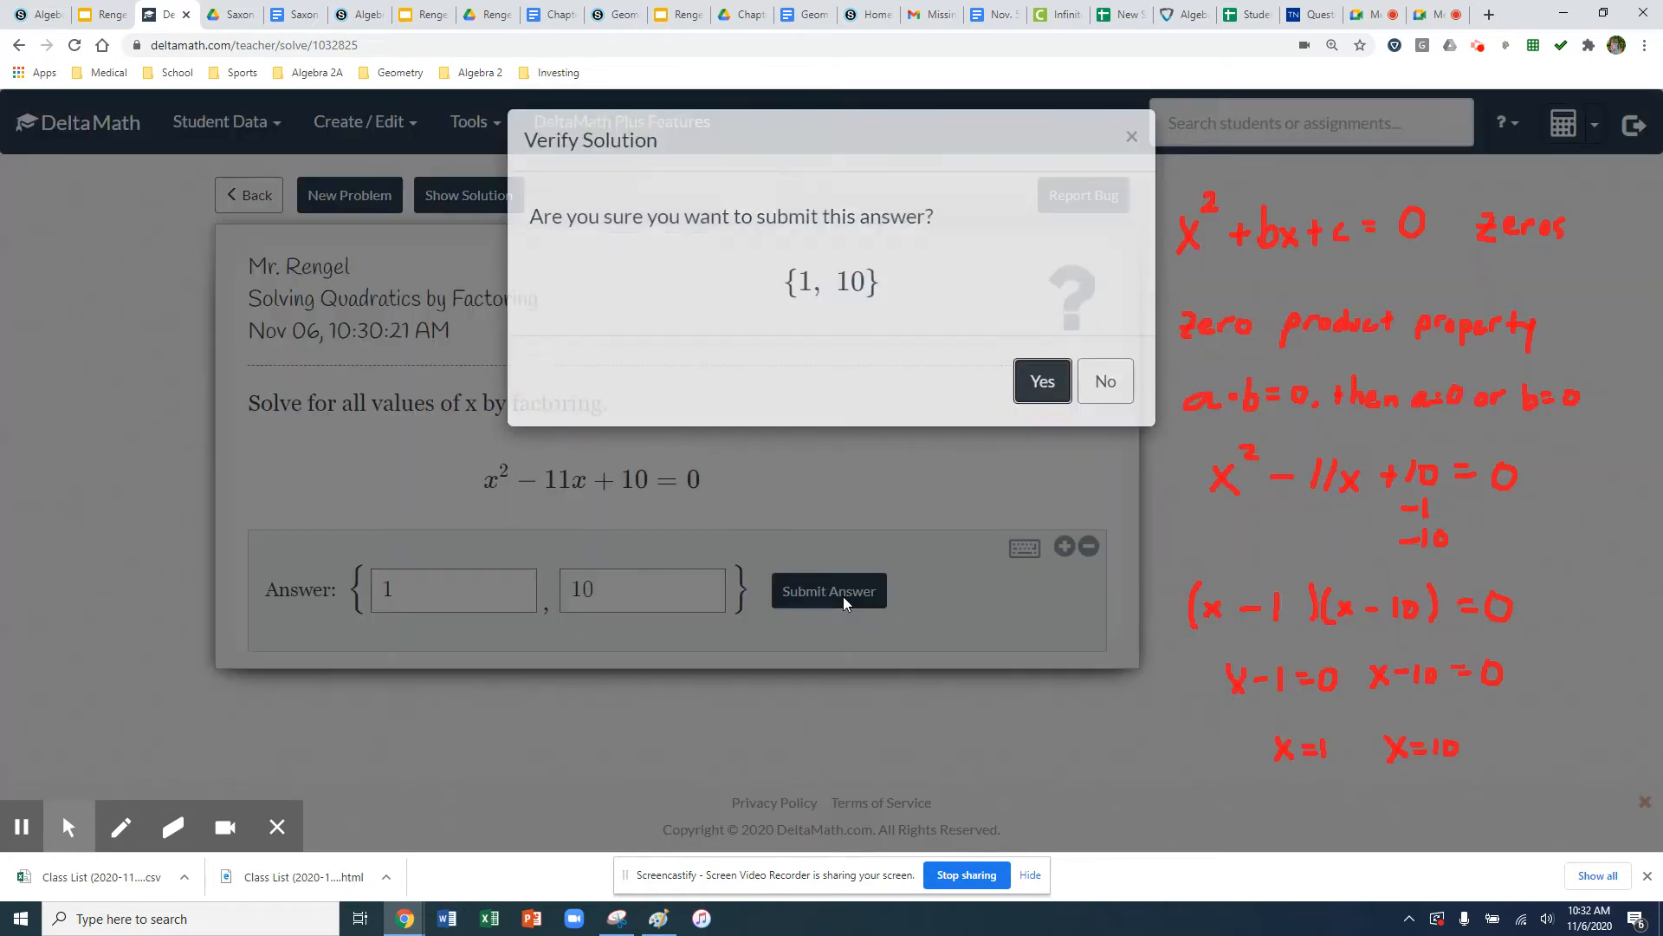
click(1040, 381)
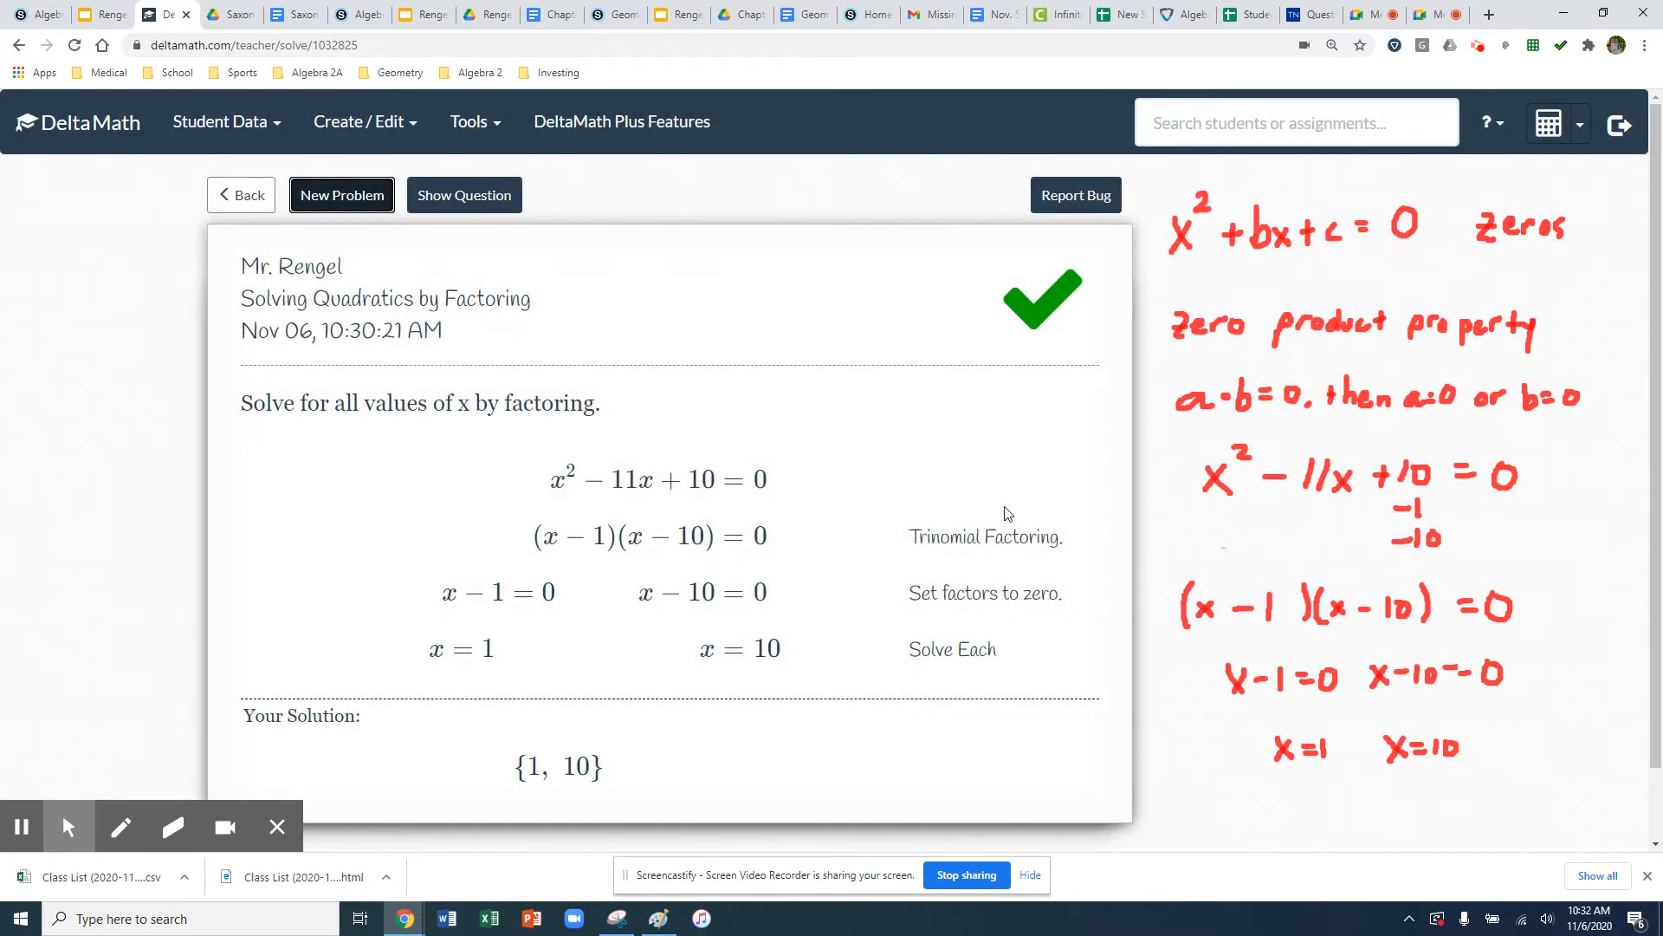
mouse_move(700, 632)
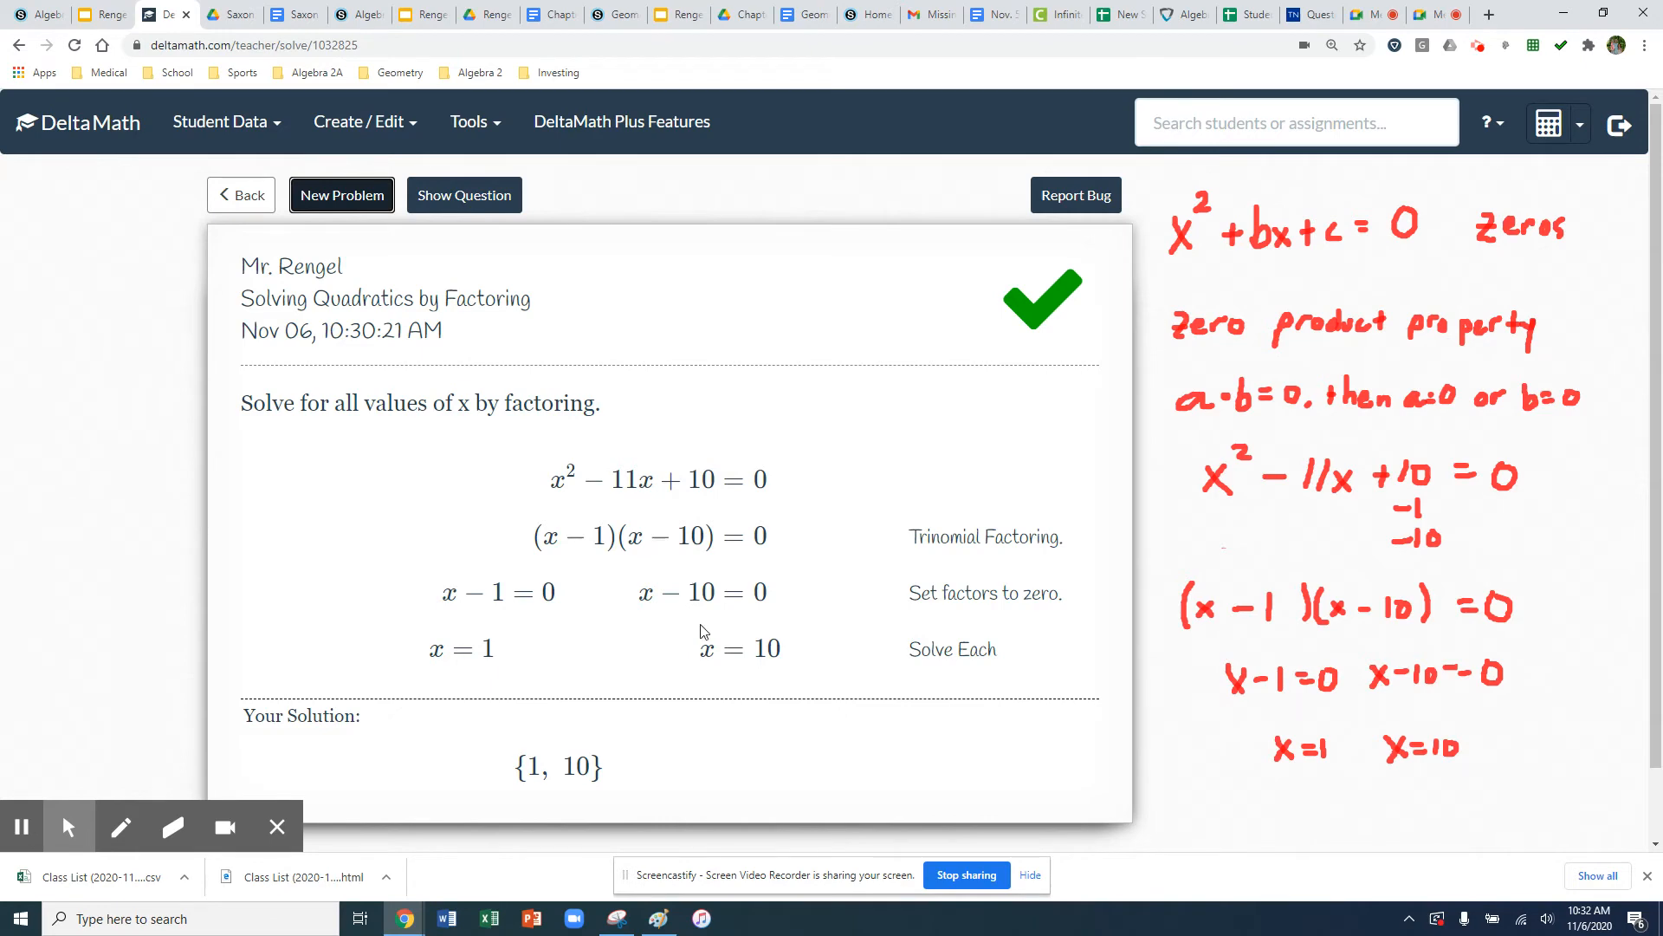
mouse_move(373, 749)
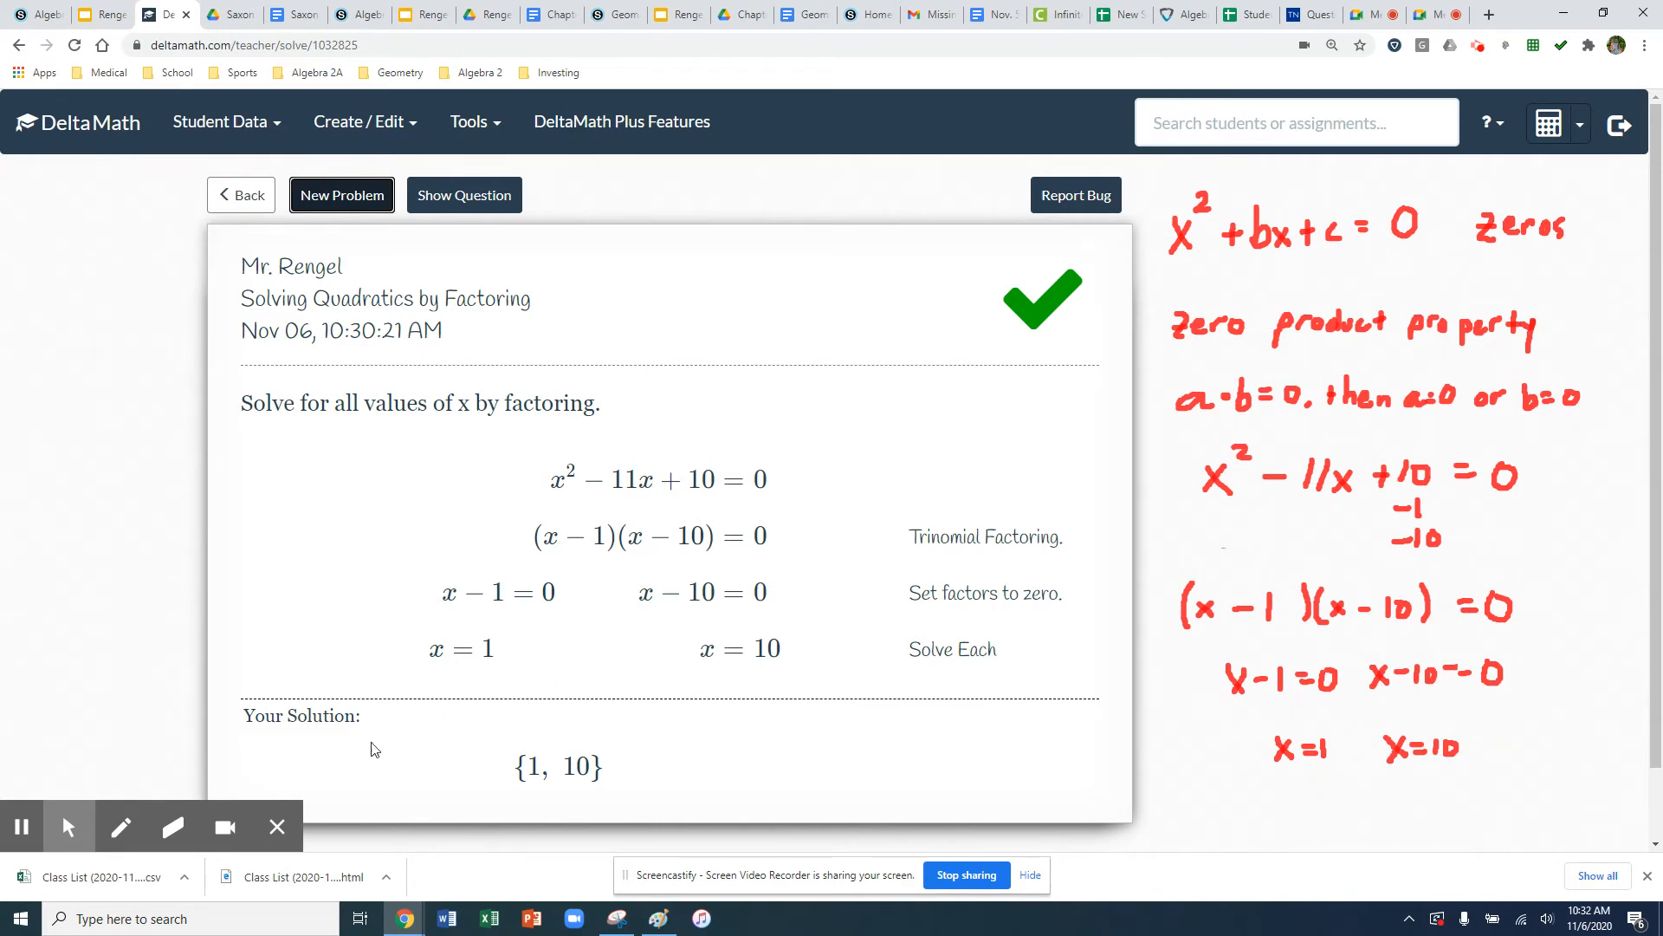
click(341, 194)
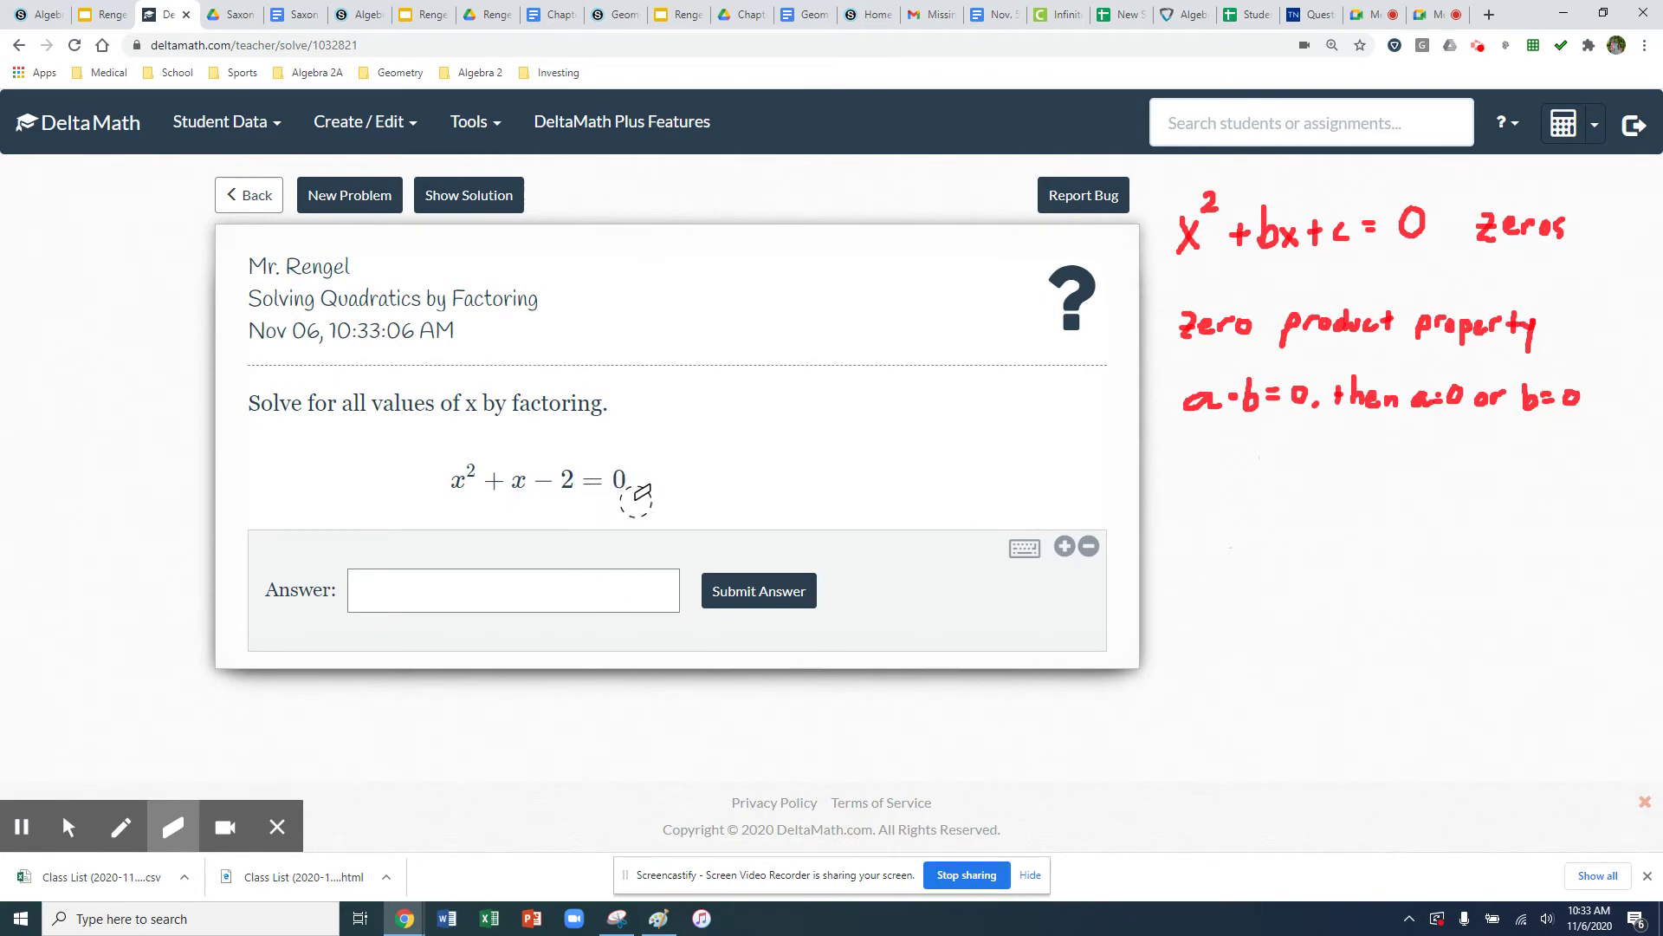
mouse_move(491, 580)
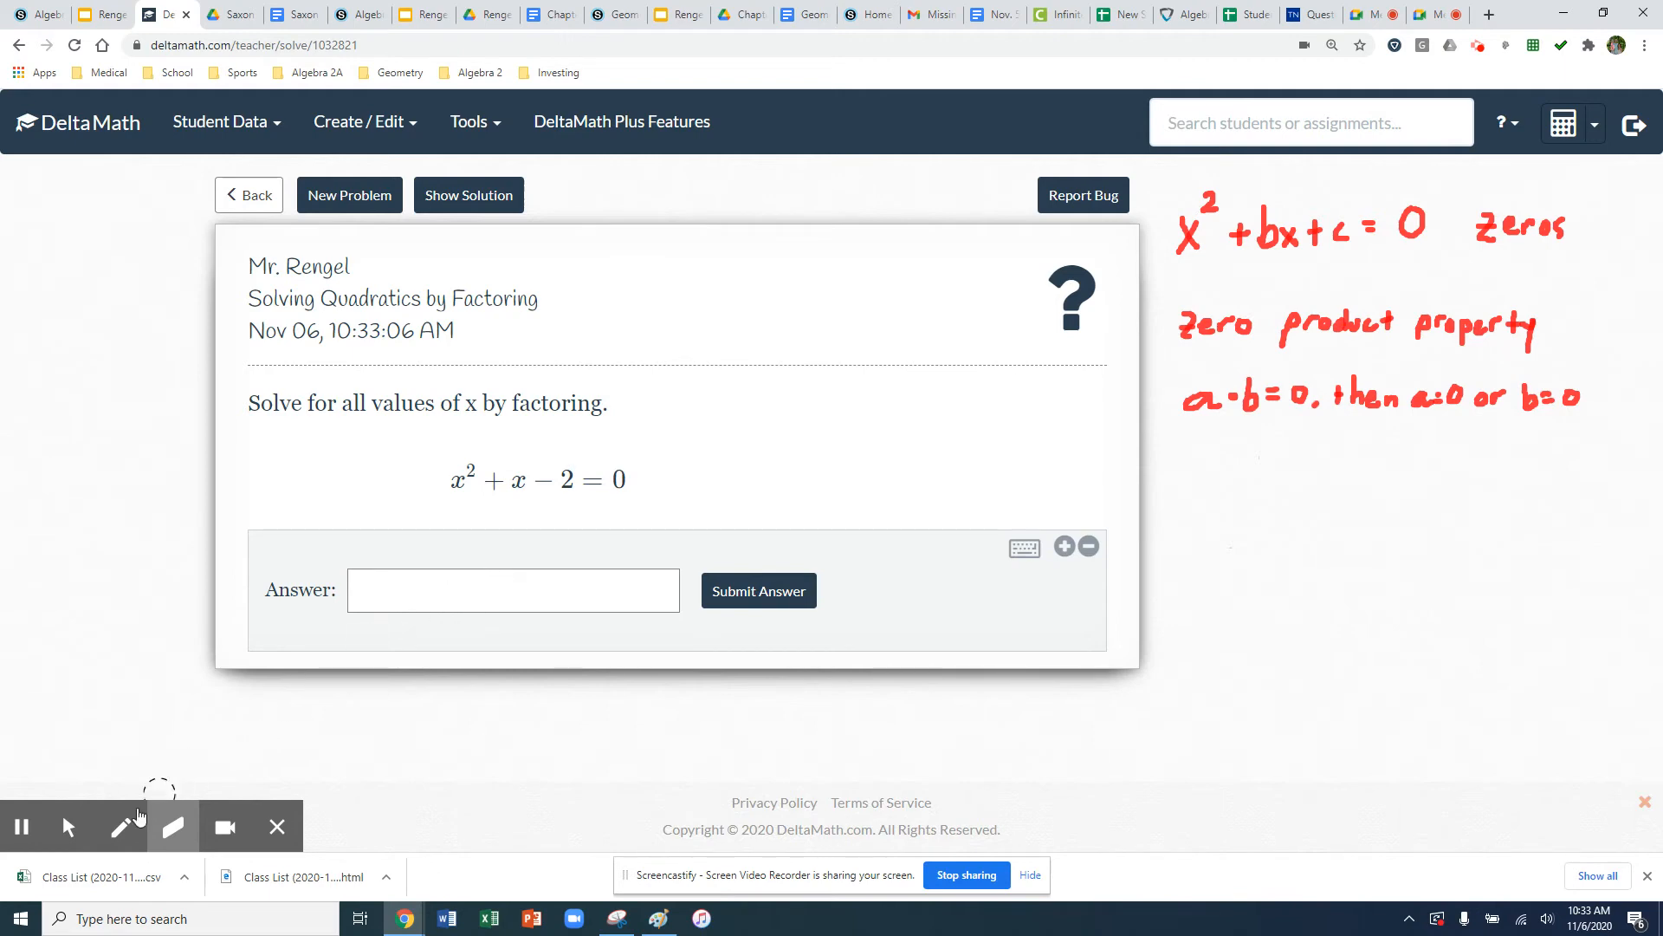
mouse_move(67, 826)
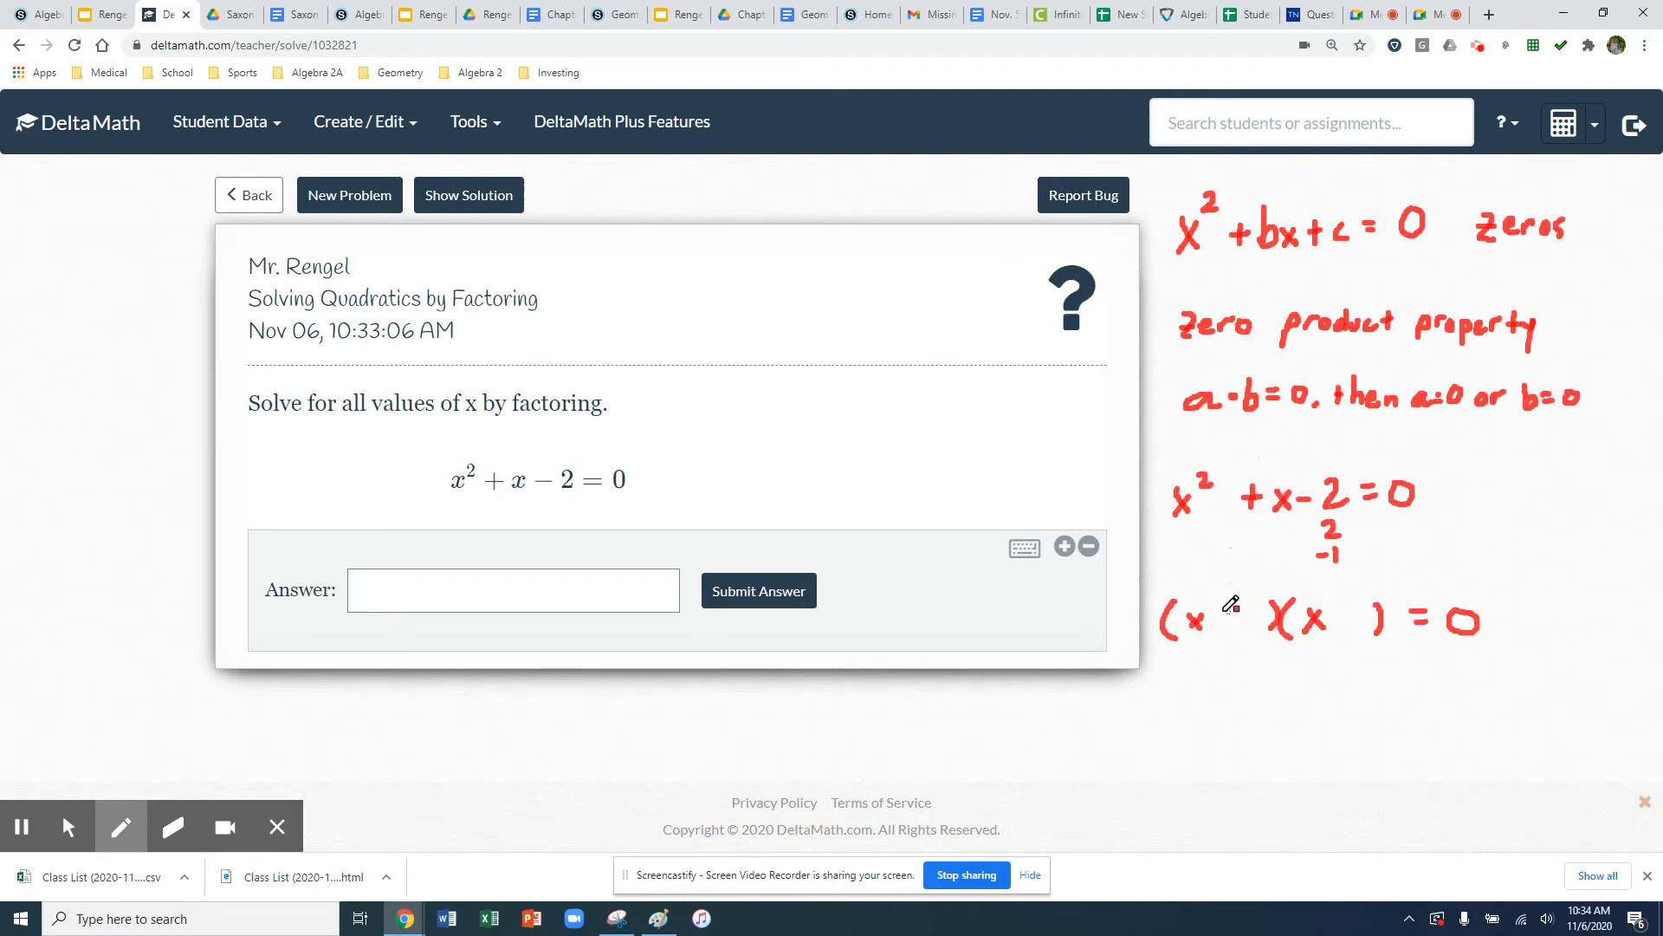
mouse_move(1219, 621)
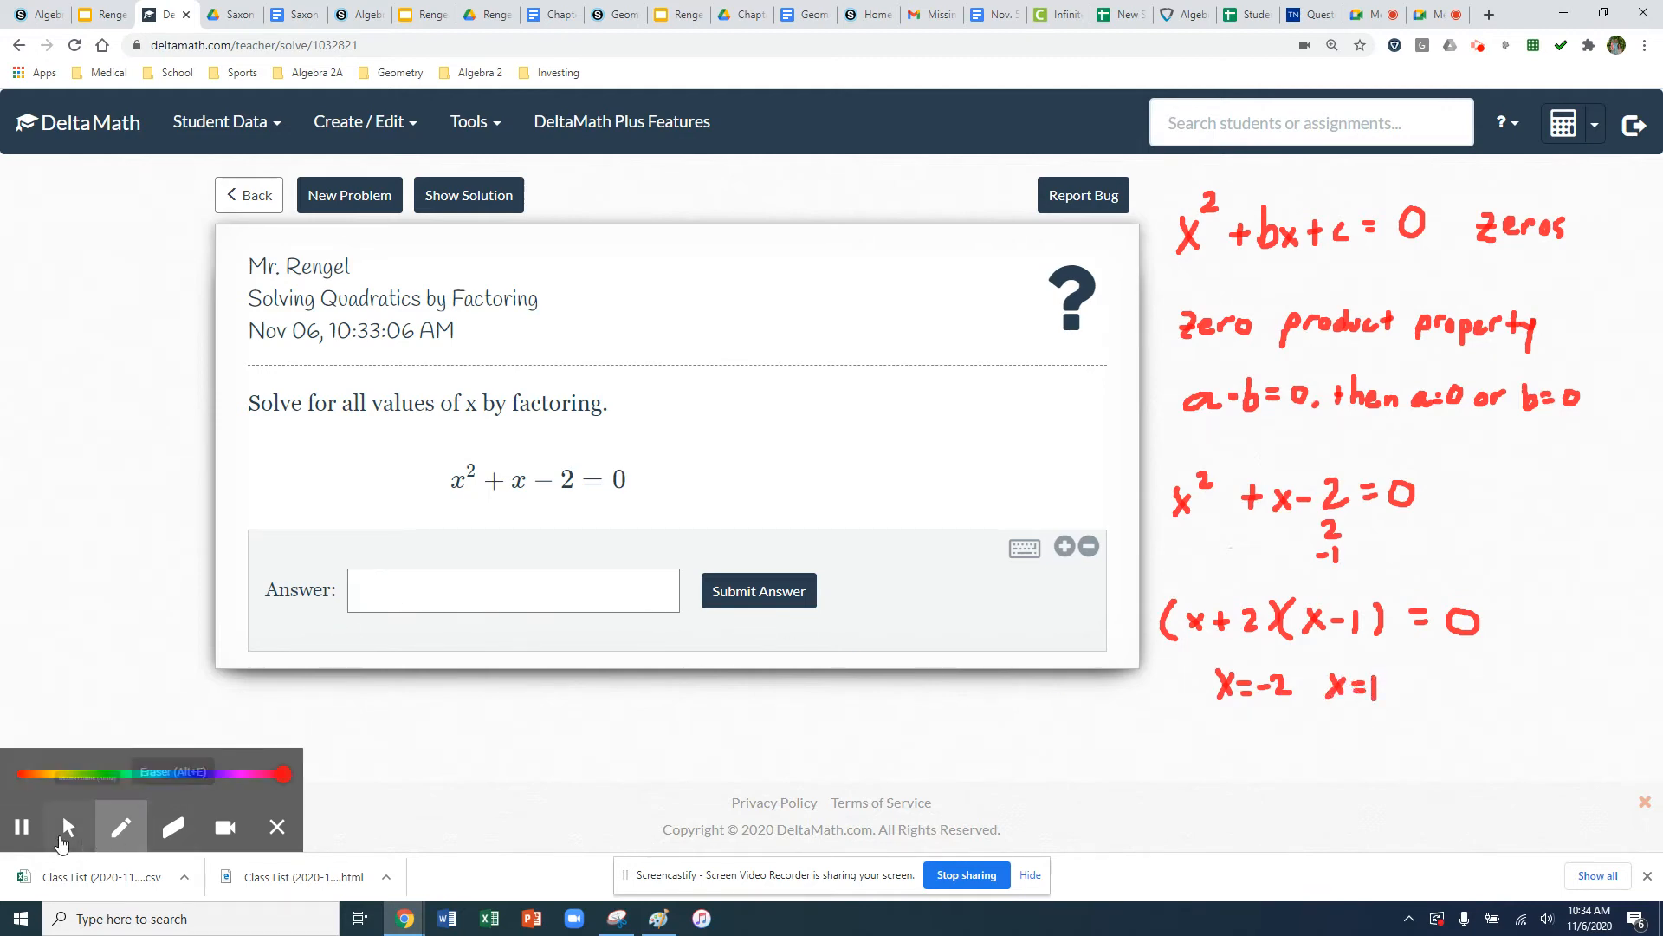
Finish the (x + 2)(x − 1) = 0 notes and return to the answer box
click(512, 590)
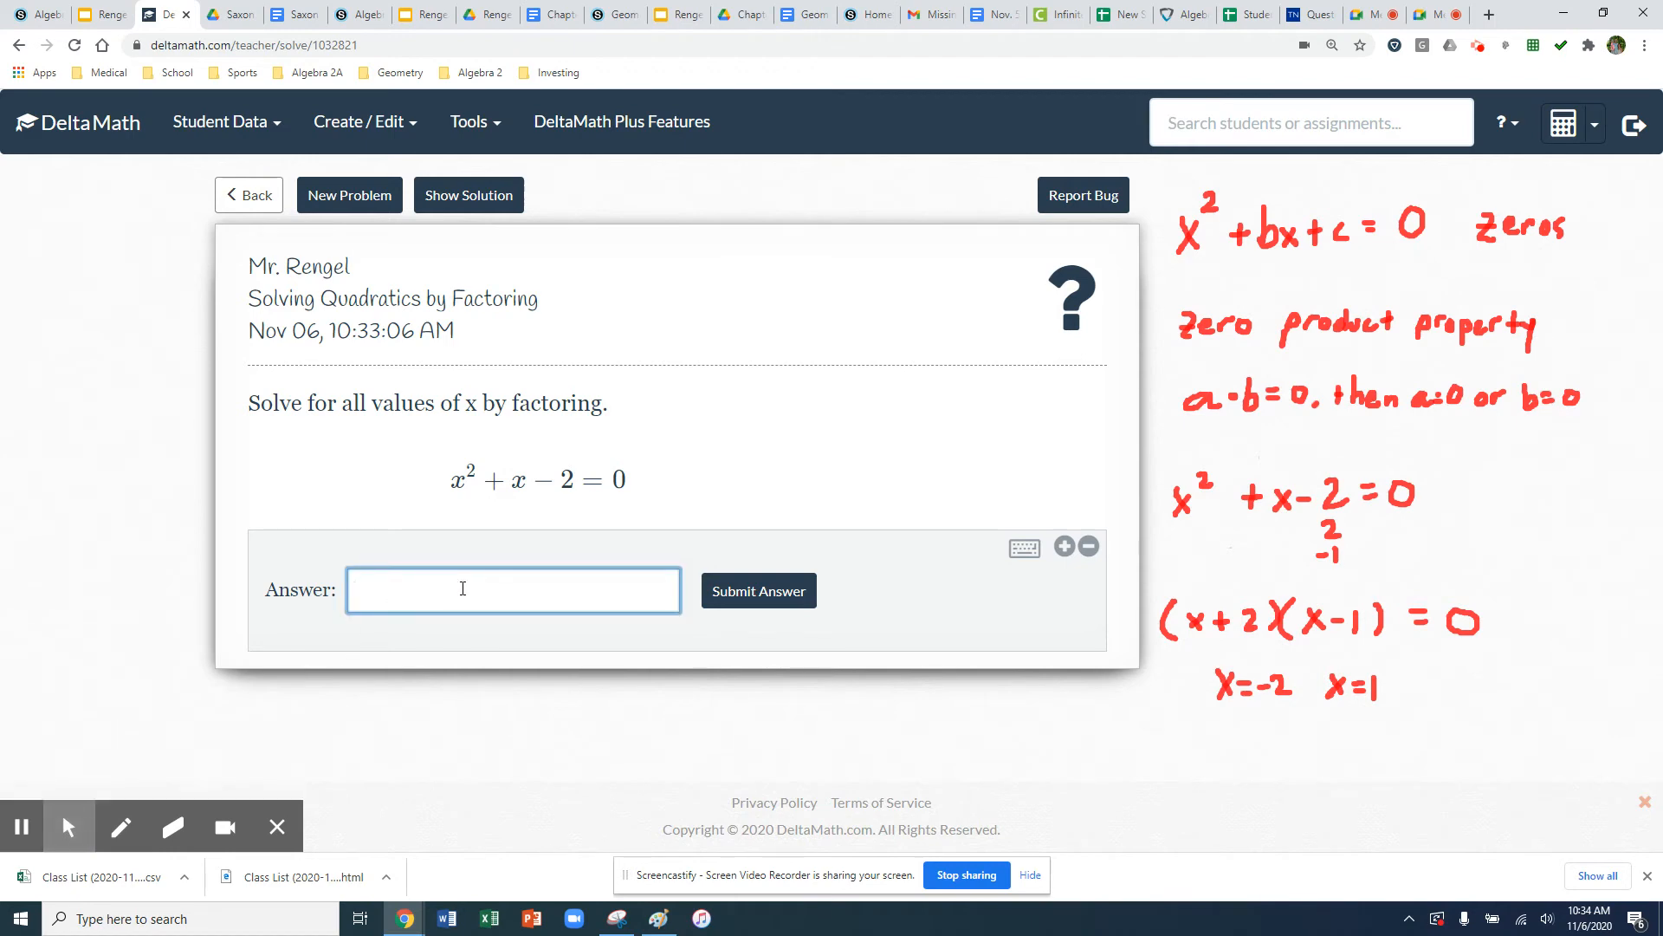
Submit 2 and −1 for x² + x − 2 = 0, which is marked wrong
text(2)
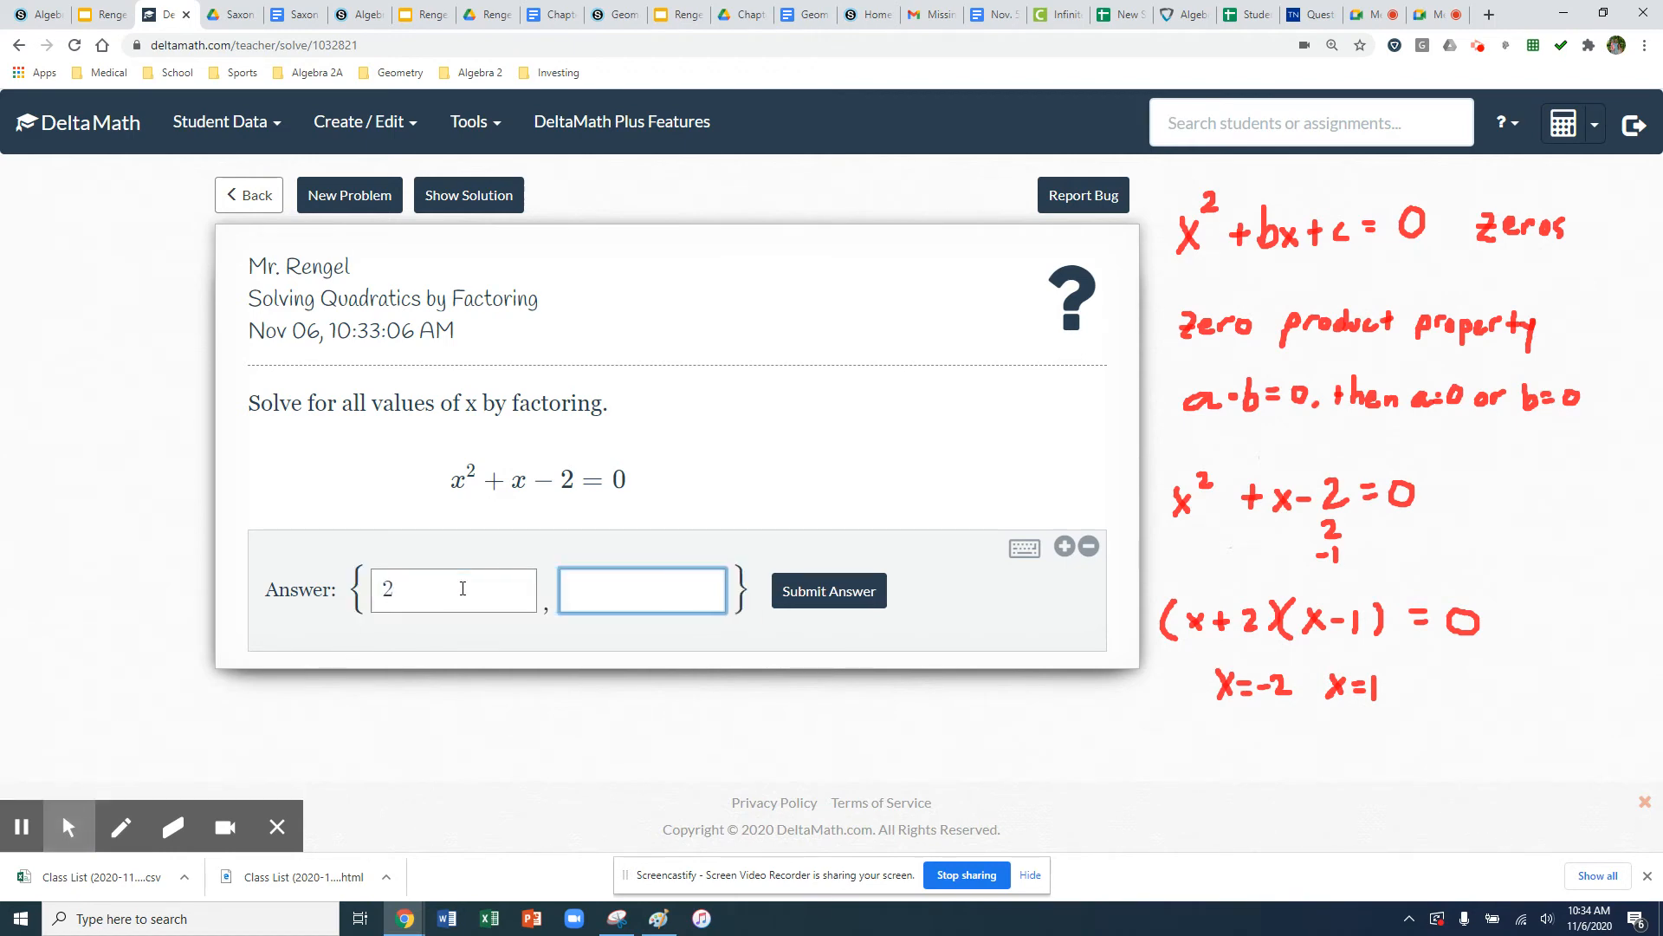
text(-1)
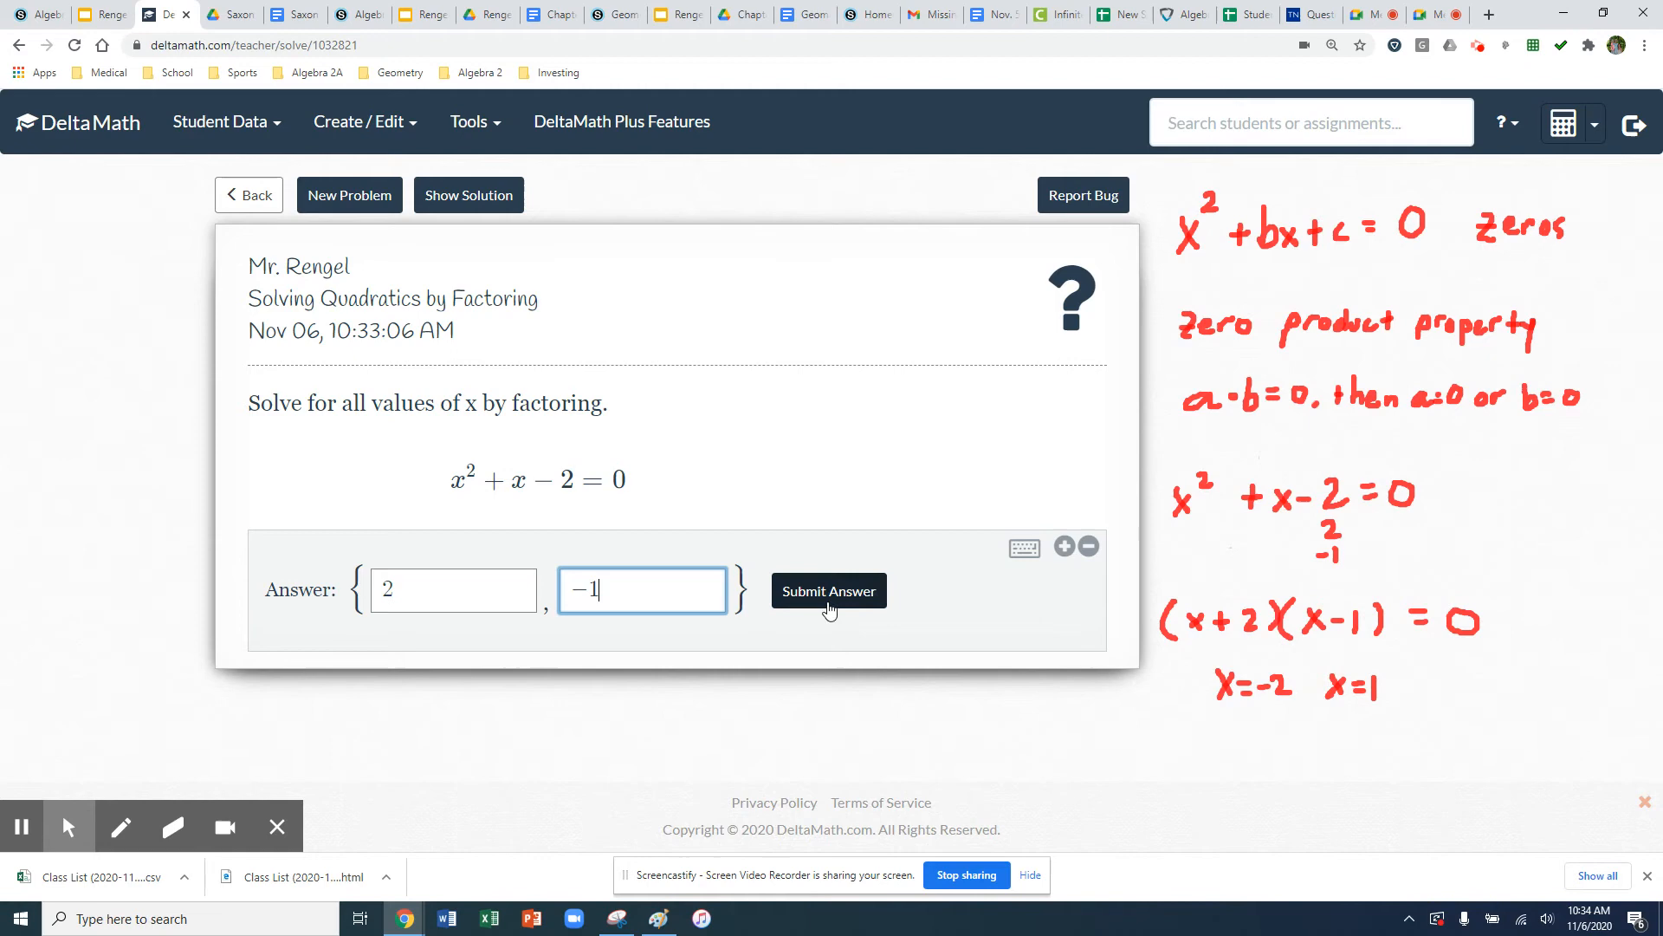
click(828, 591)
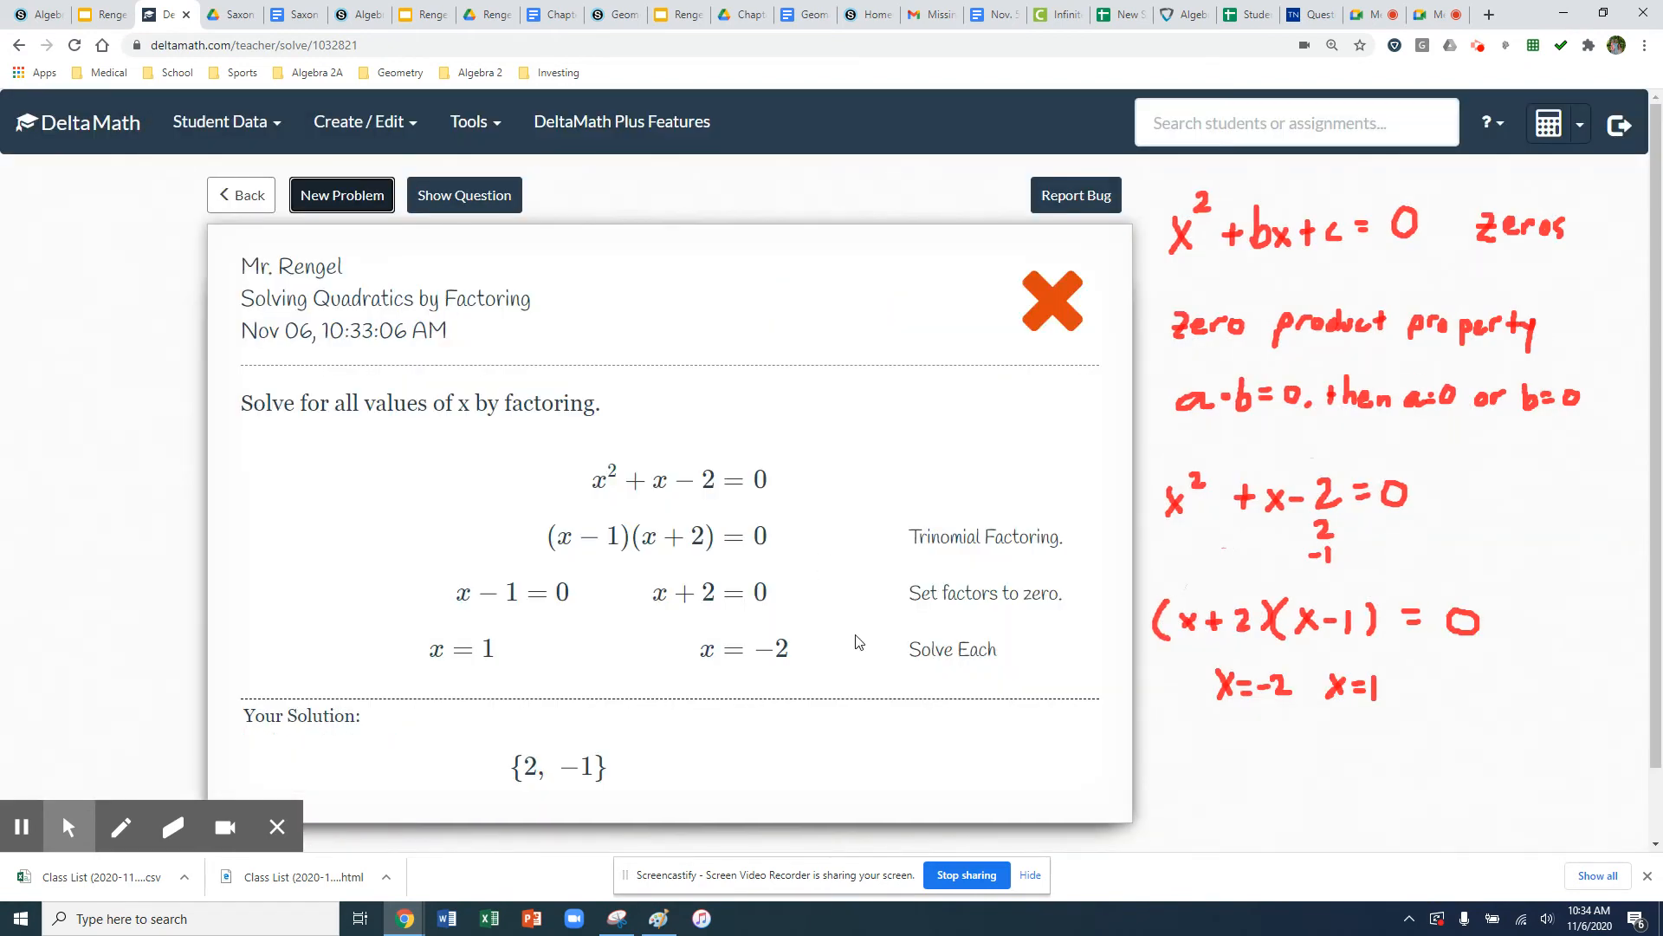
mouse_move(809, 590)
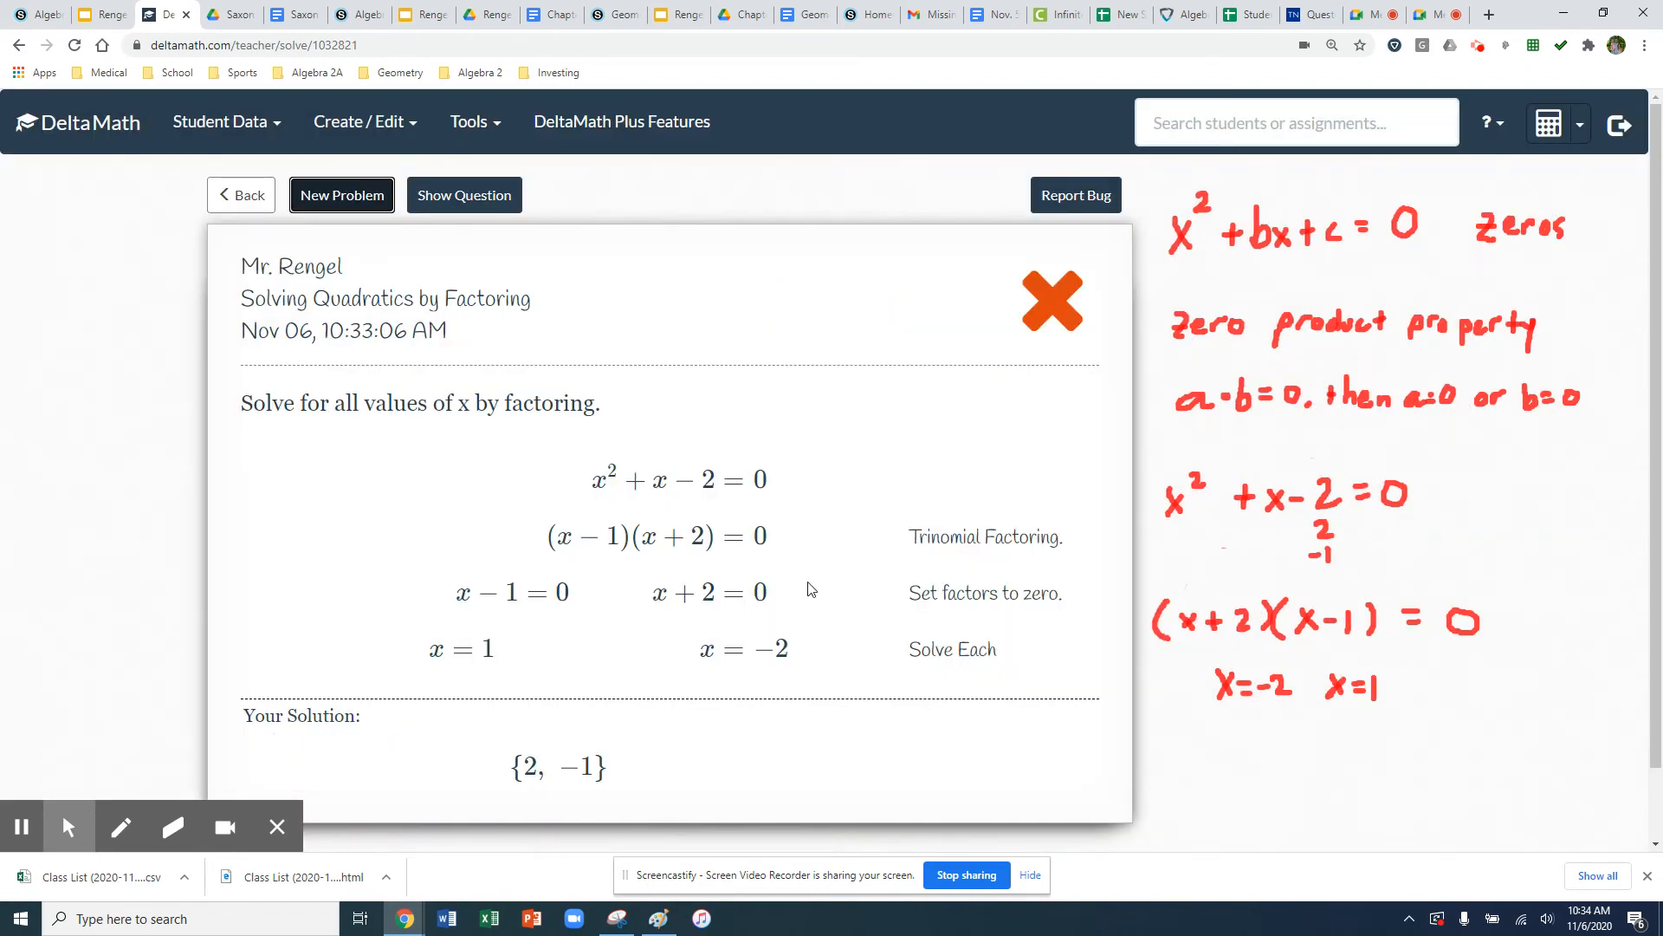
mouse_move(519, 783)
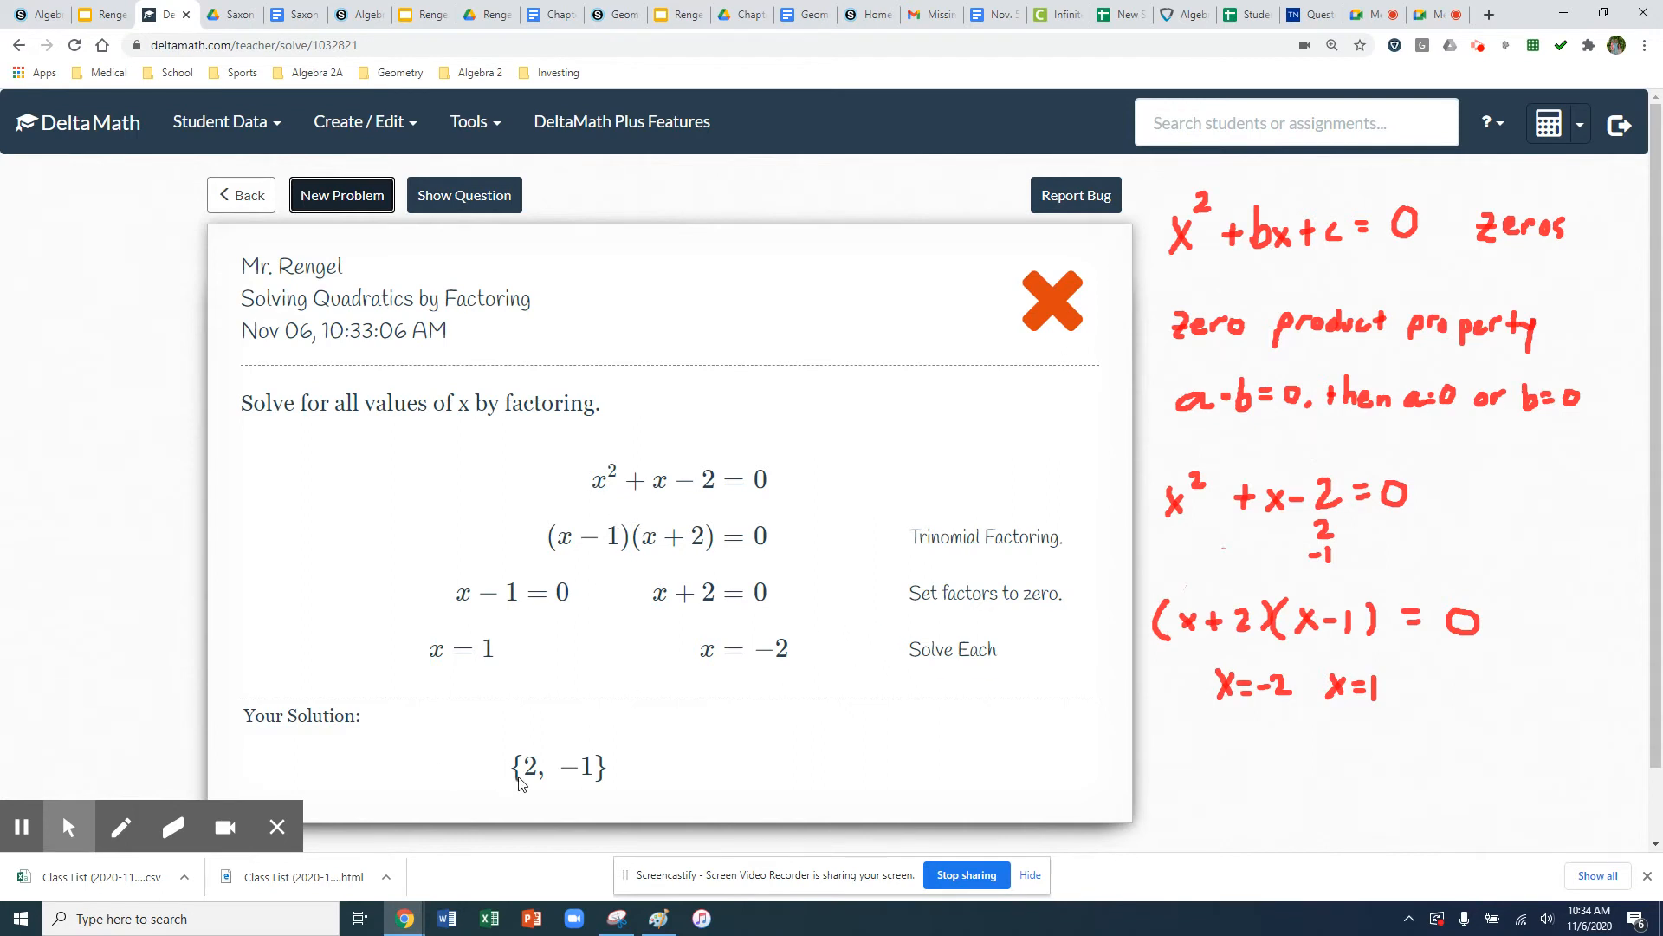
mouse_move(623, 766)
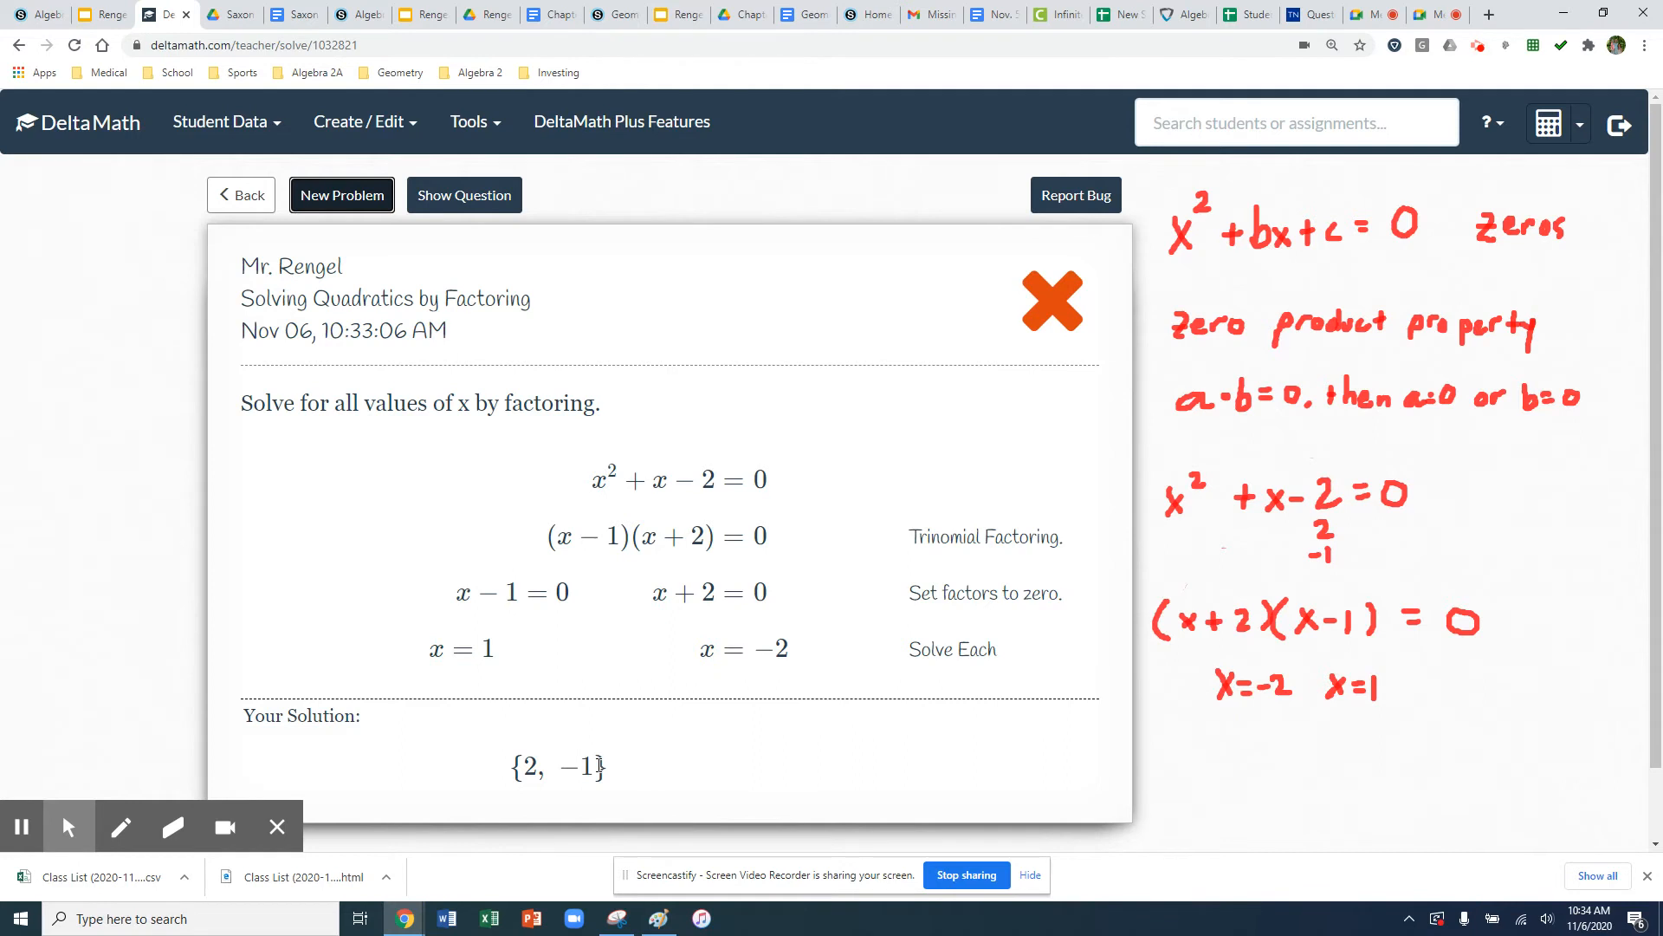
mouse_move(833, 736)
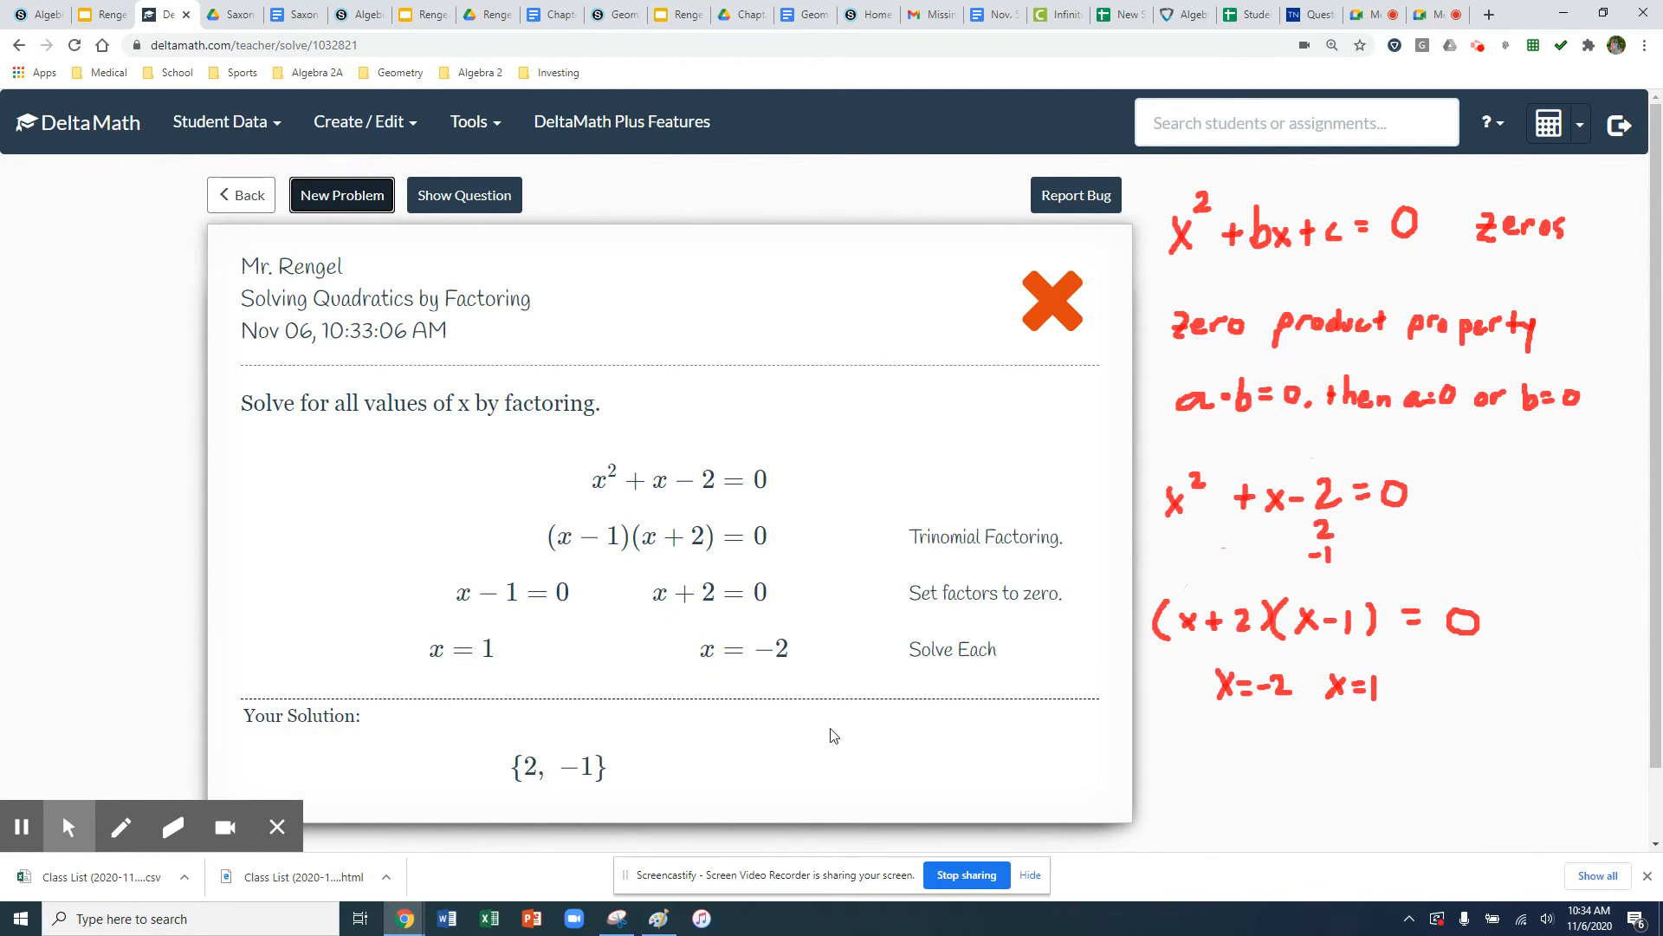
mouse_move(1305, 687)
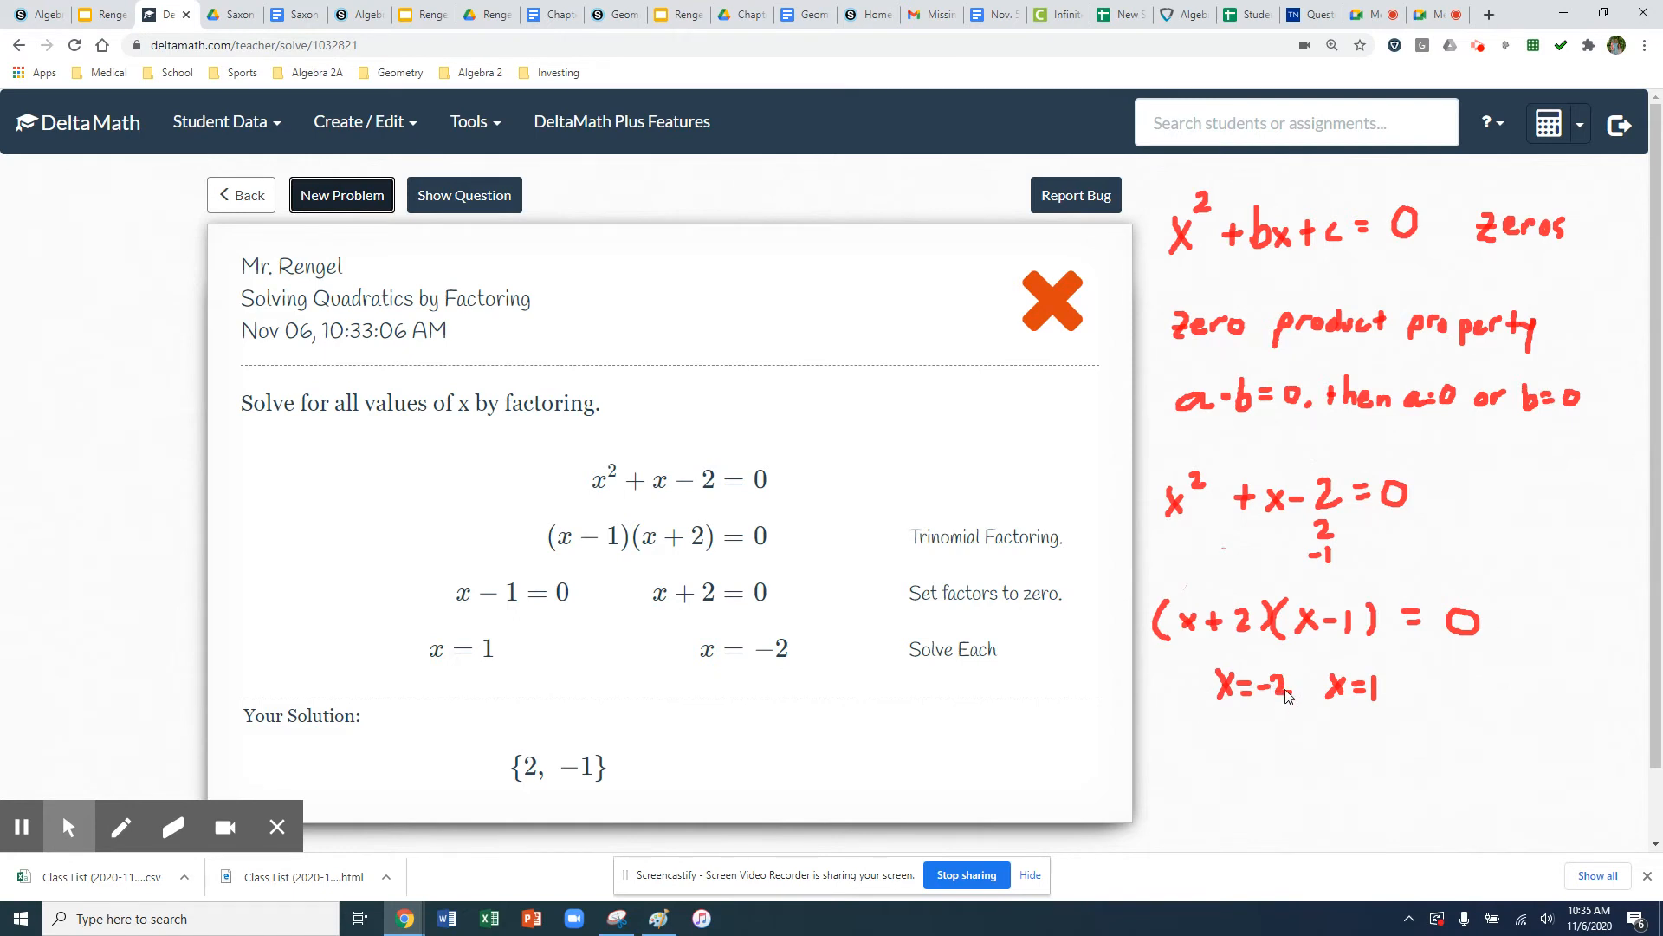
mouse_move(77, 796)
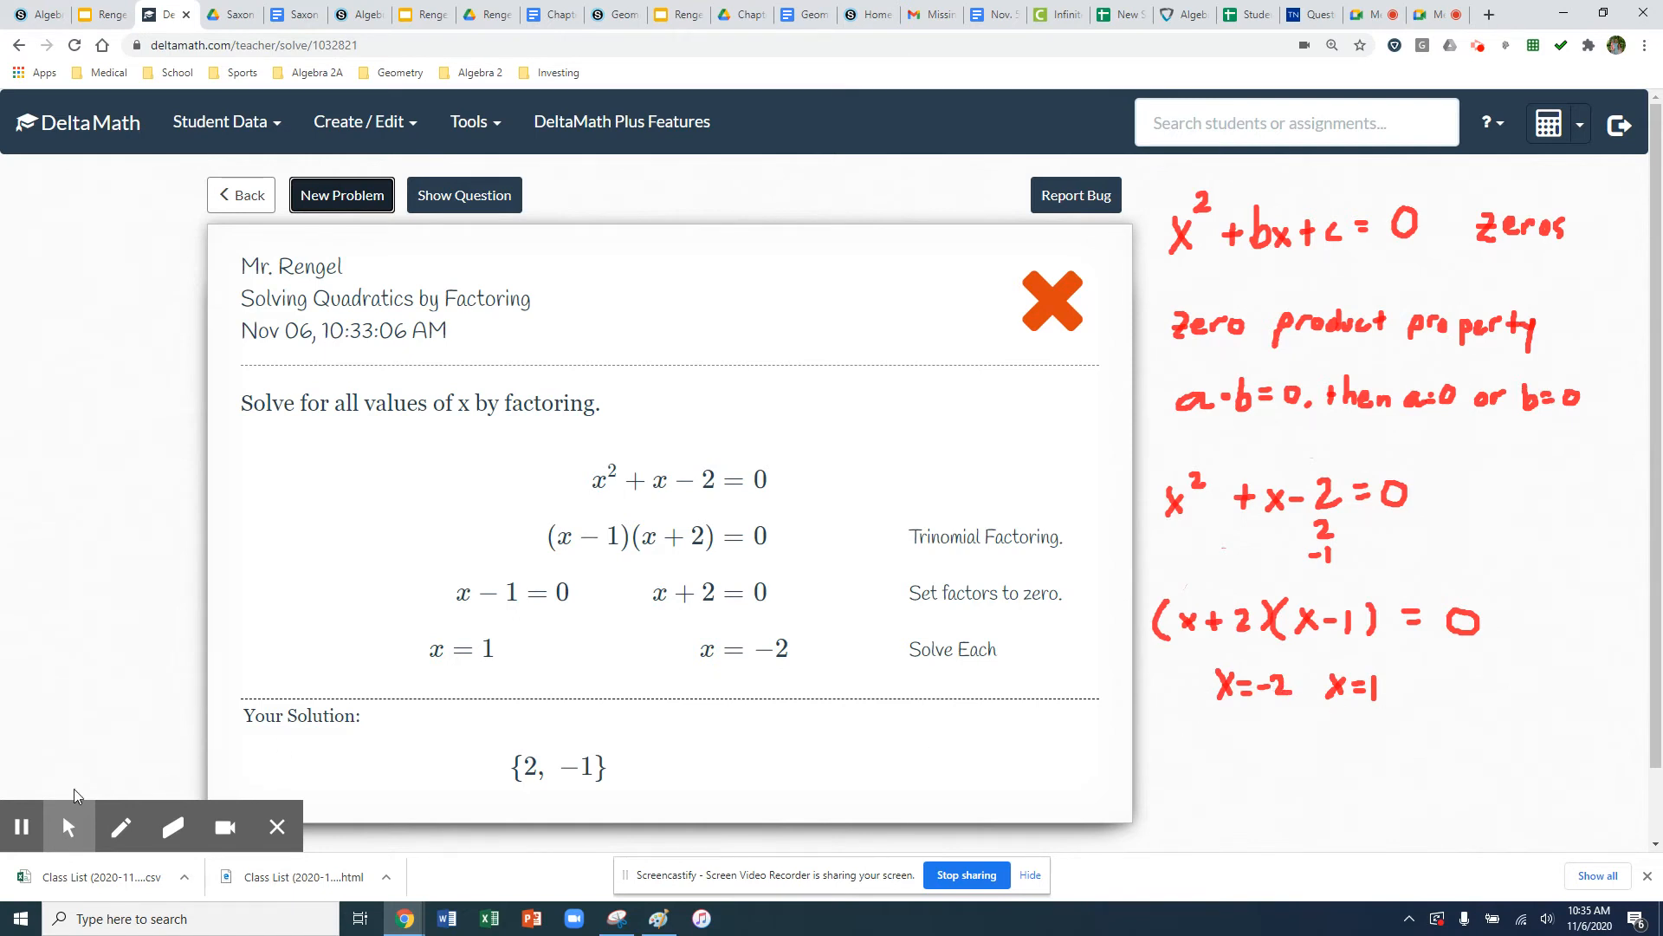
mouse_move(20, 826)
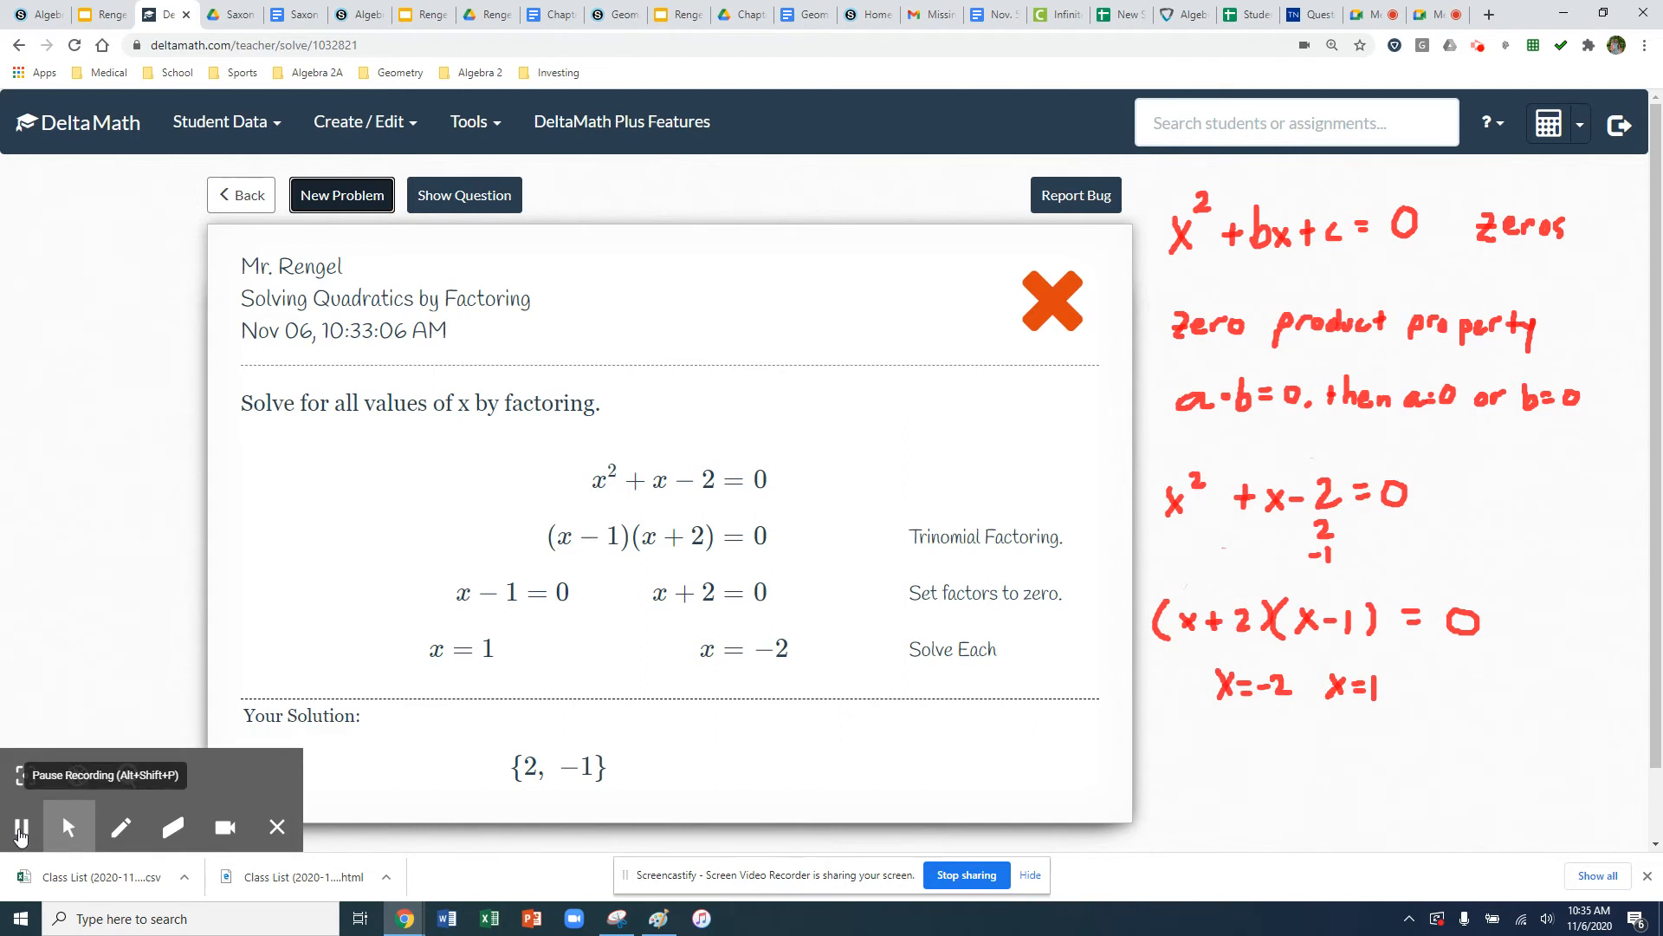
click(21, 826)
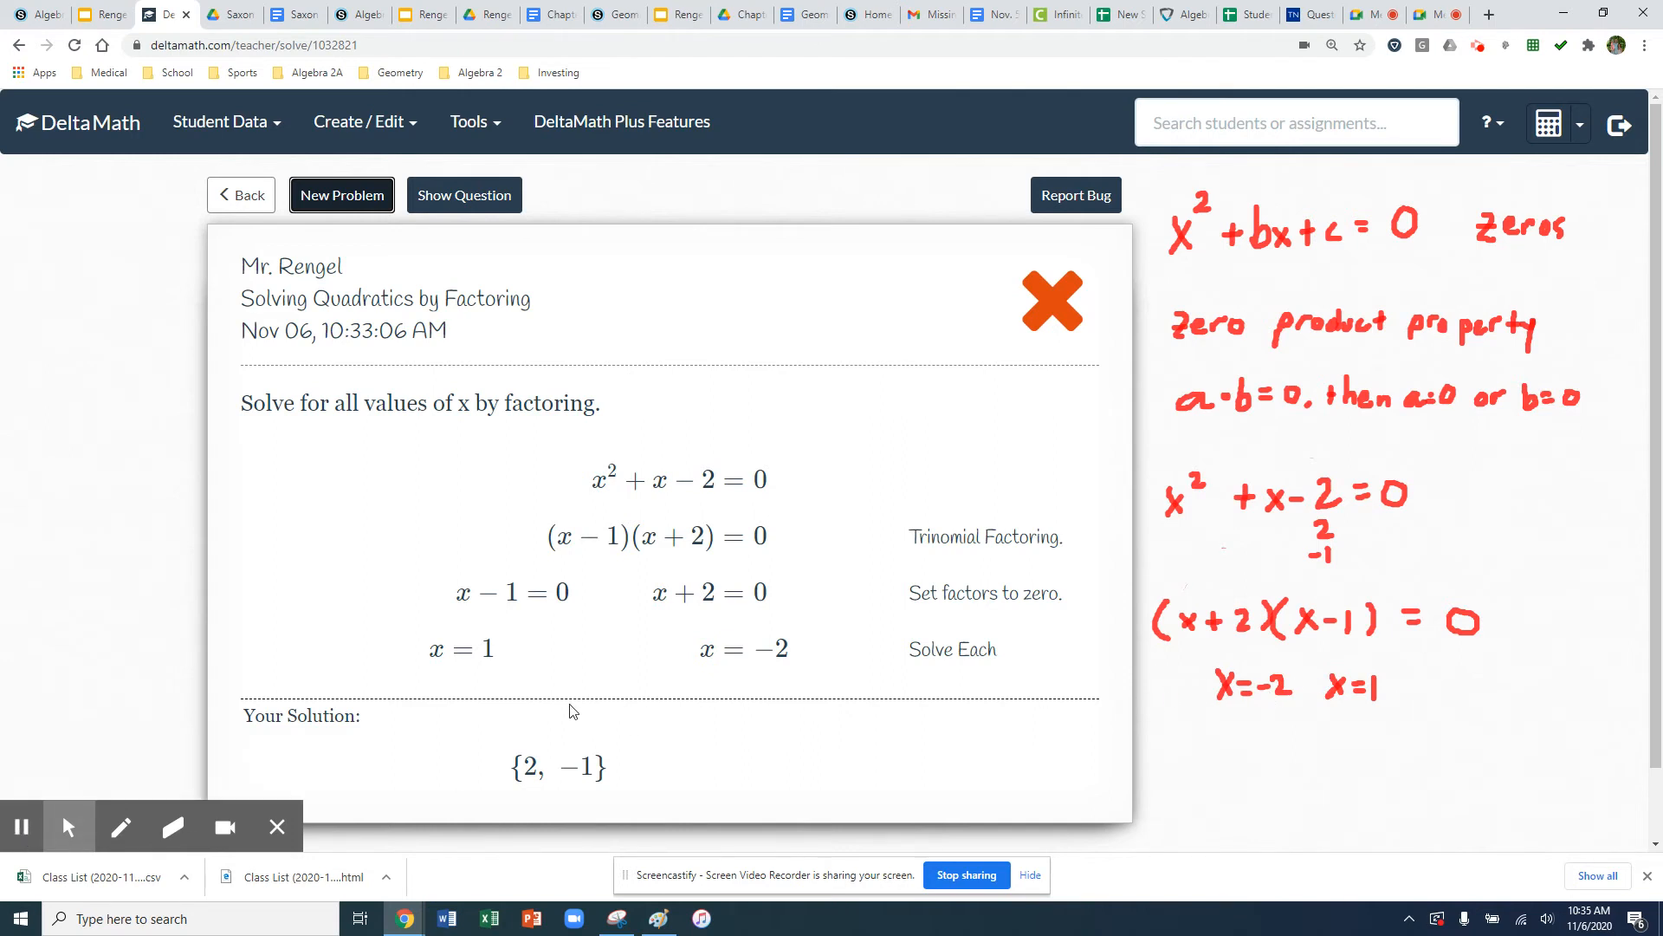
Load x² + 6x − 16 = 6x and take the pen to note x² − 16 = 0
click(340, 195)
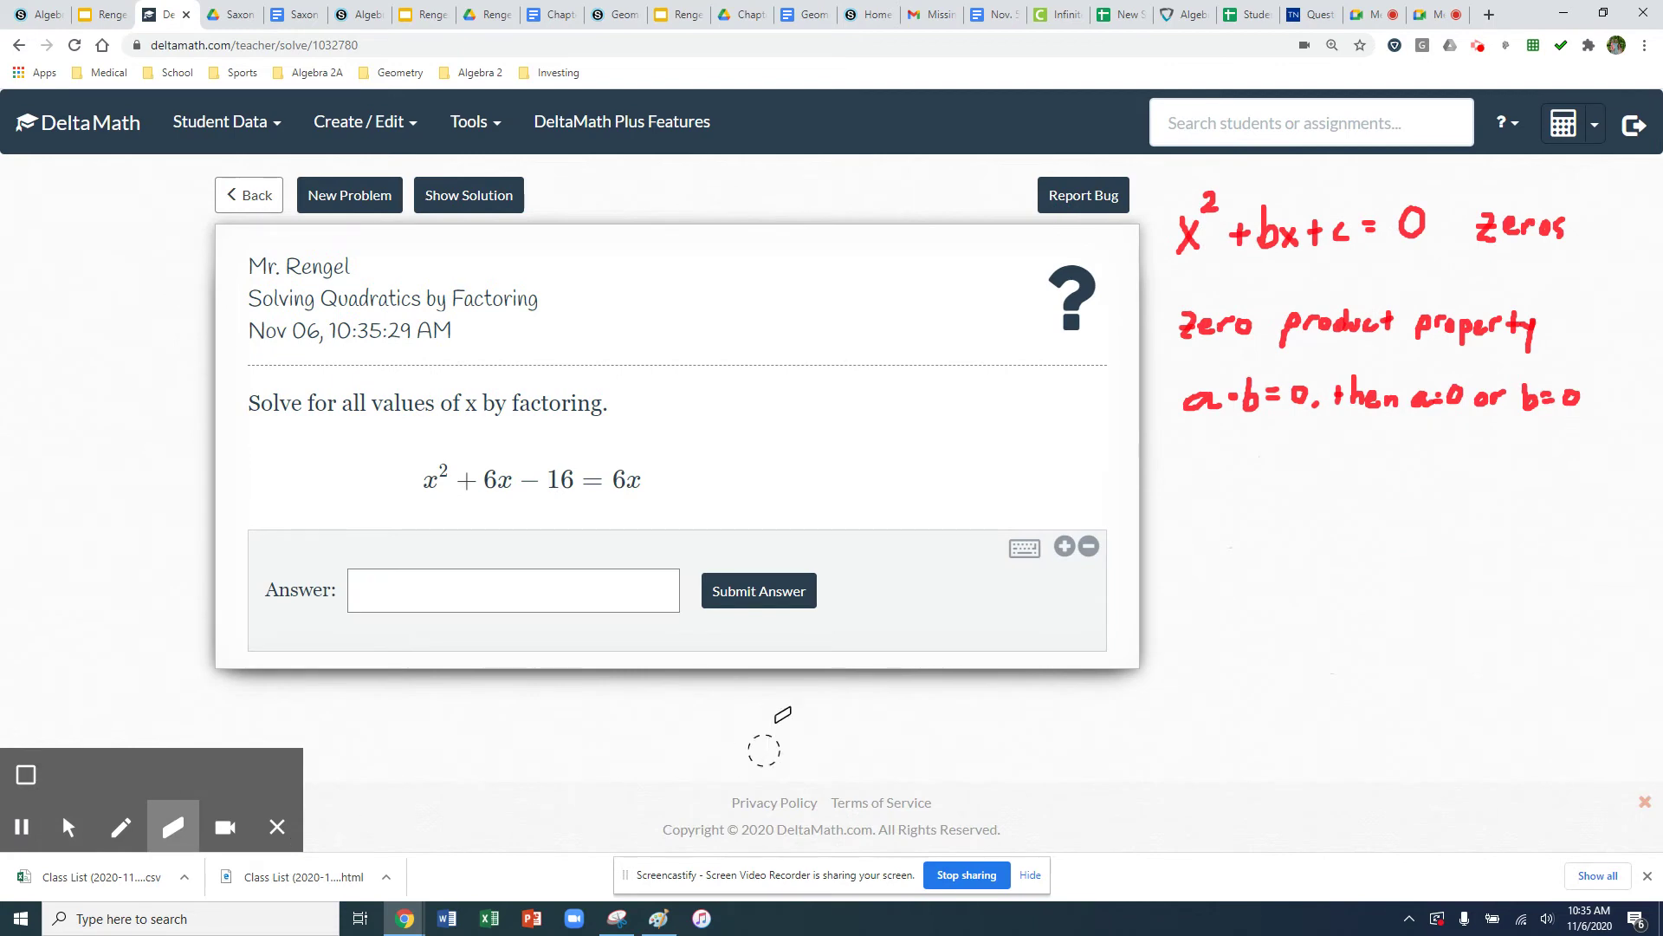
mouse_move(120, 827)
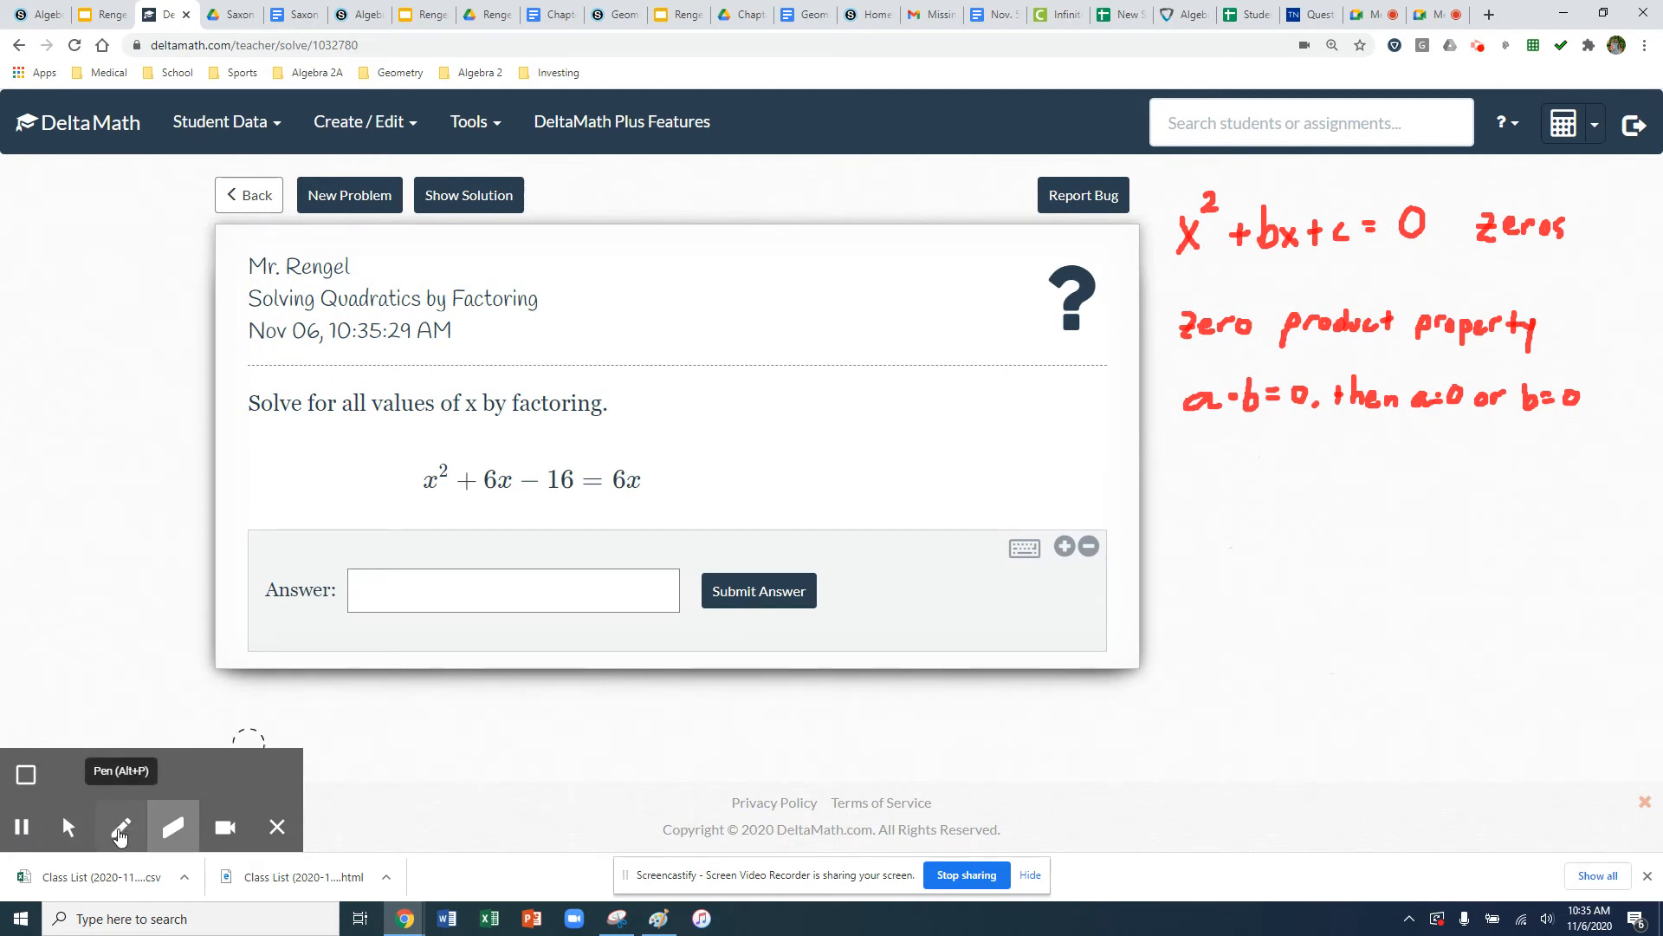
click(119, 826)
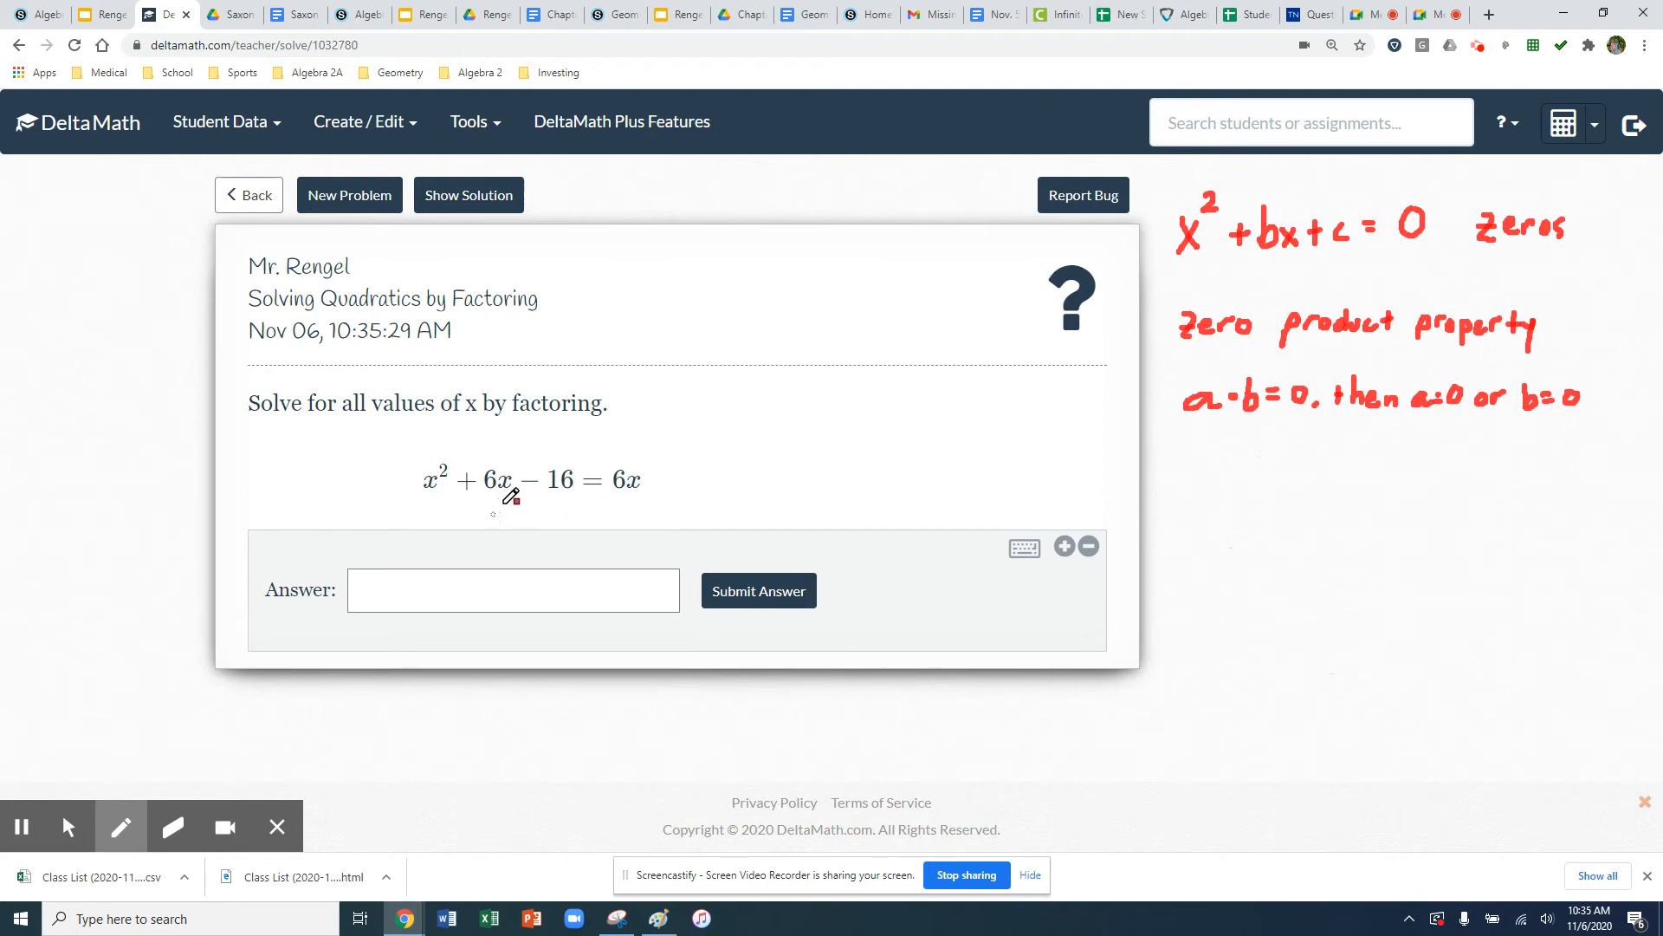
mouse_move(666, 458)
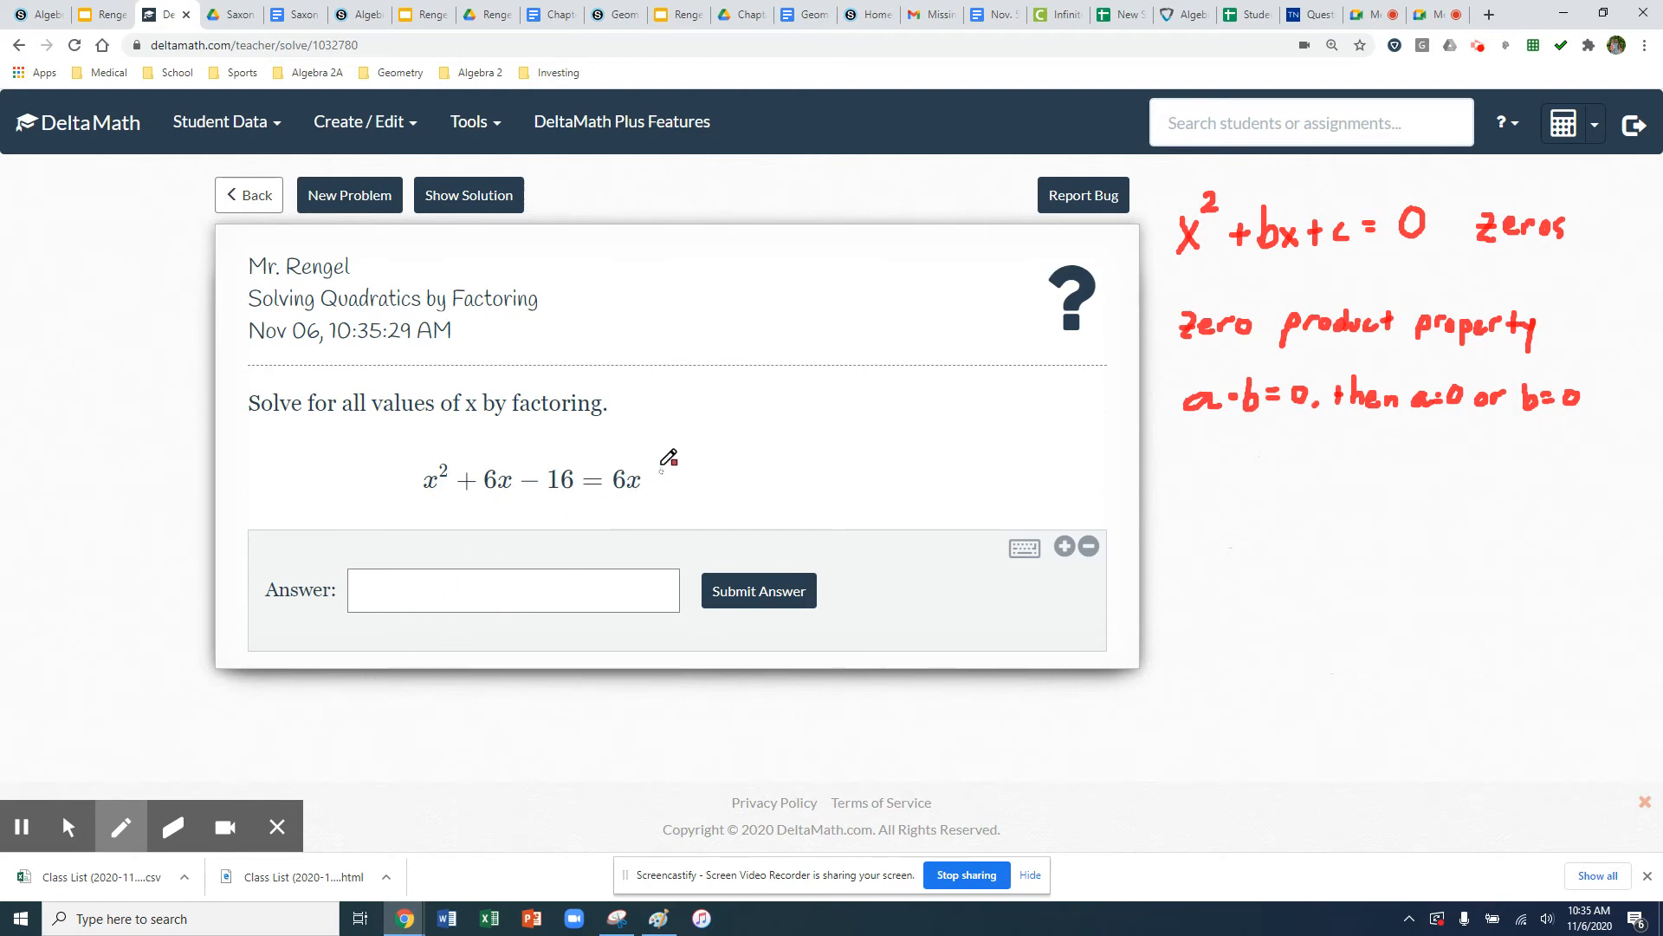
mouse_move(1172, 468)
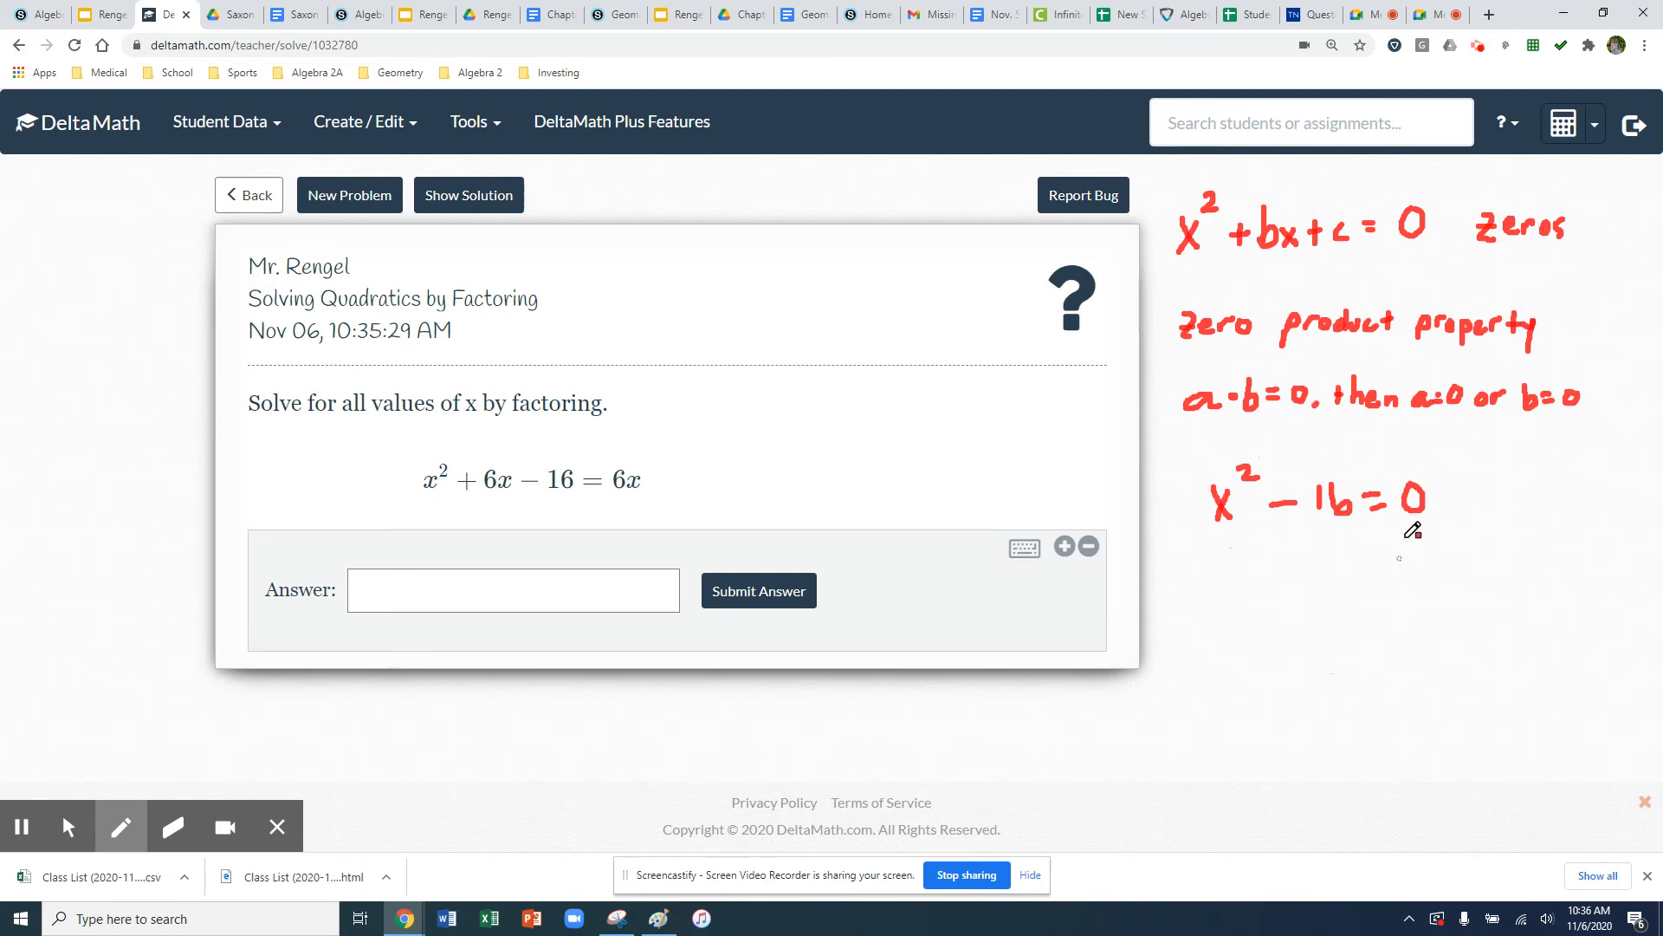
mouse_move(1470, 501)
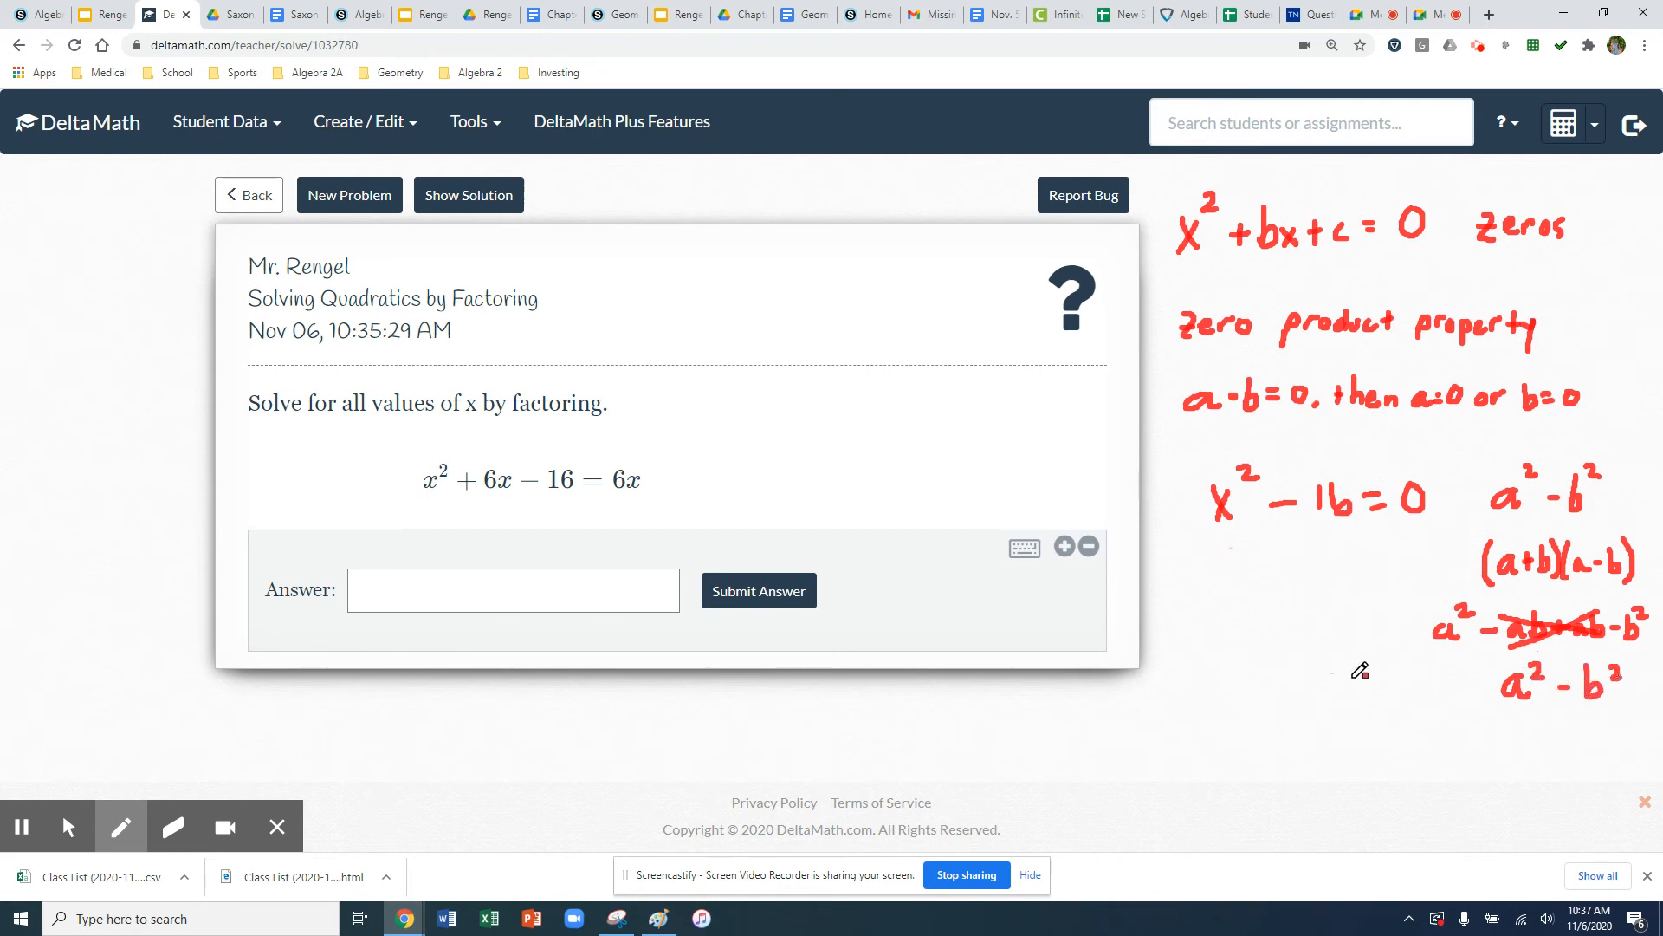
mouse_move(1262, 504)
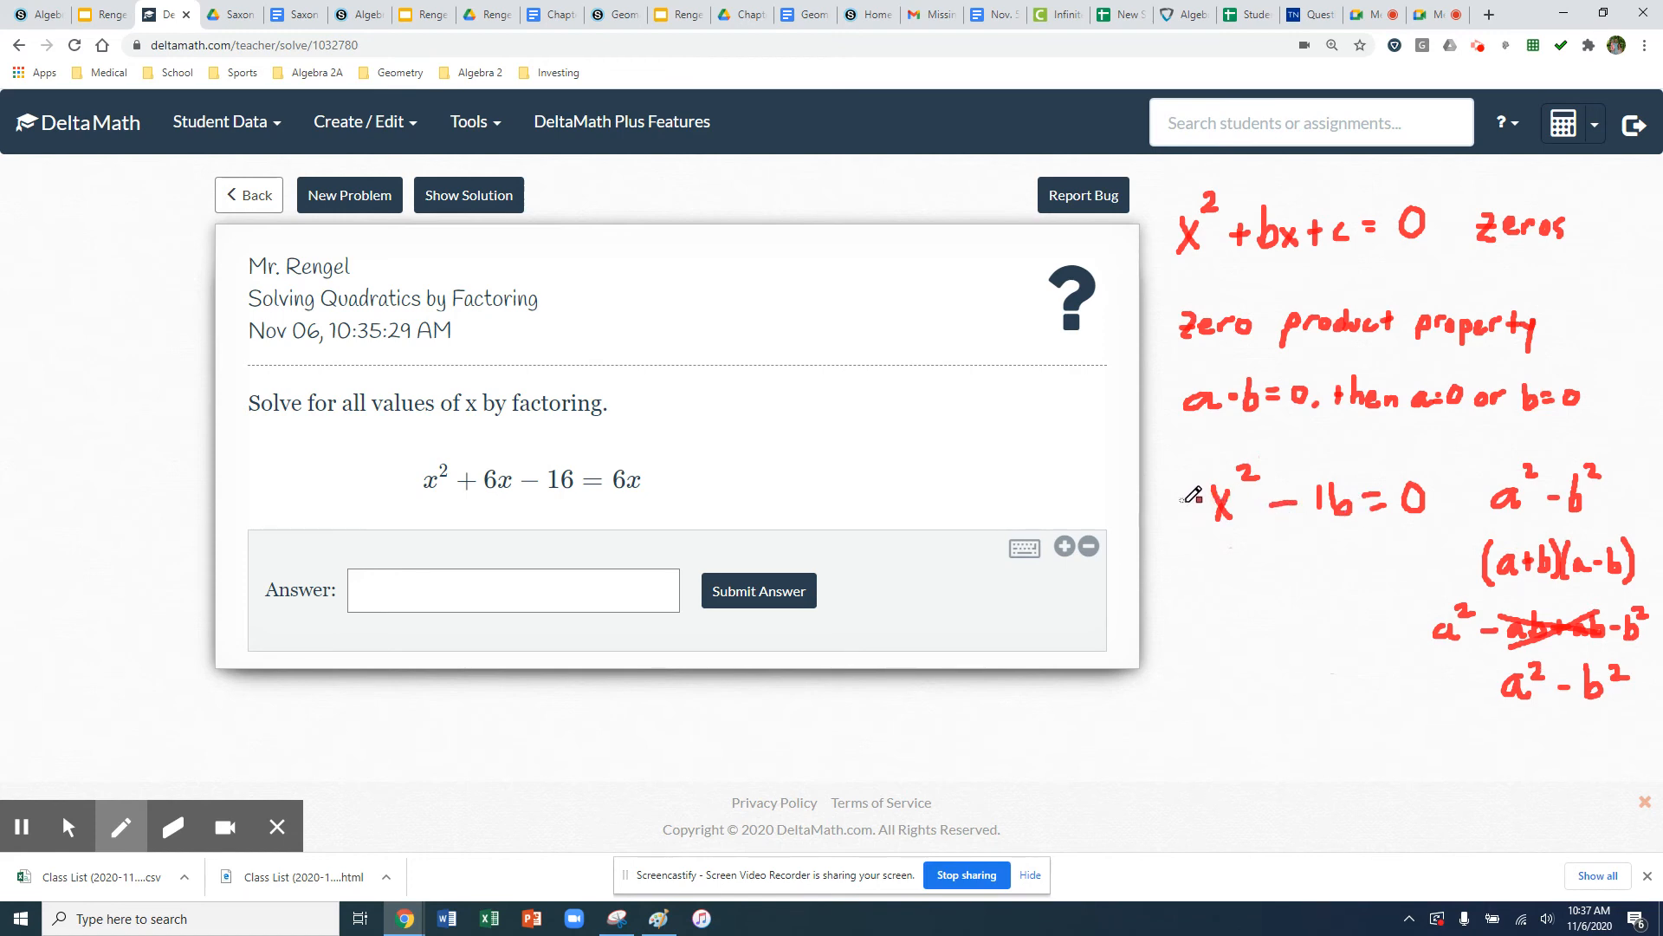
mouse_move(1323, 482)
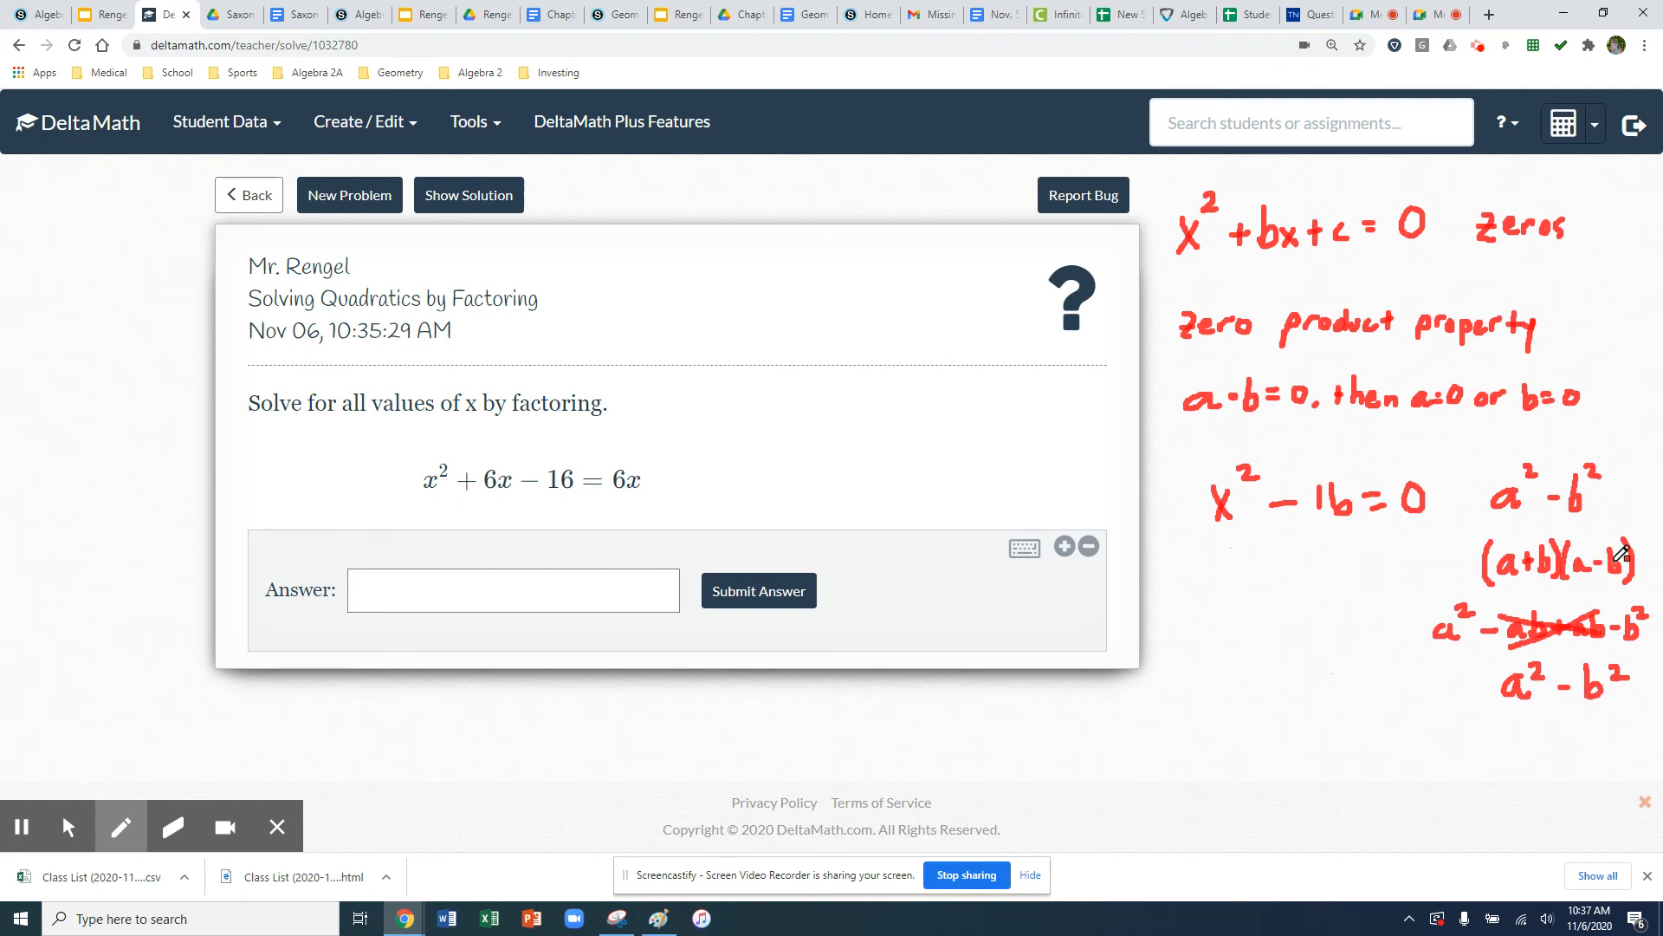
mouse_move(1259, 596)
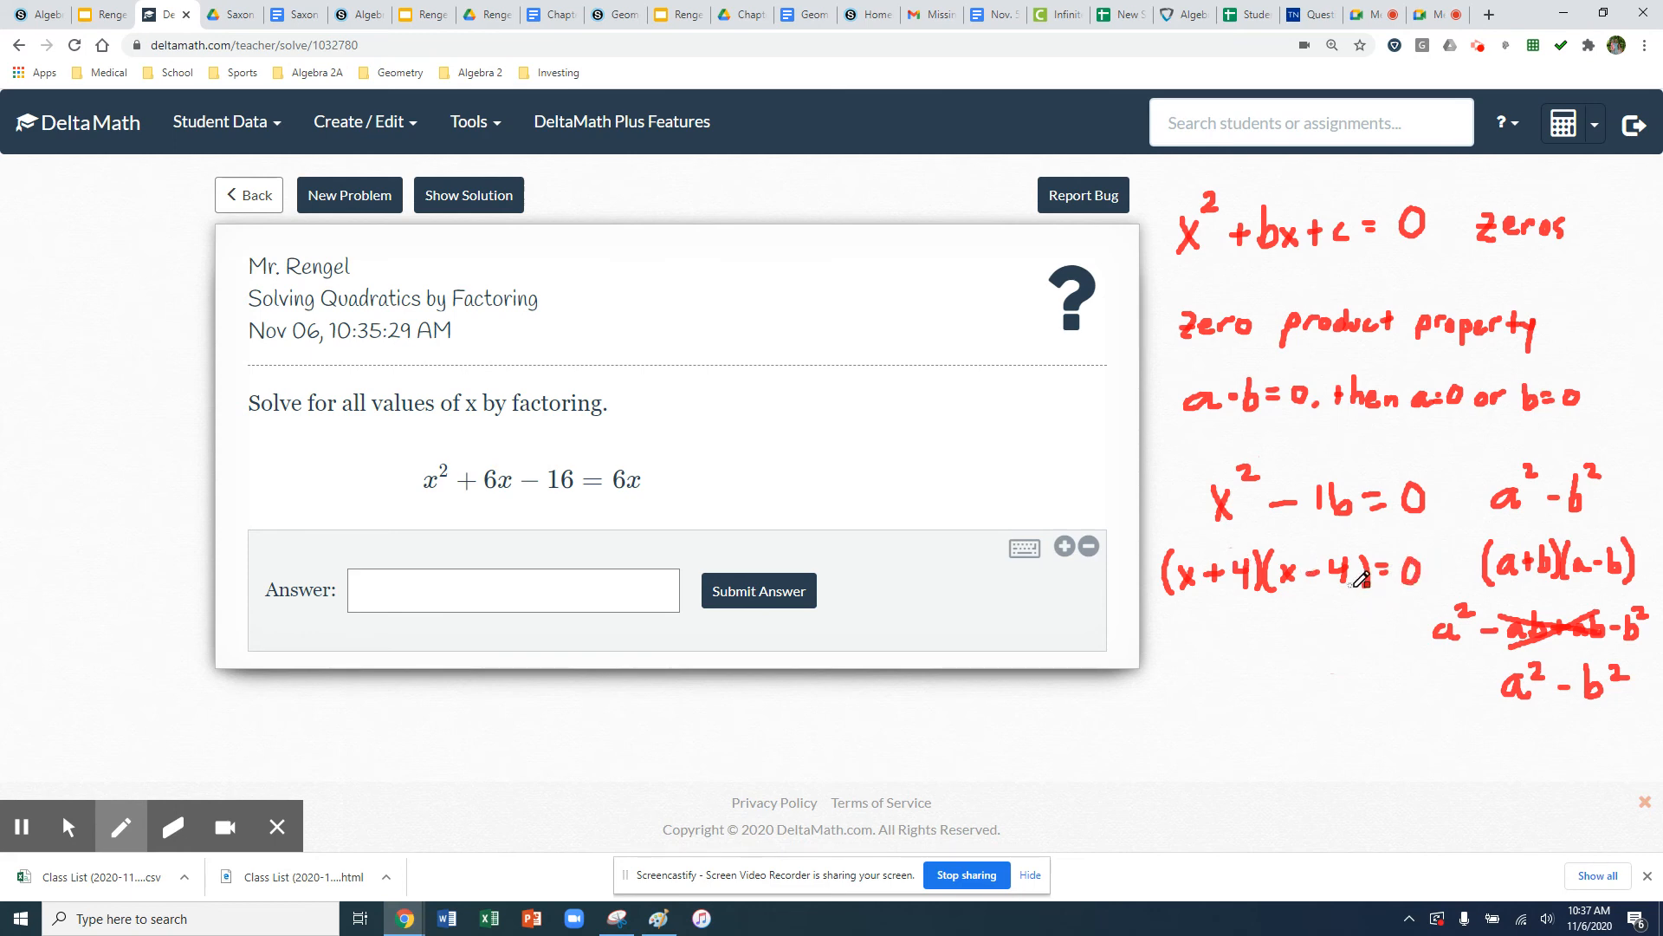
mouse_move(1192, 637)
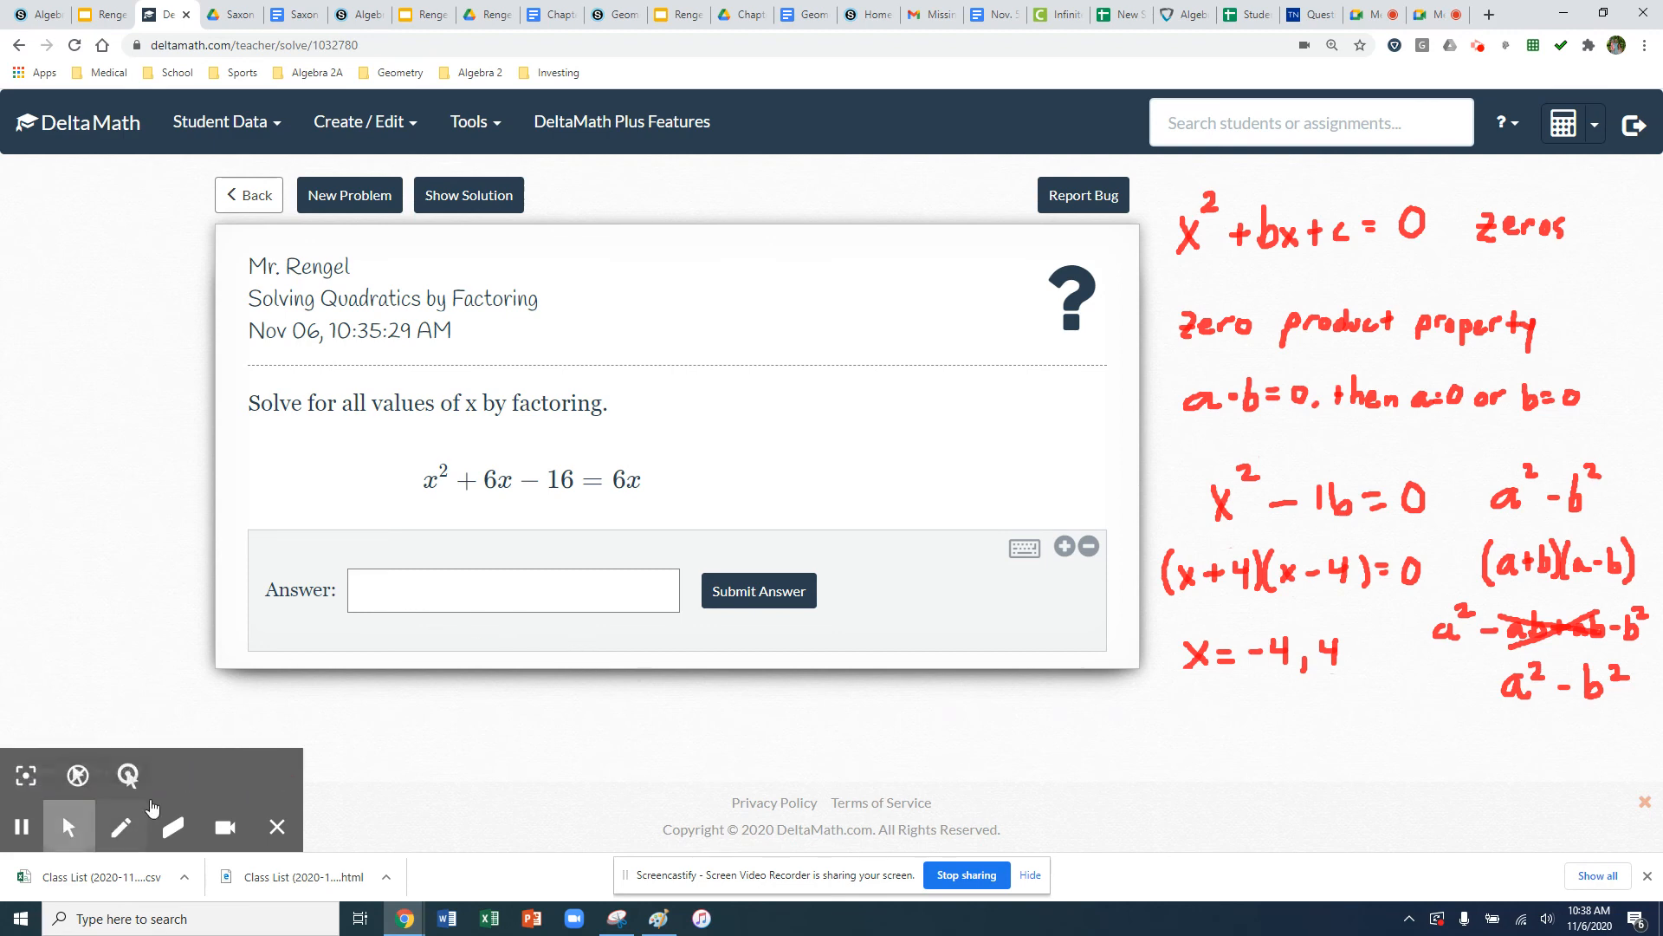
Enter −4 and 4 as the solutions and submit them
click(512, 590)
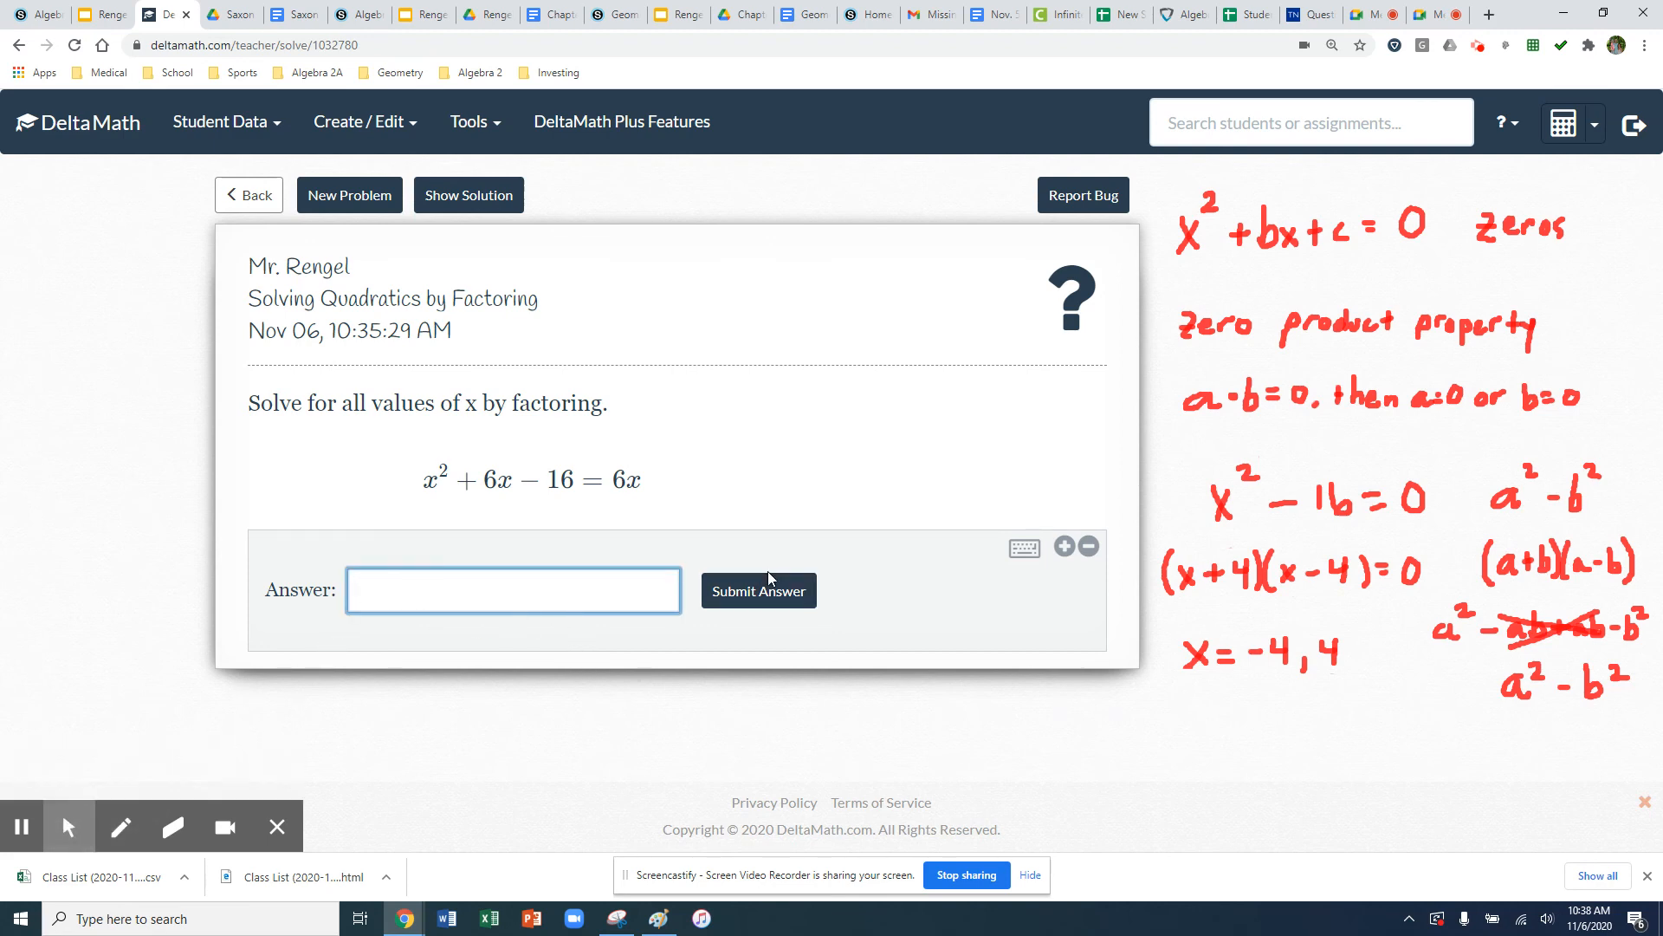
text(-1)
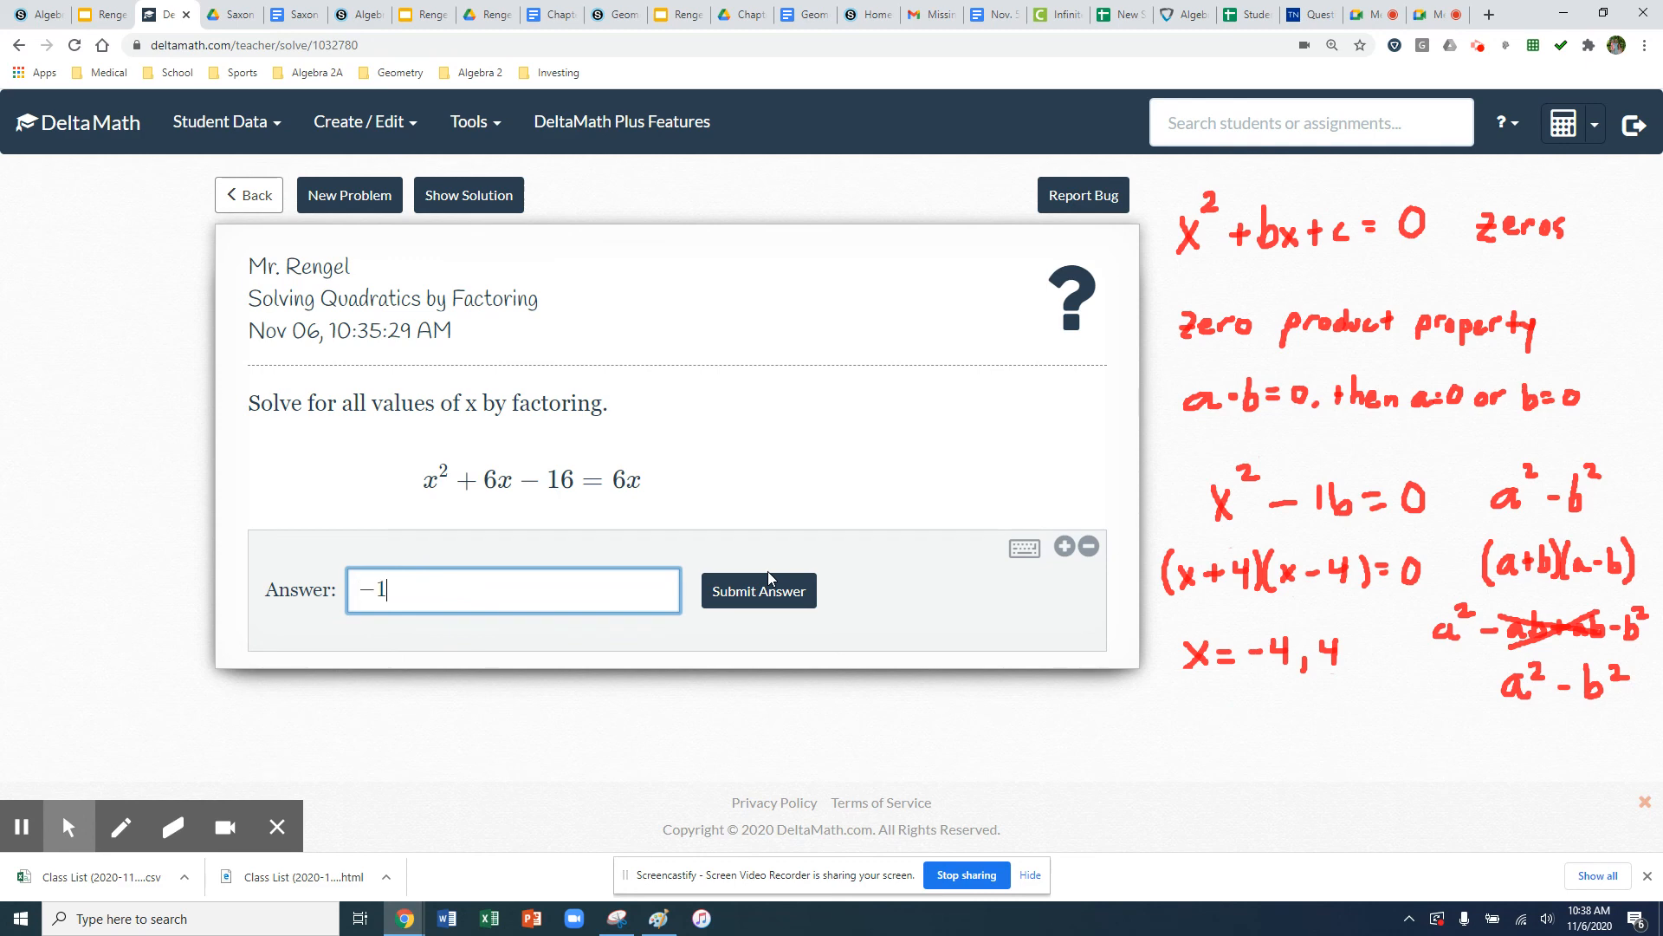
text(4)
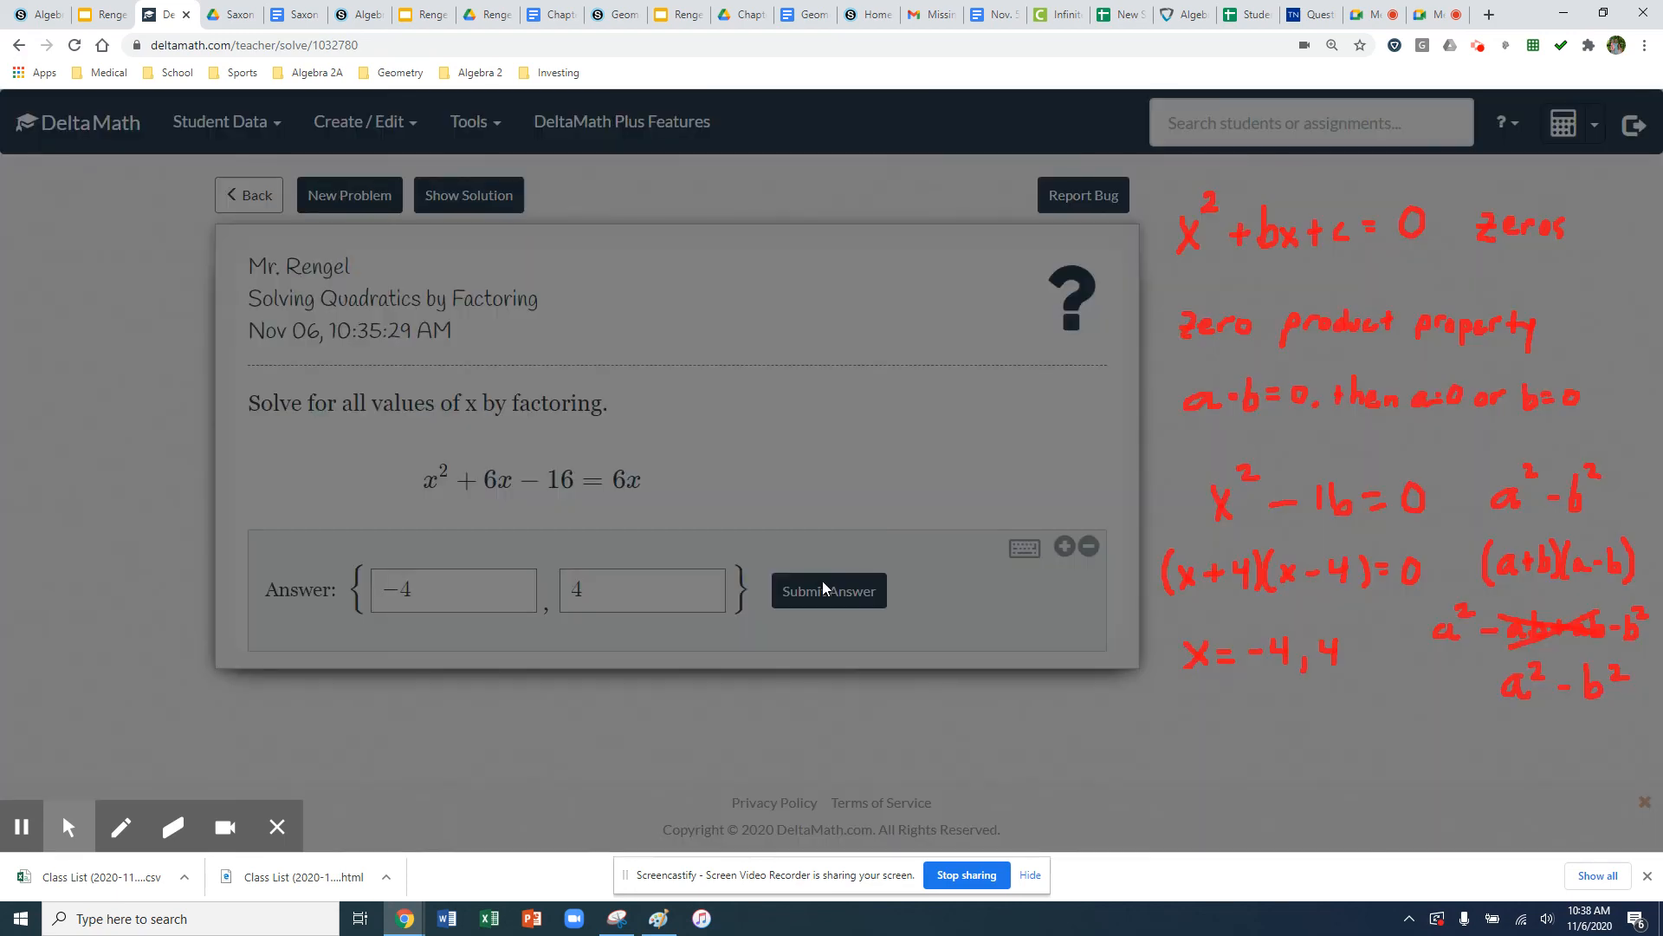
click(828, 591)
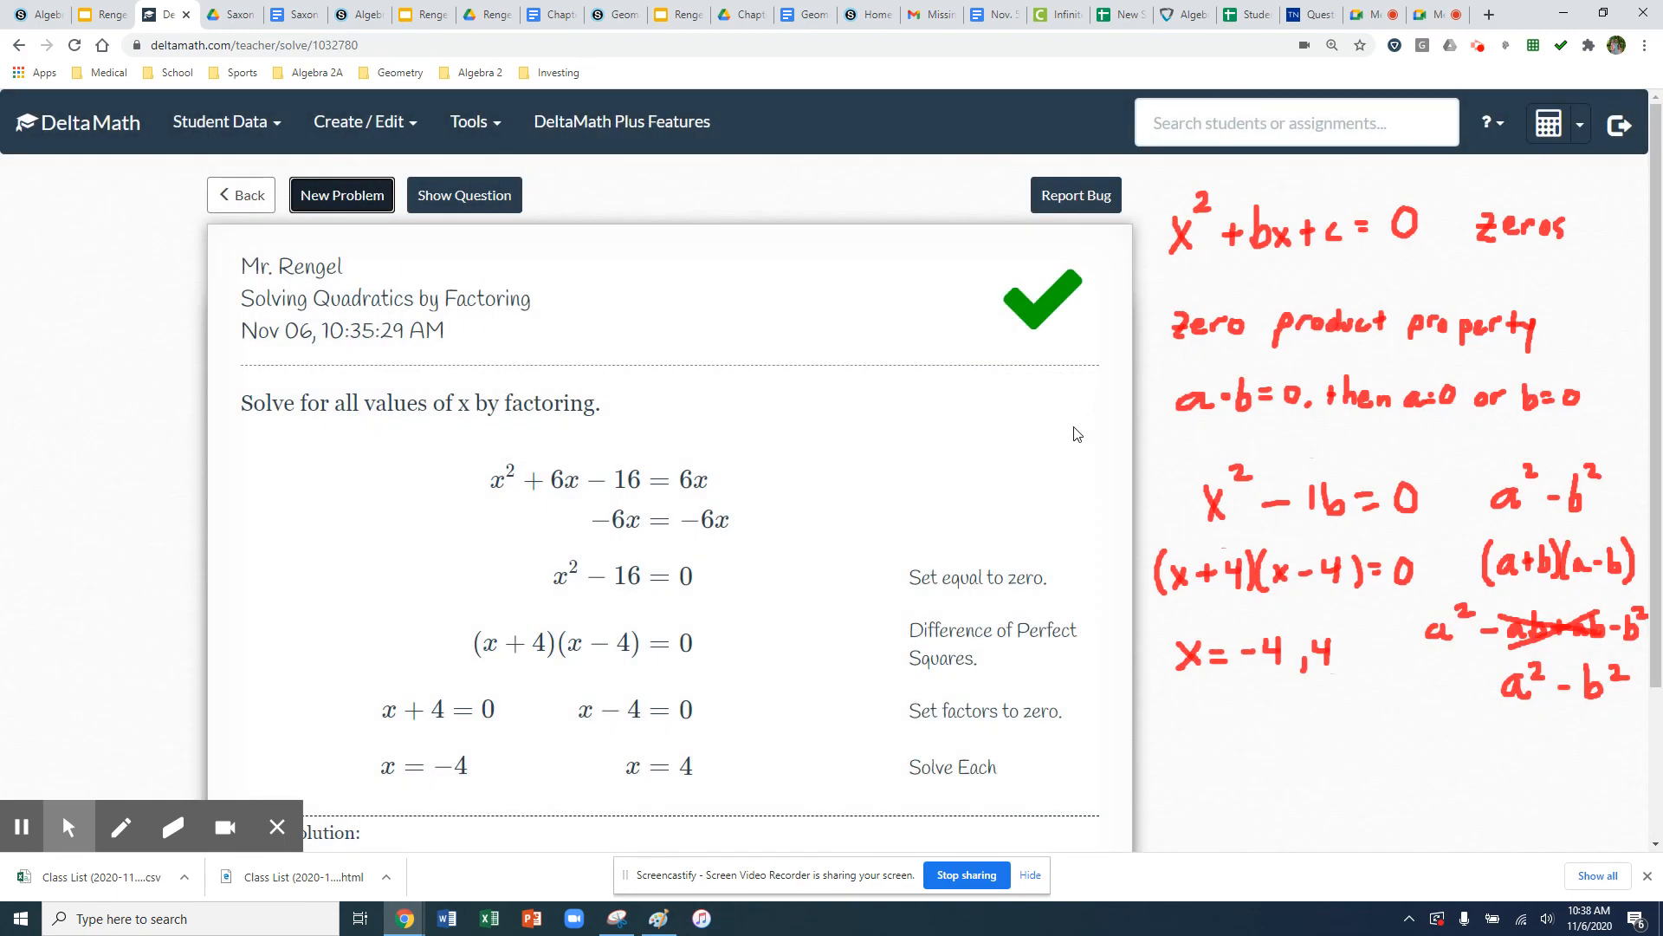
scroll(down, 3)
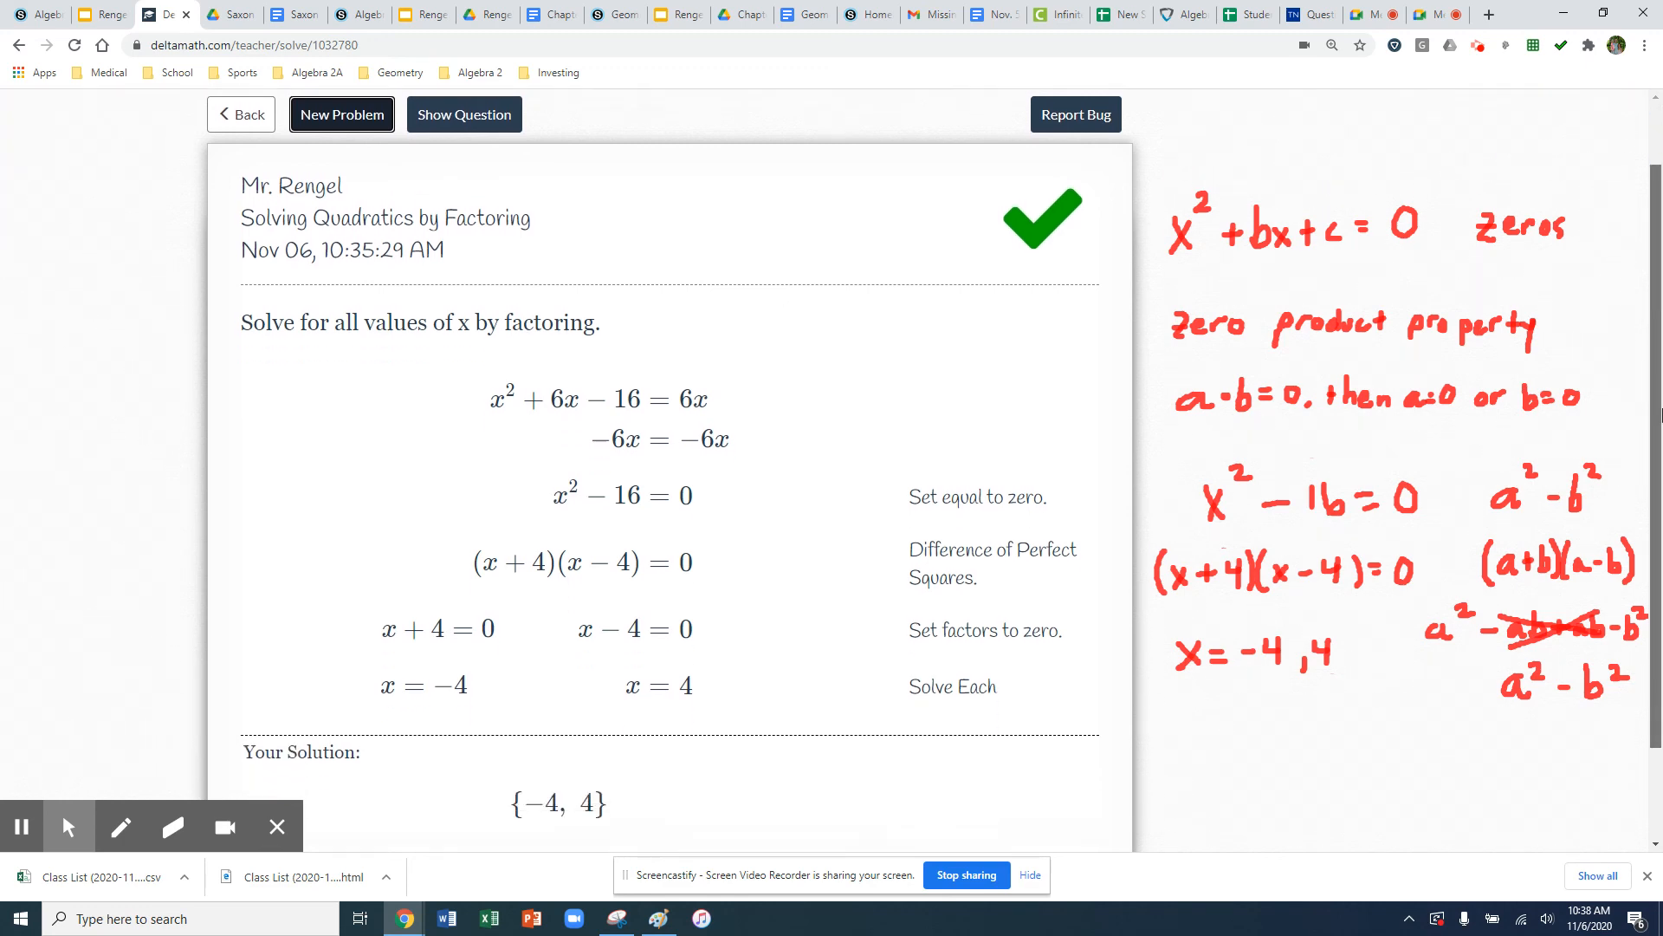
scroll(down, 3)
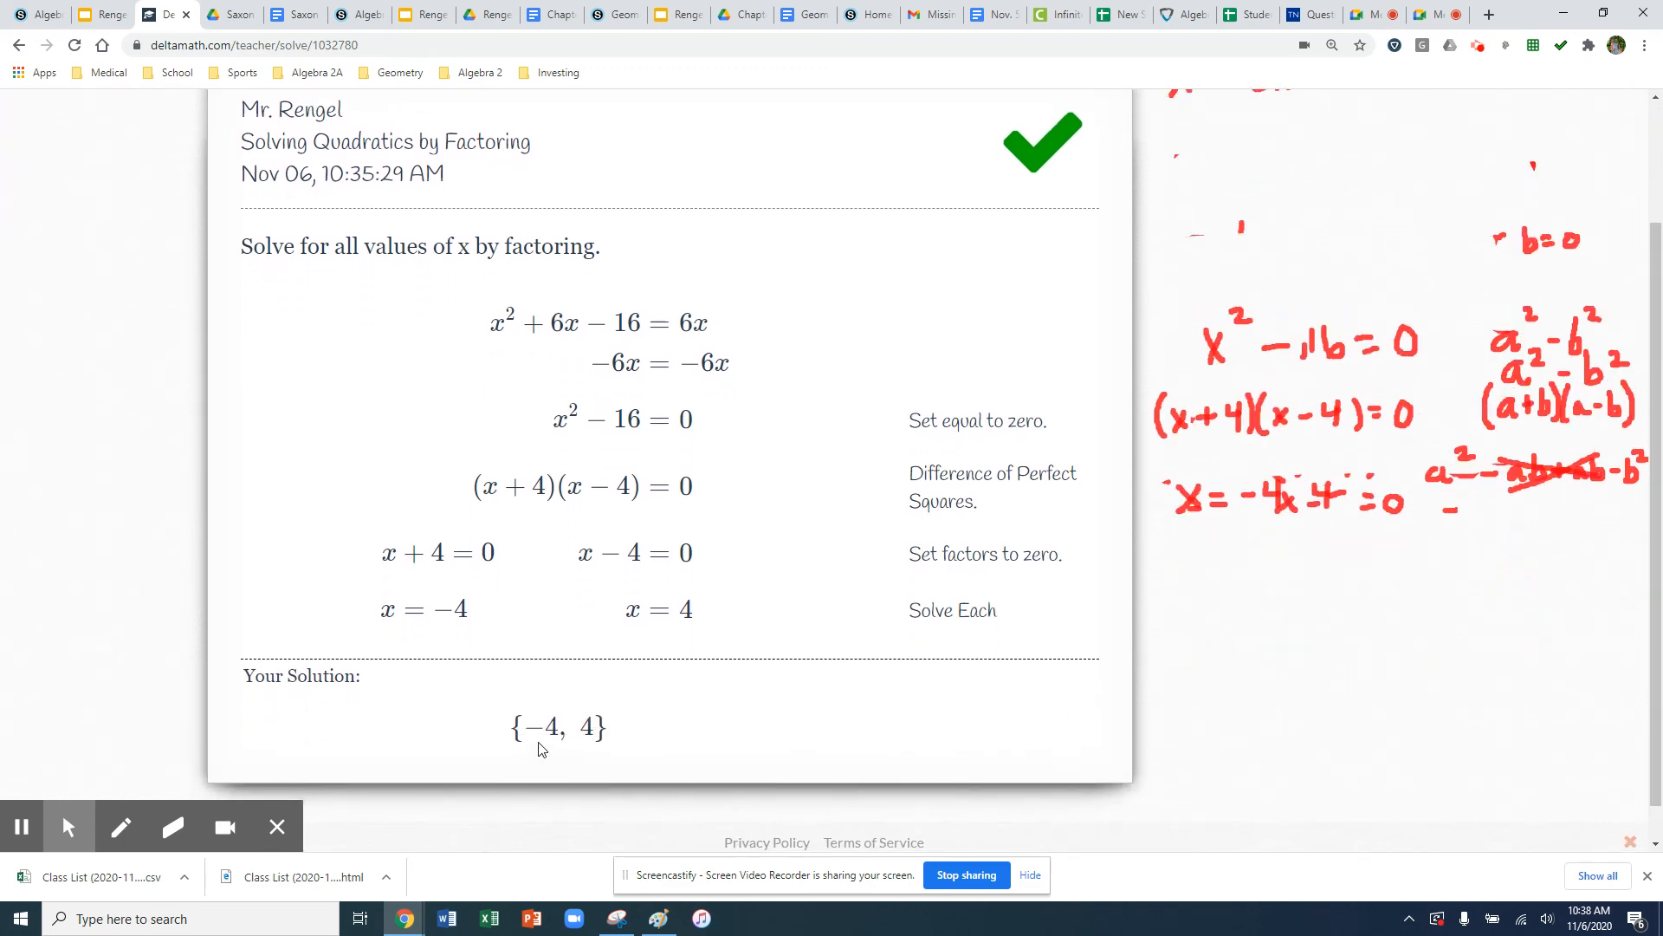
mouse_move(1076, 438)
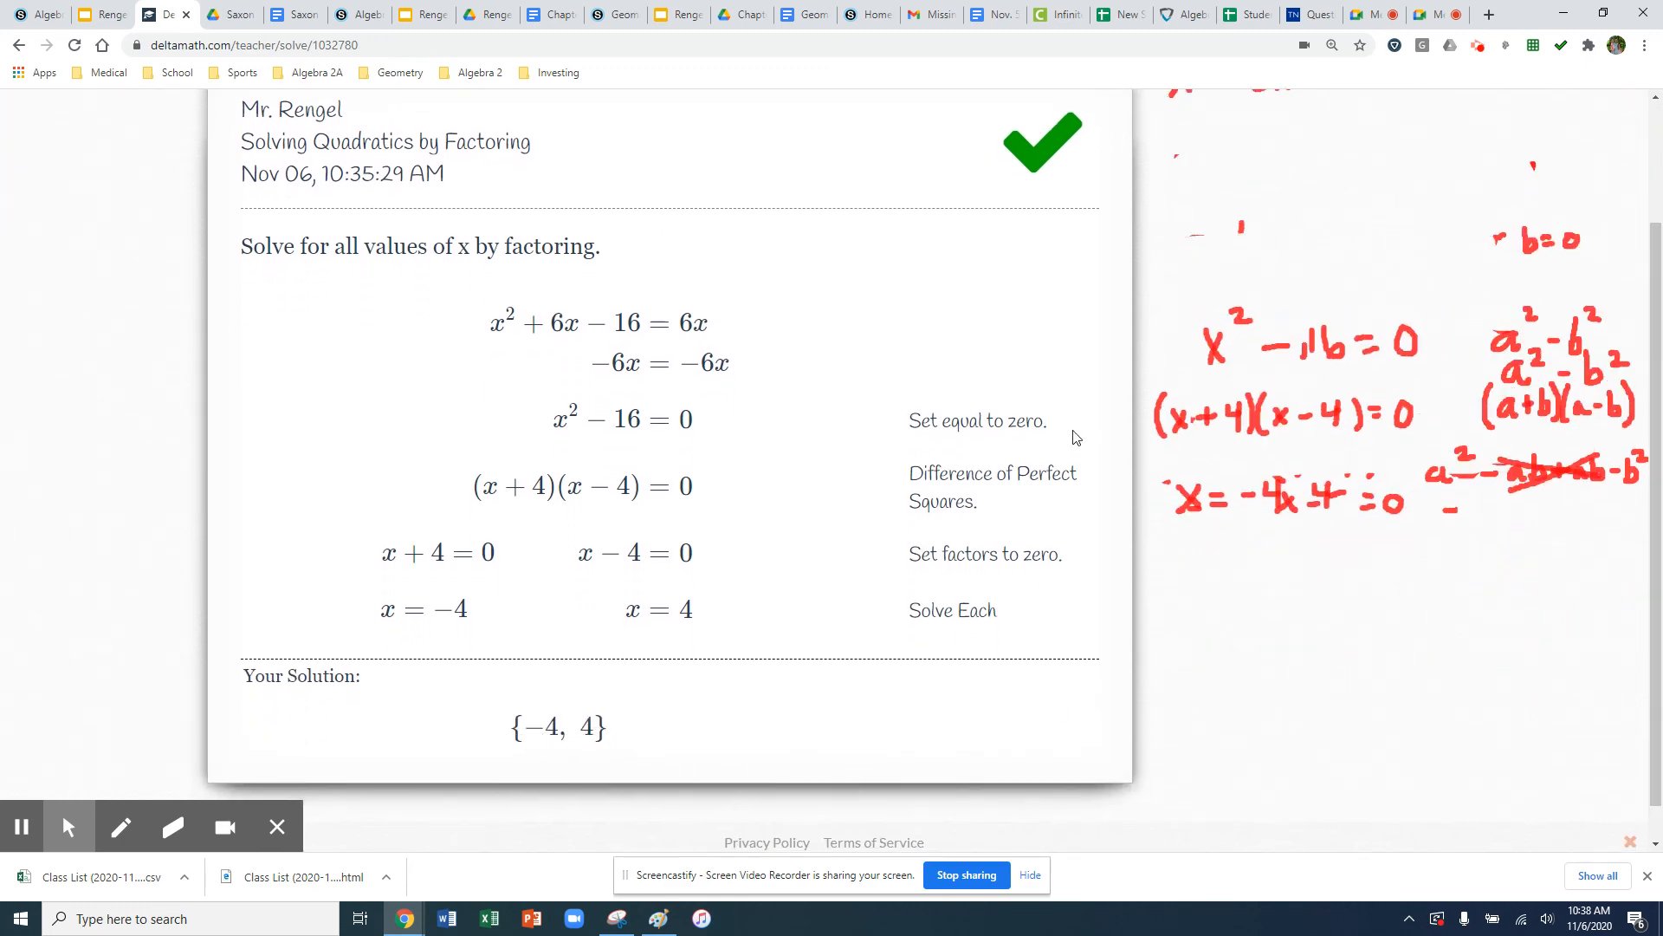
scroll(up, 3)
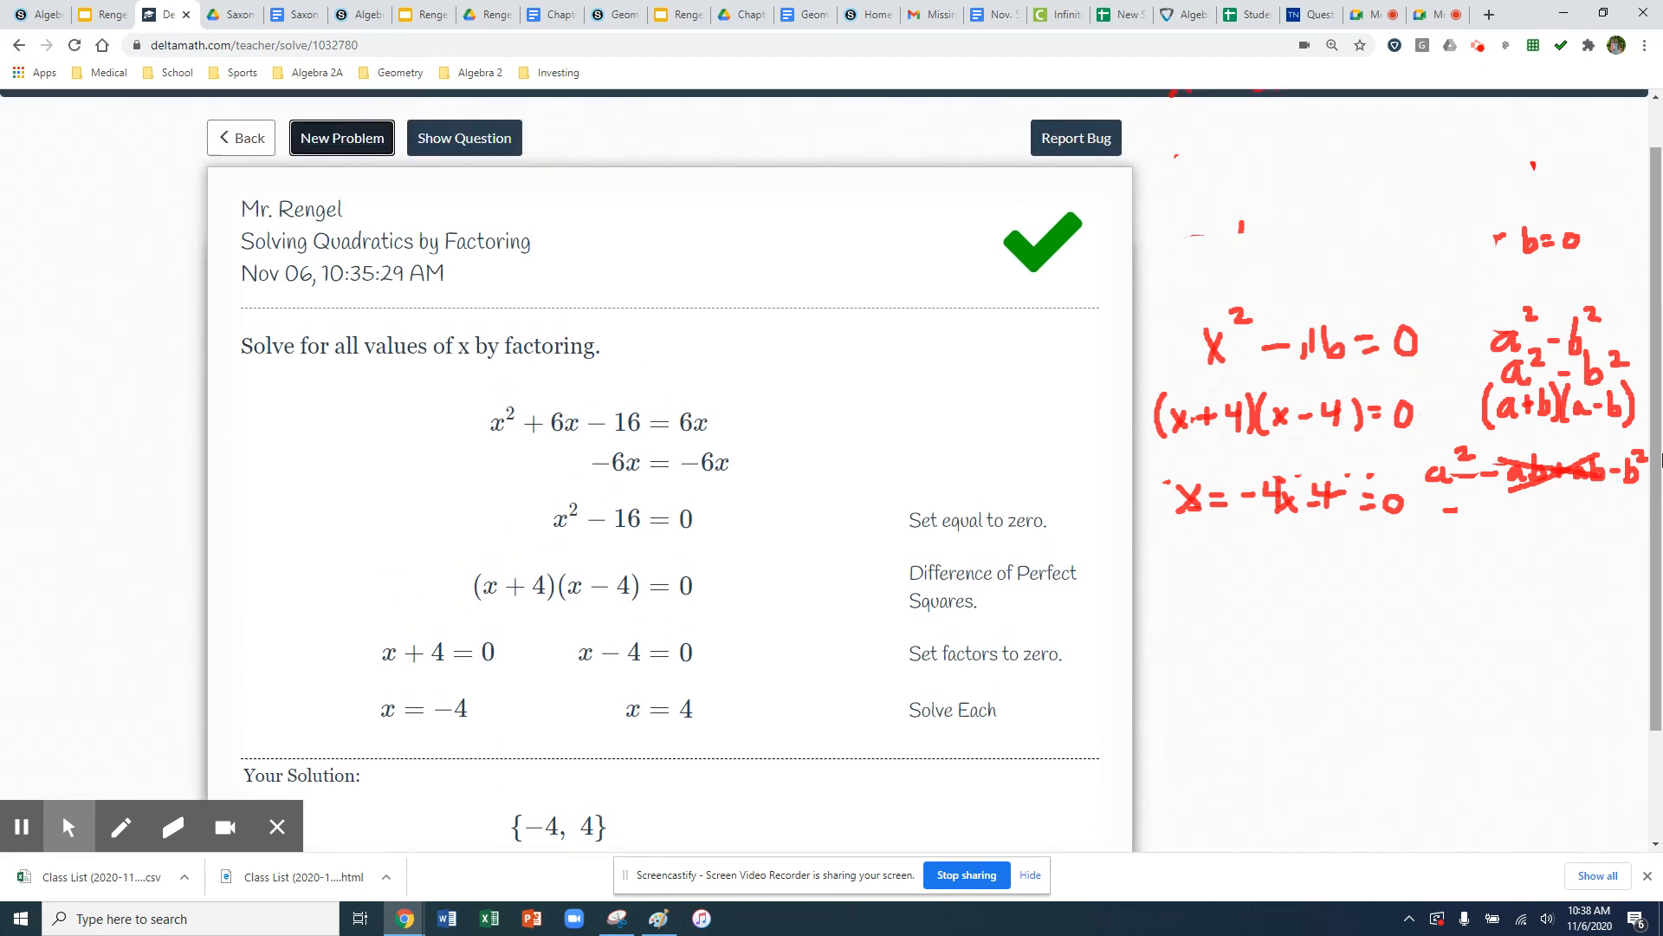
scroll(up, 3)
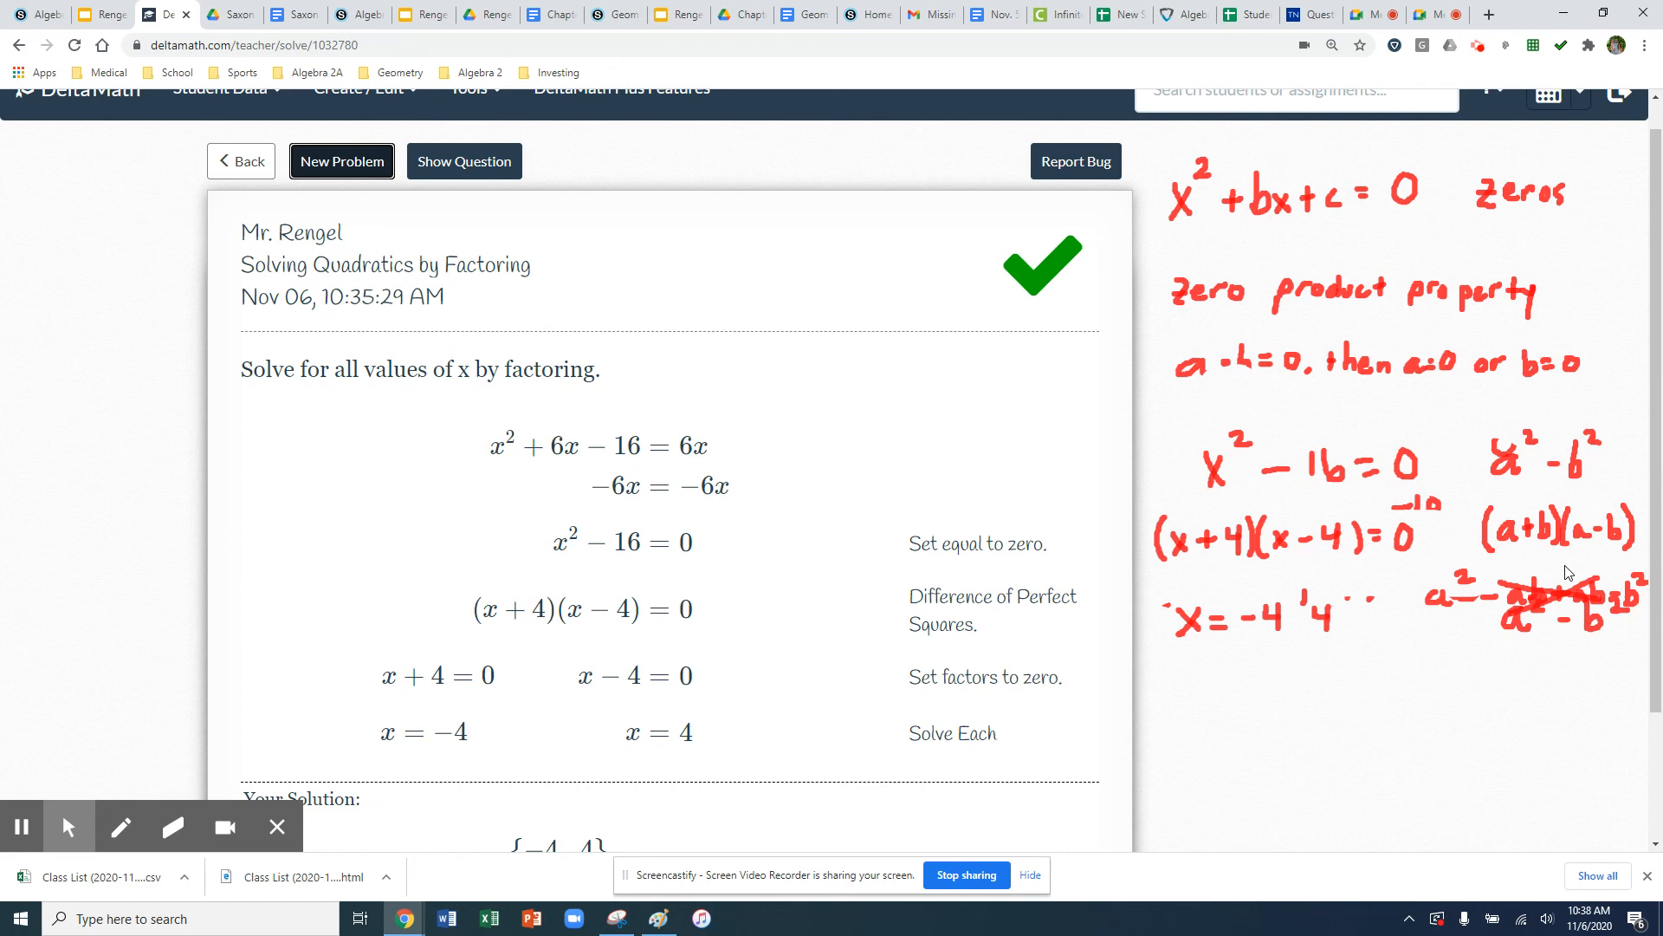
mouse_move(1635, 289)
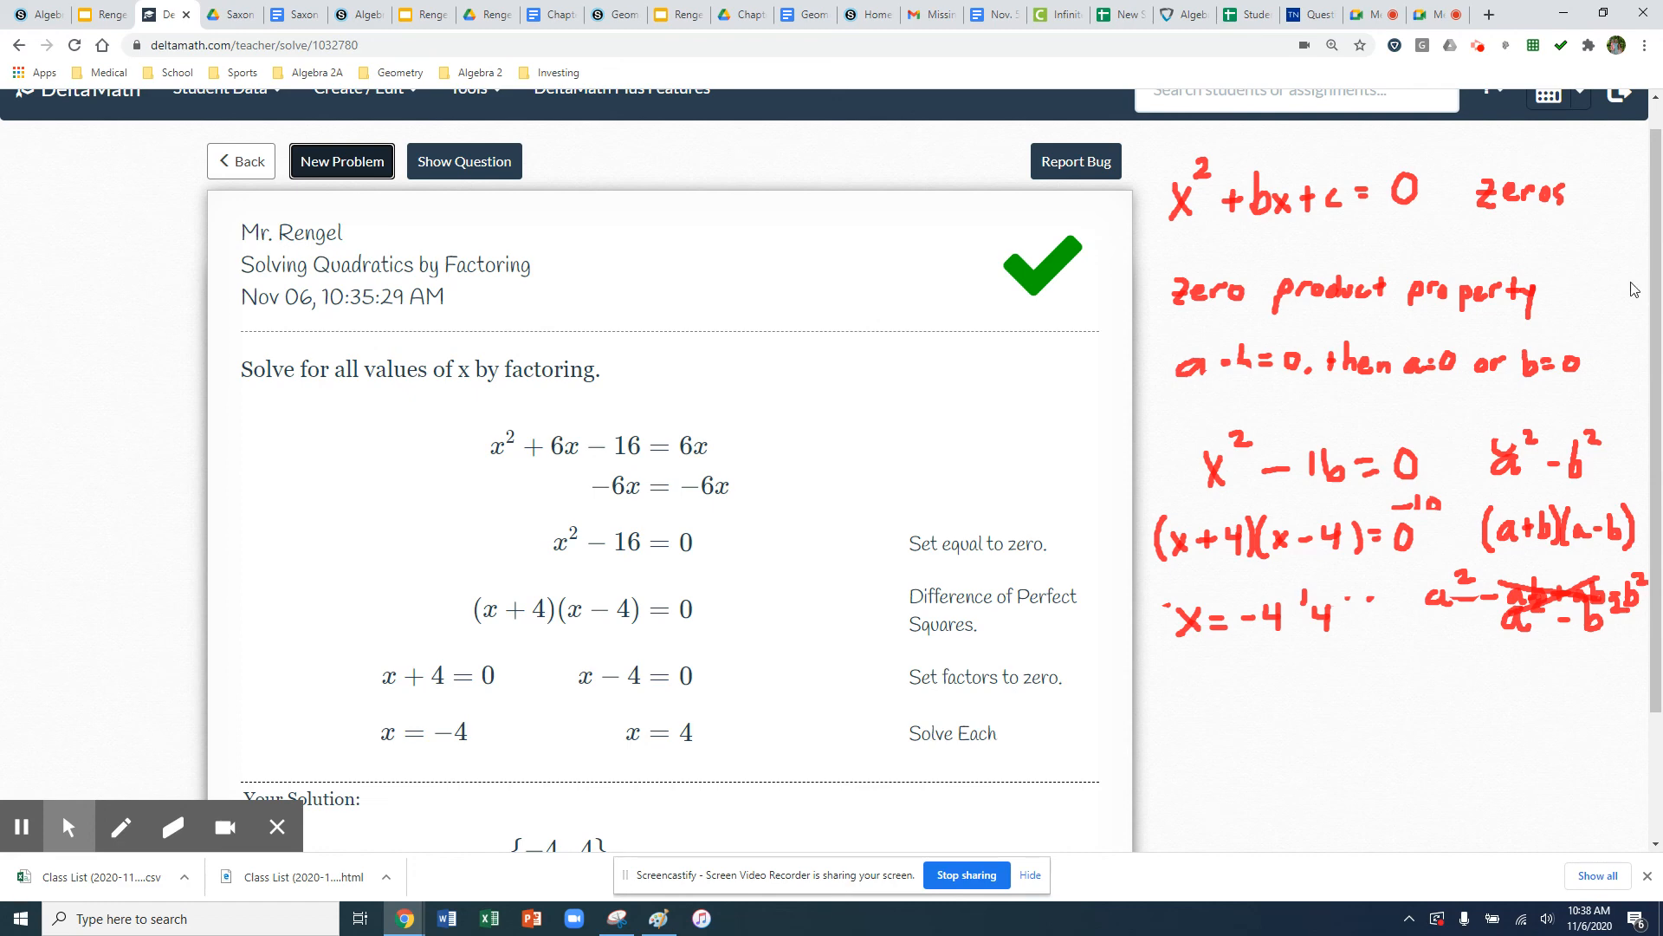
mouse_move(1582, 143)
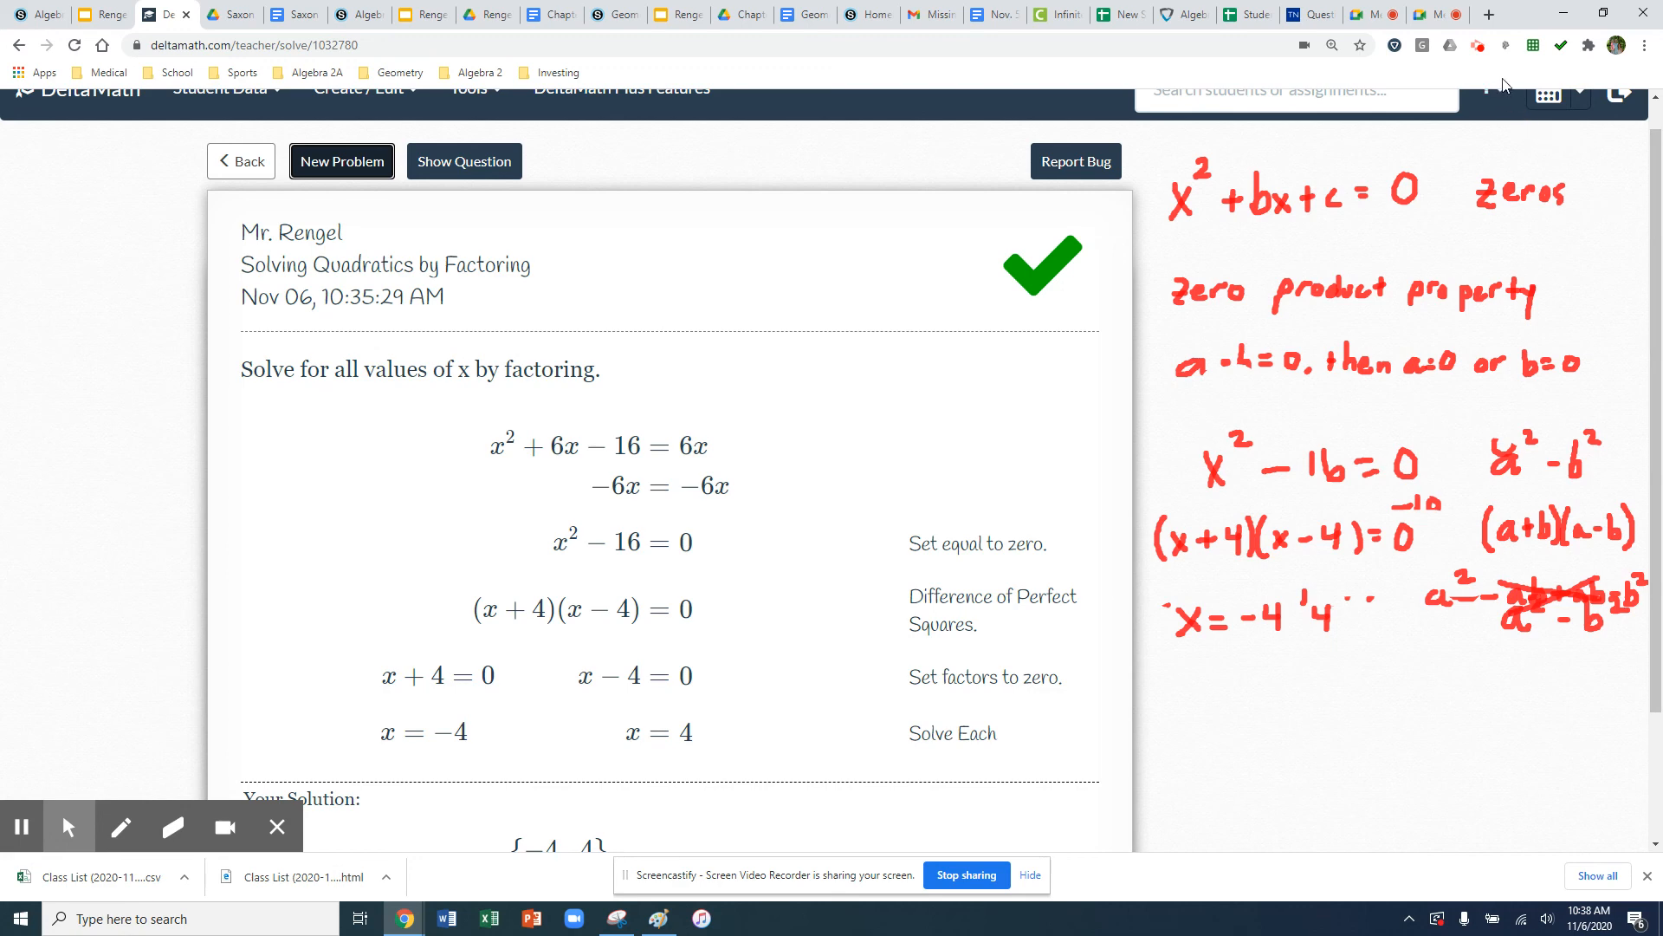
mouse_move(1476, 46)
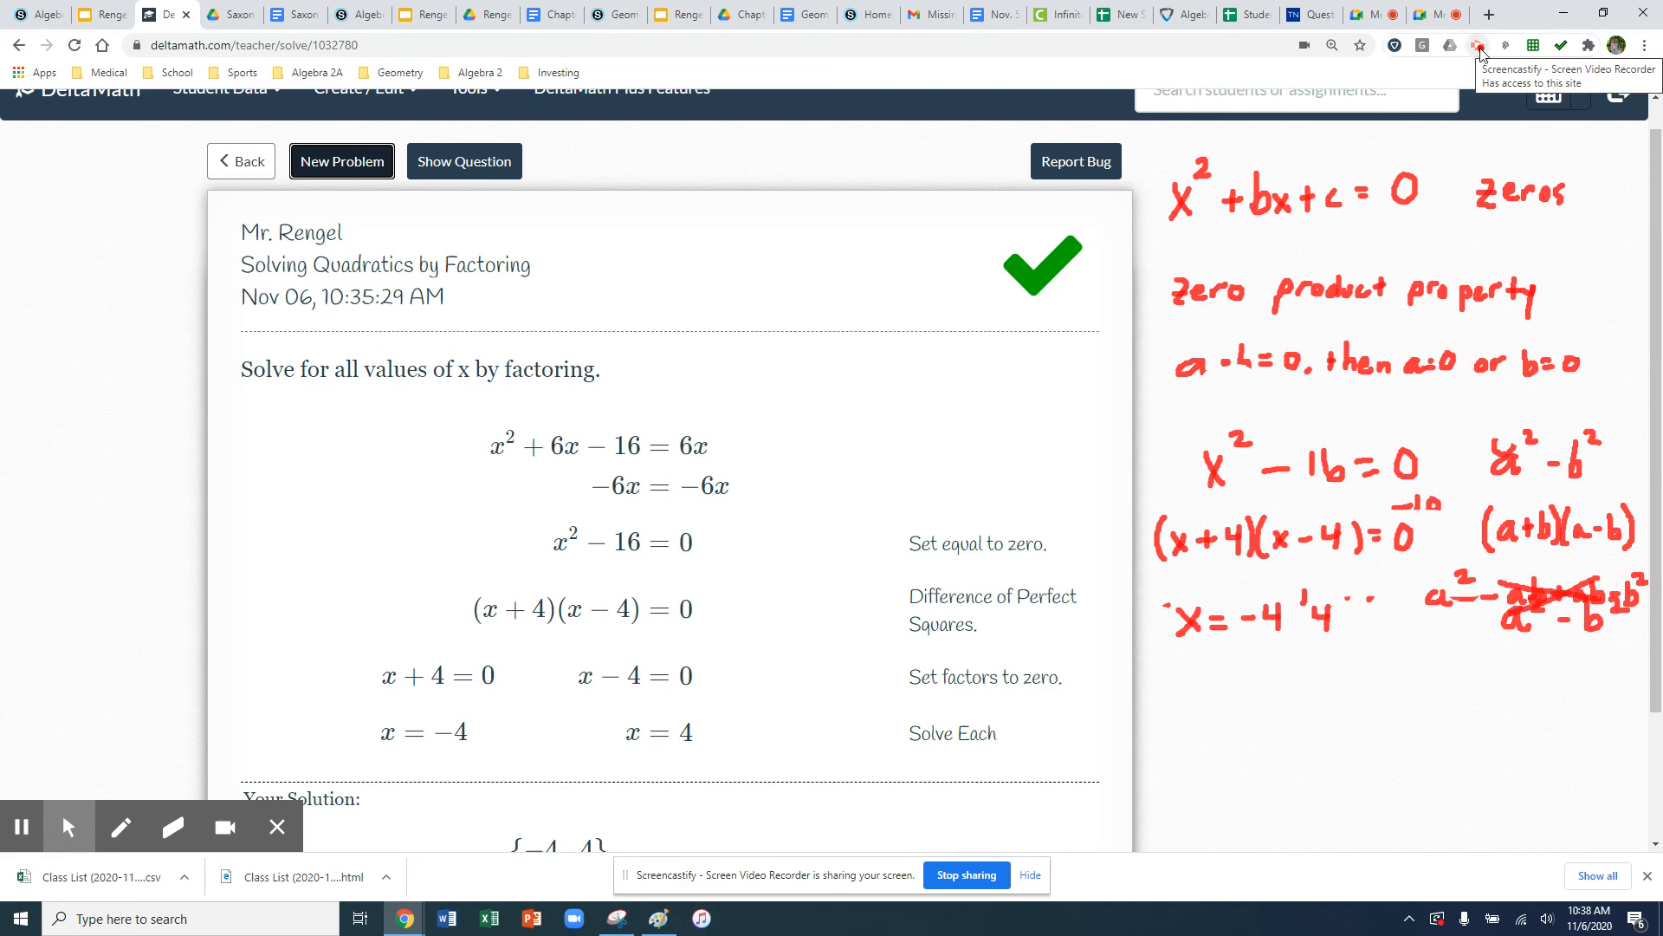